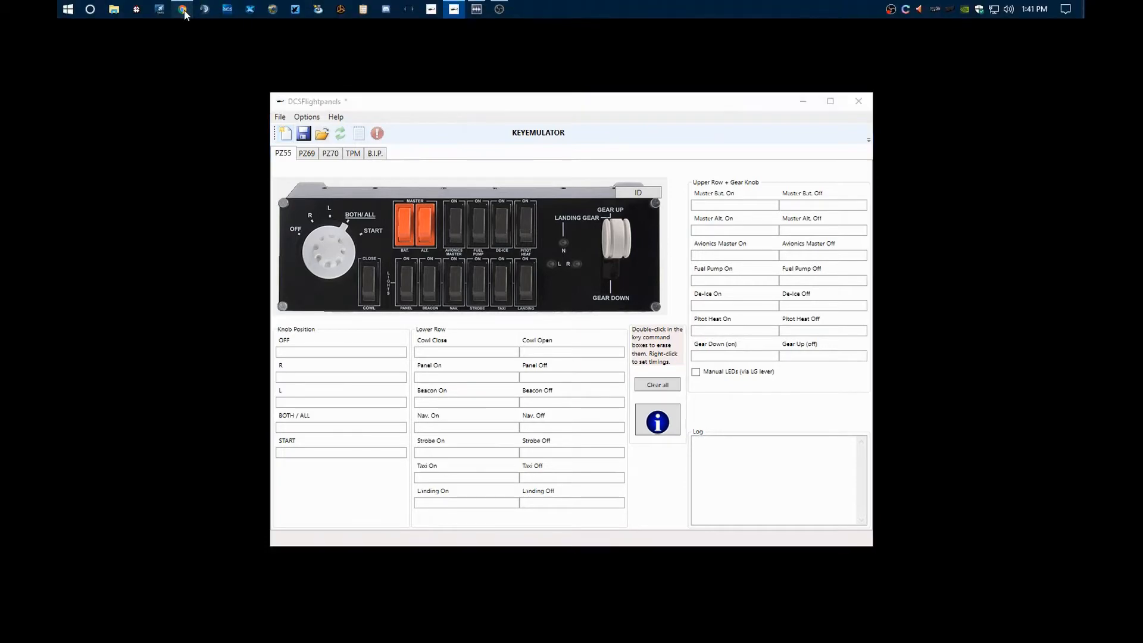
Switch to the browser and scroll the dcs-bios README down to the supported aircraft list.
left_click(184, 13)
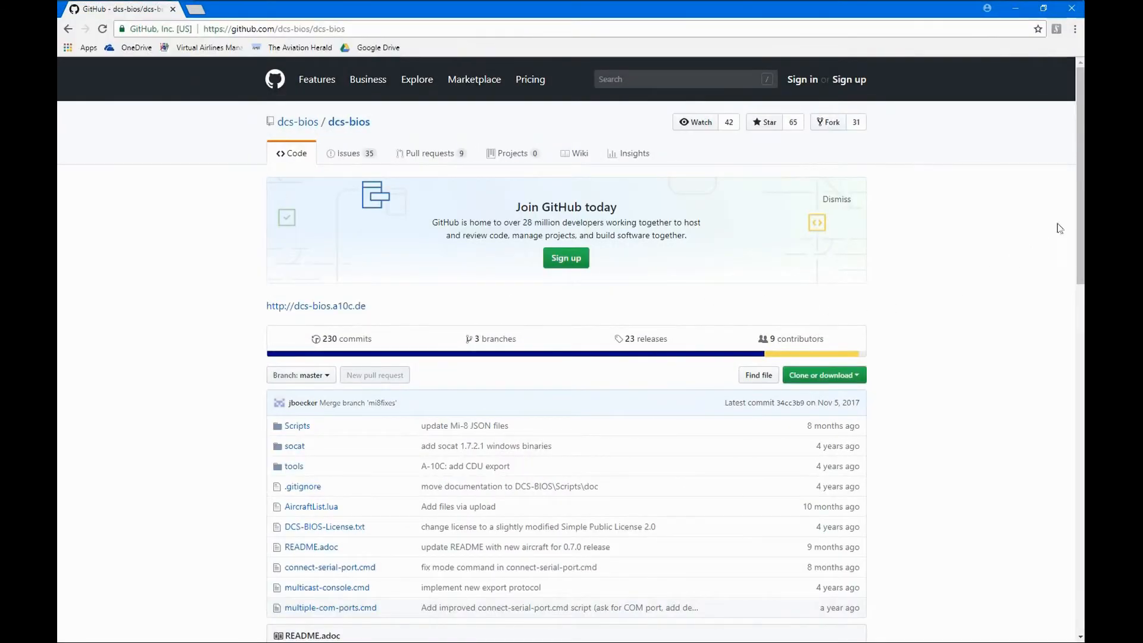
scroll("down", 3)
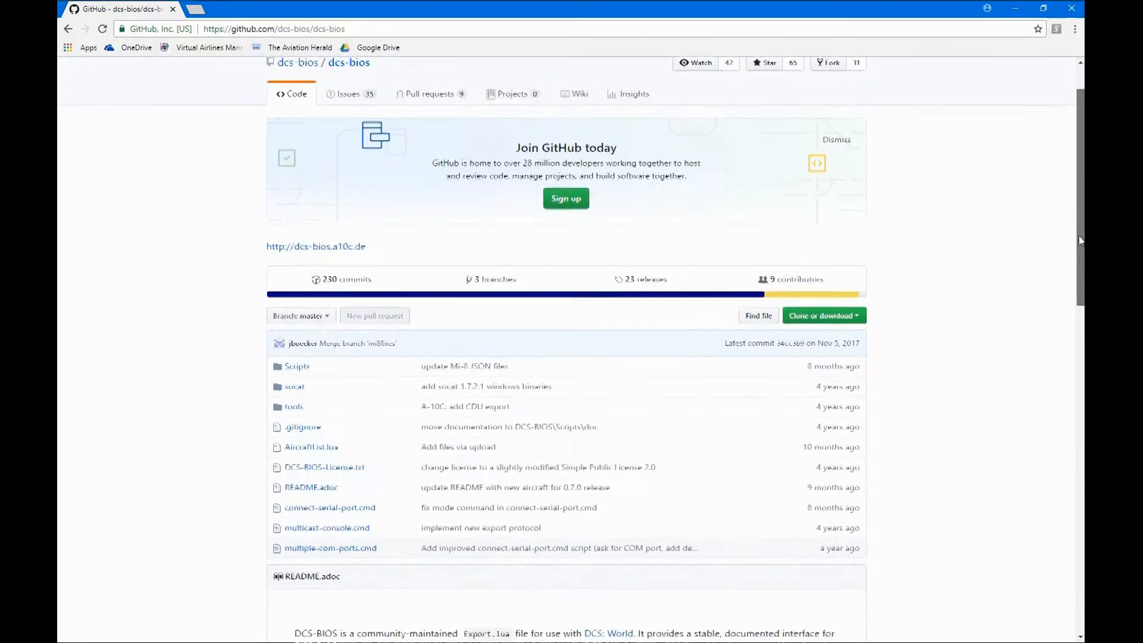
scroll("down", 3)
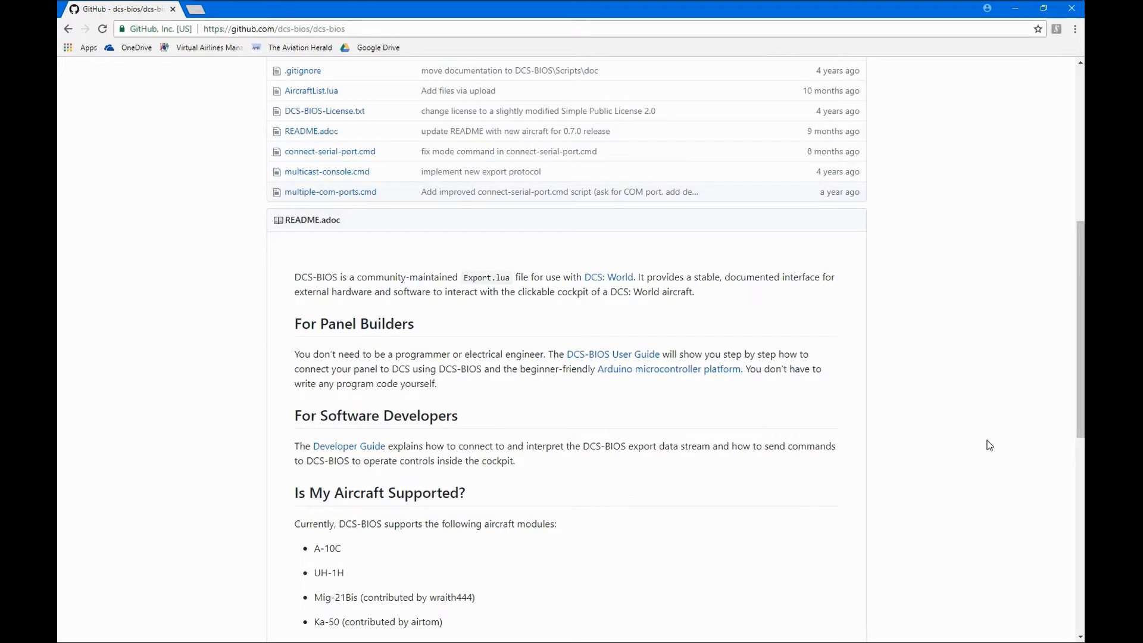
mouse_move(971, 343)
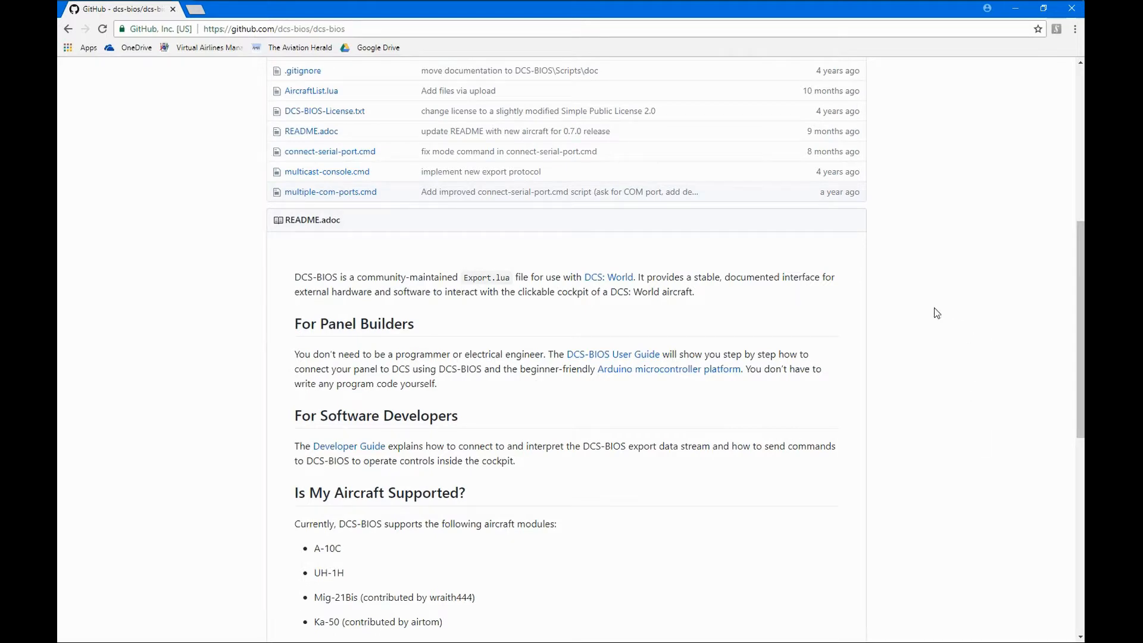
mouse_move(1009, 94)
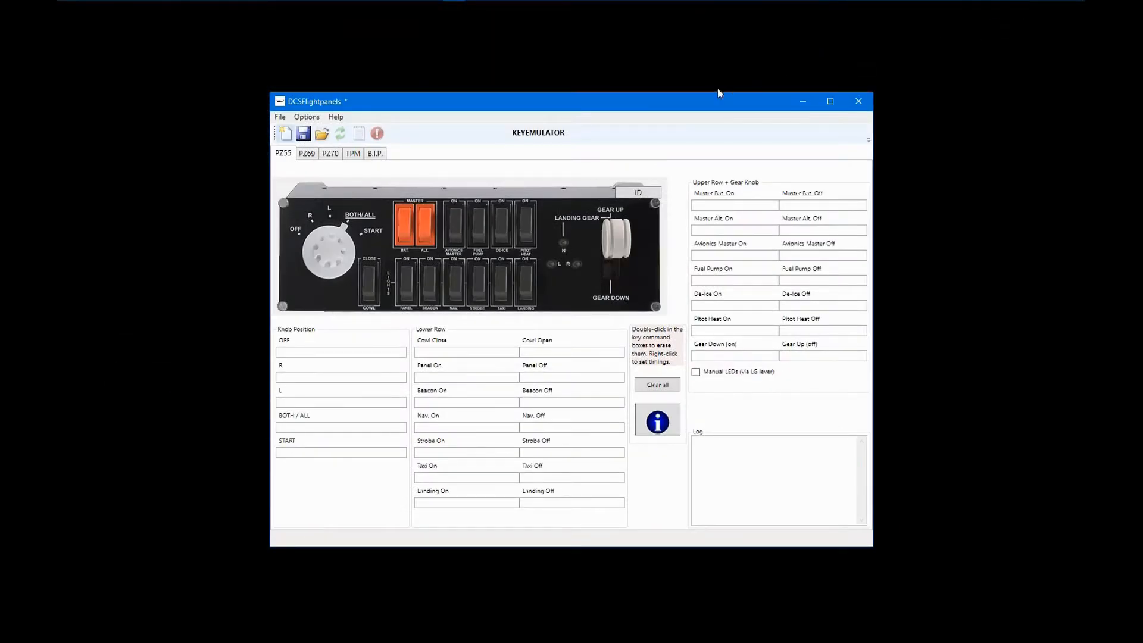
mouse_move(671, 108)
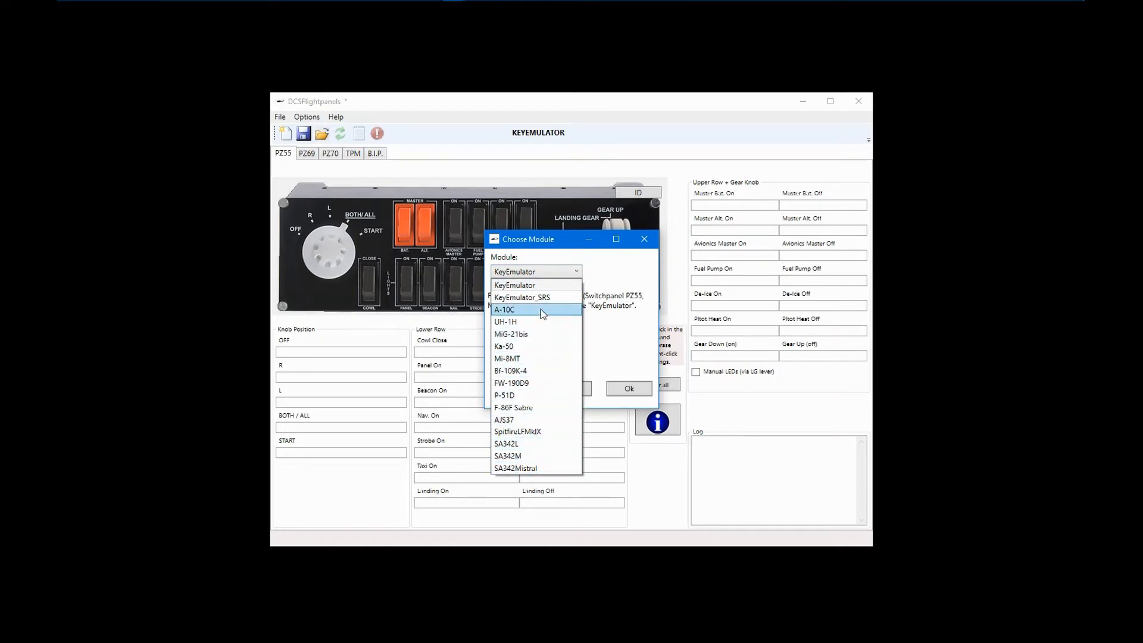
Start a new A-10C module profile, discarding the unsaved KeyEmulator profile.
left_click(503, 309)
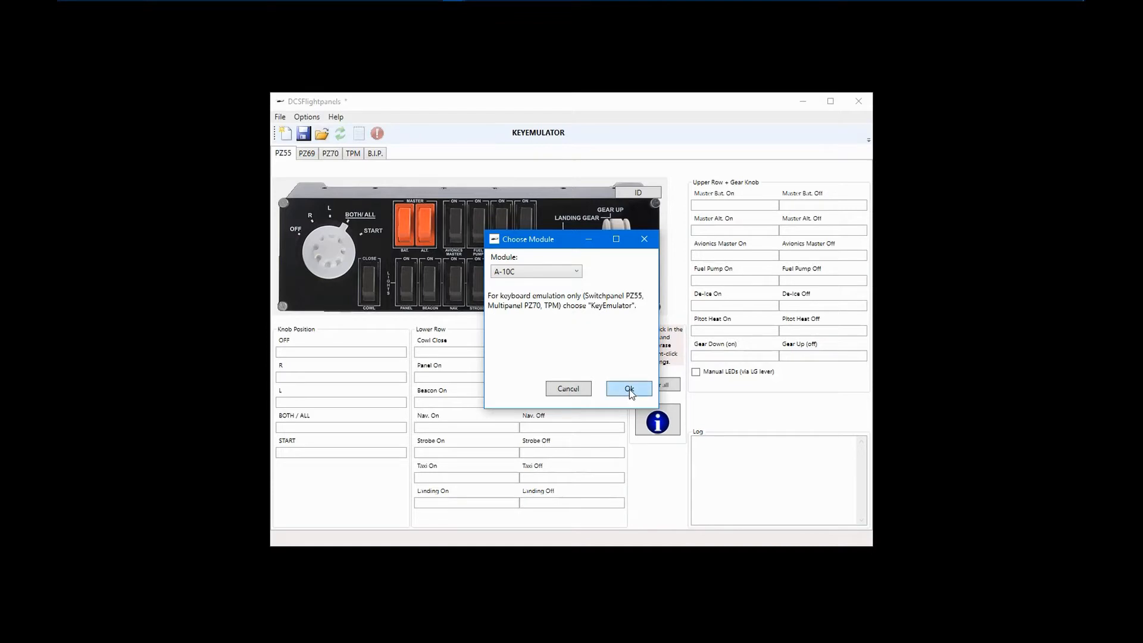
left_click(628, 388)
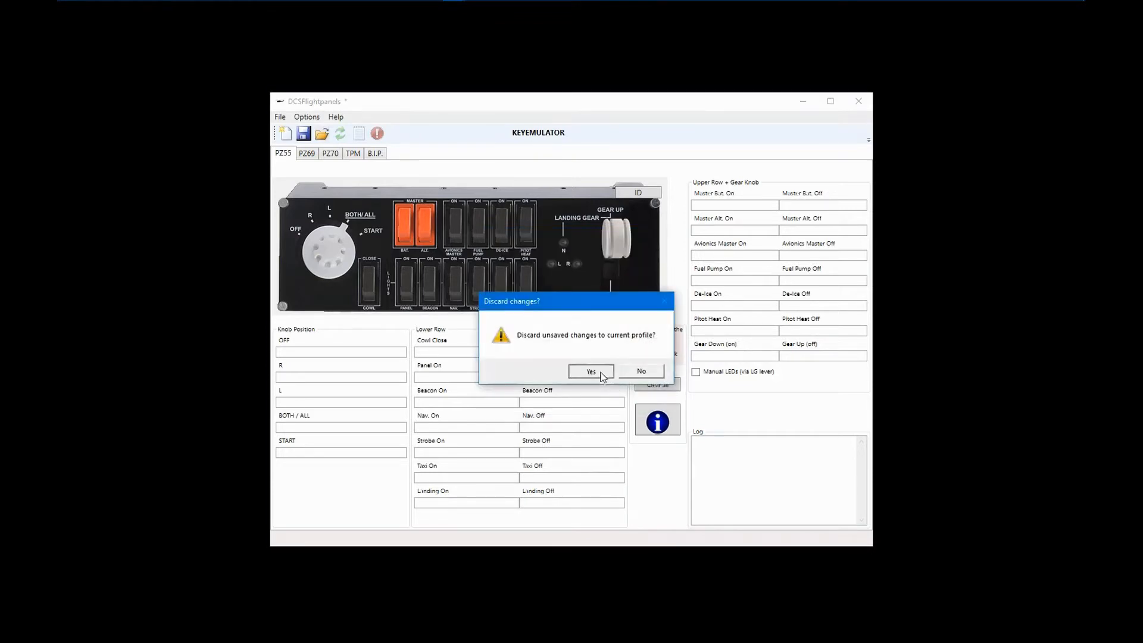
left_click(591, 370)
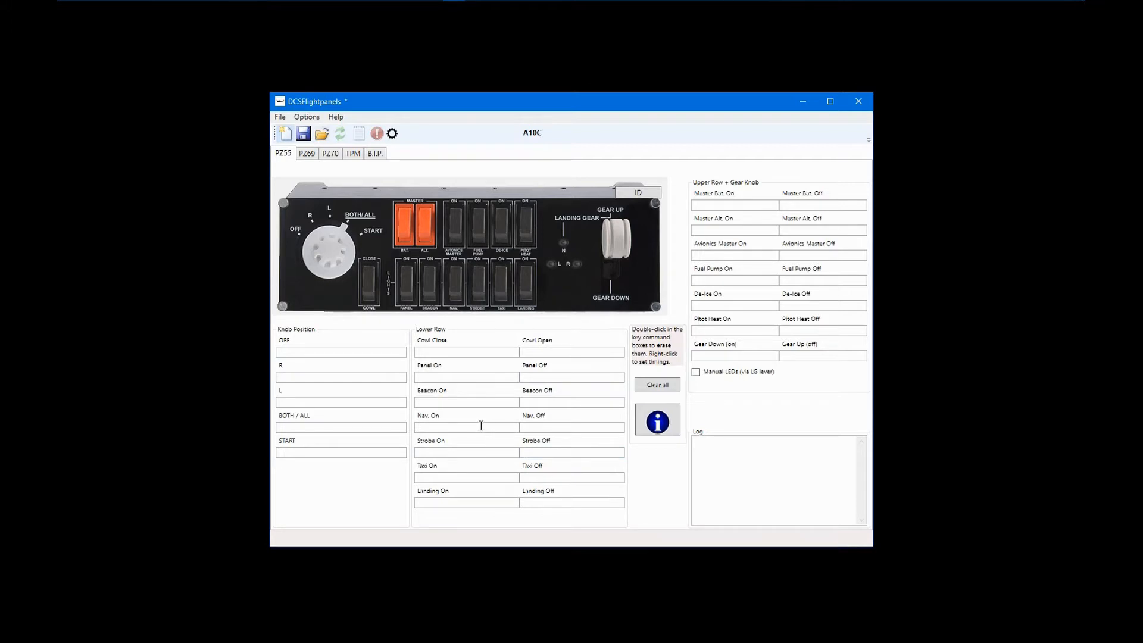
Open the Nav. On DCS-BIOS control configurations and begin adding a new control.
right_click(466, 428)
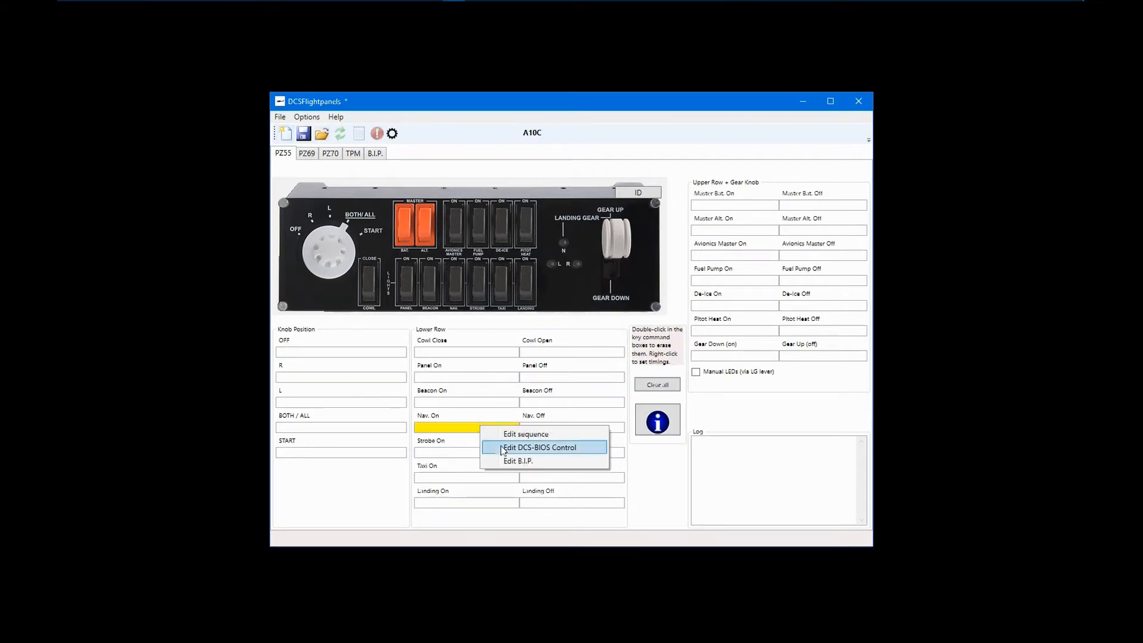
mouse_move(594, 453)
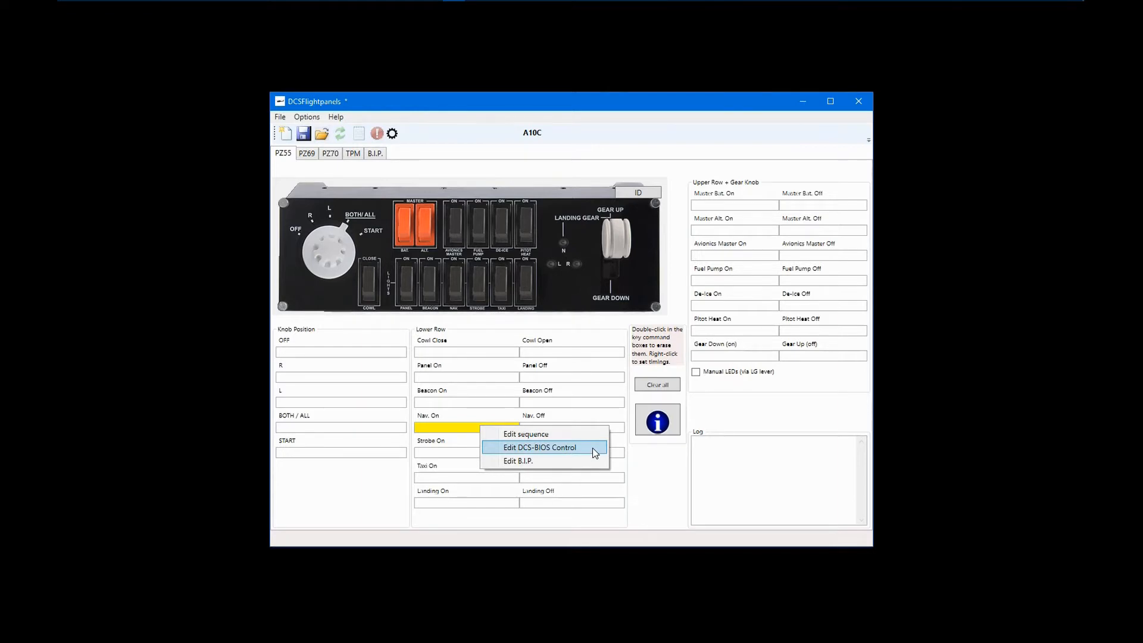
left_click(540, 447)
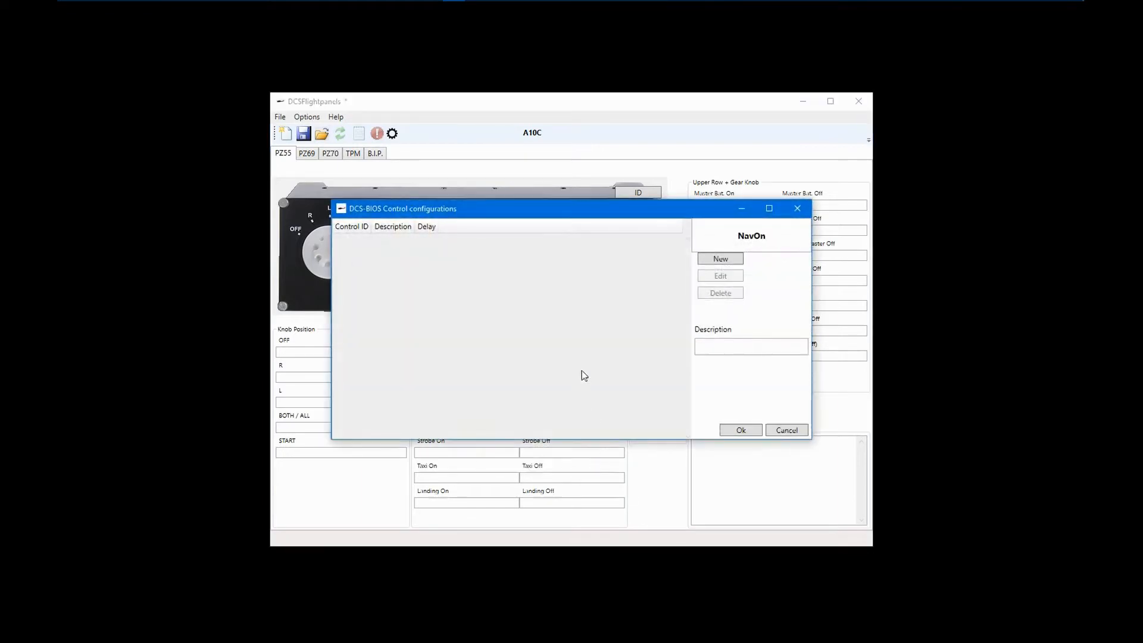
mouse_move(763, 324)
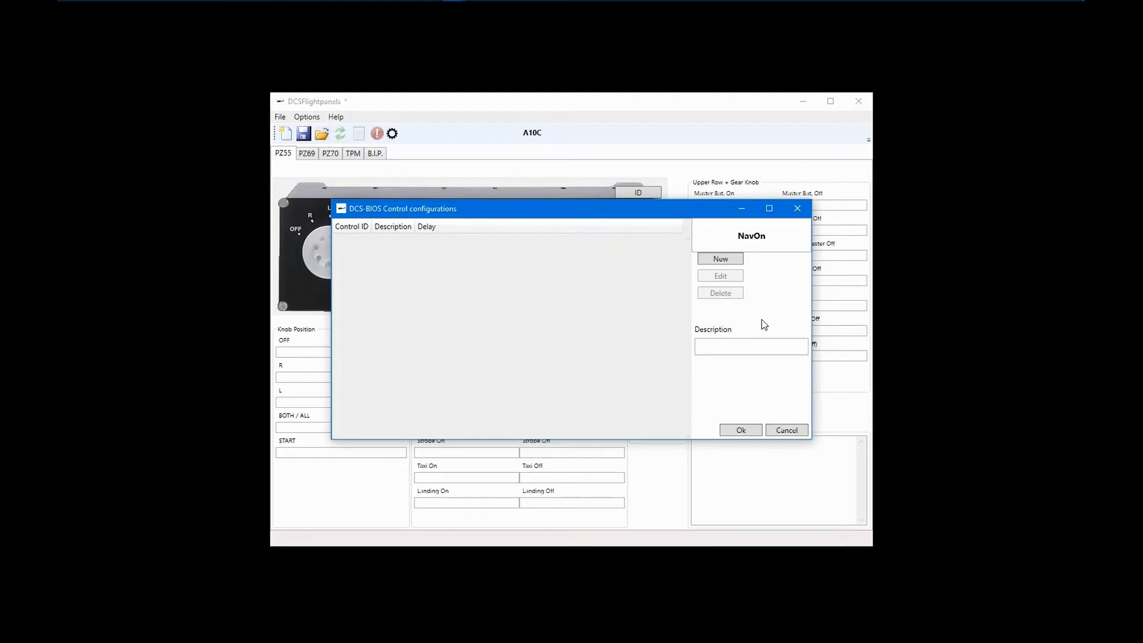
mouse_move(787, 266)
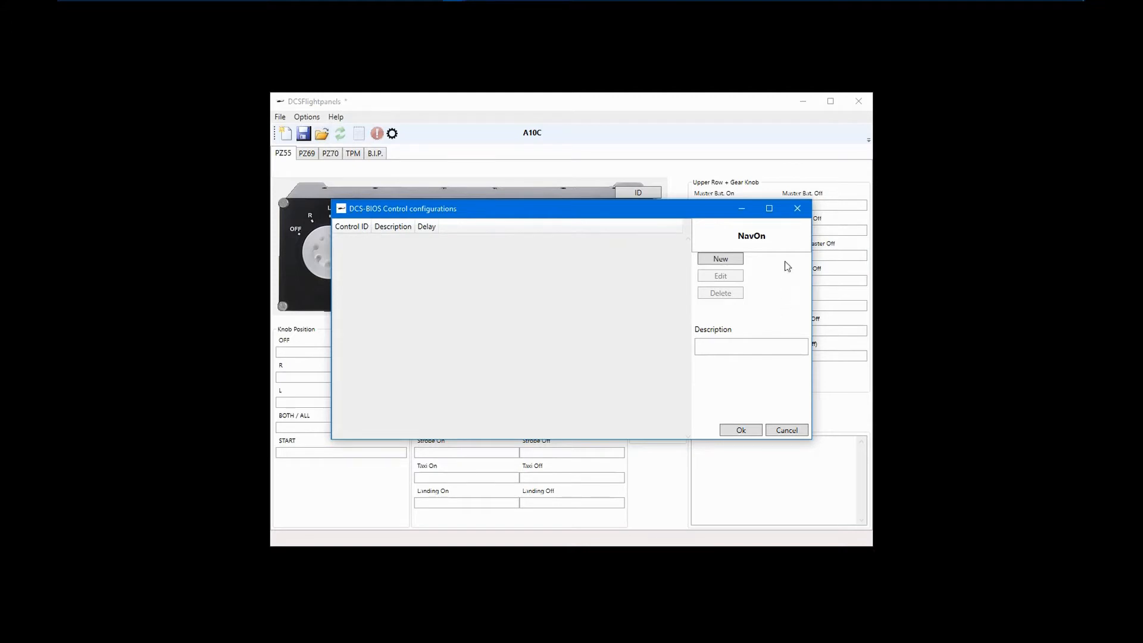
mouse_move(751, 253)
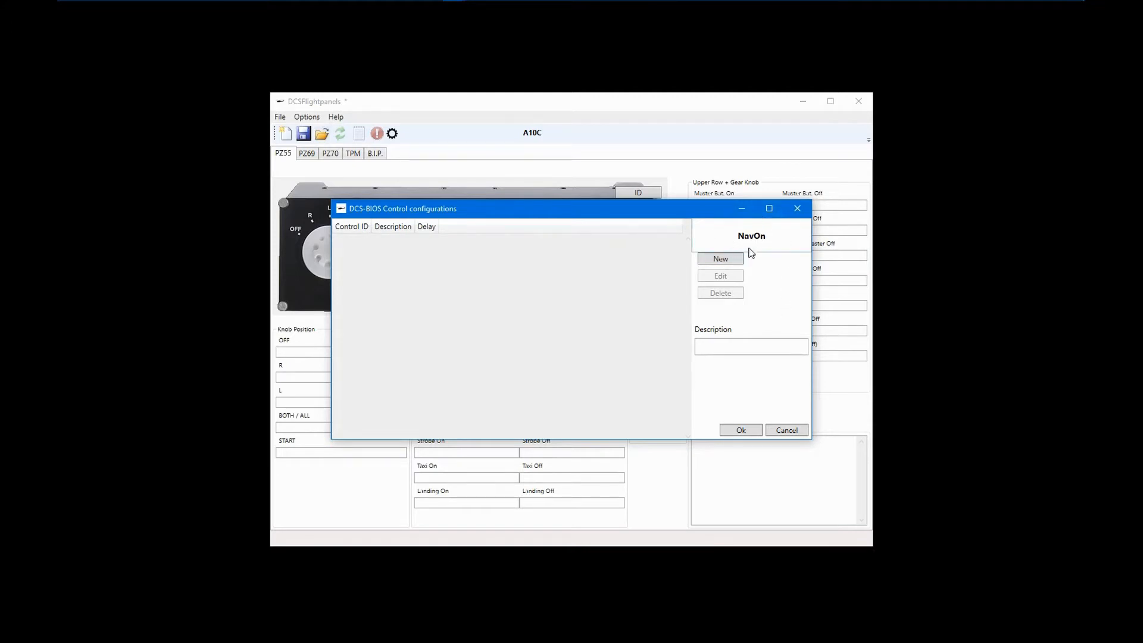
mouse_move(763, 290)
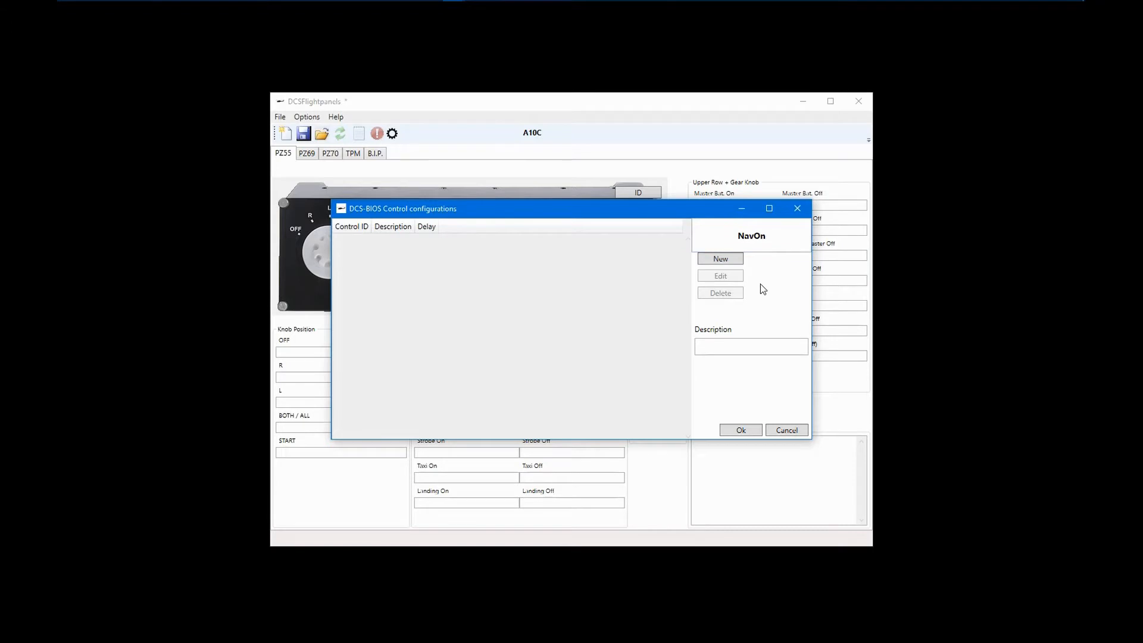
left_click(719, 259)
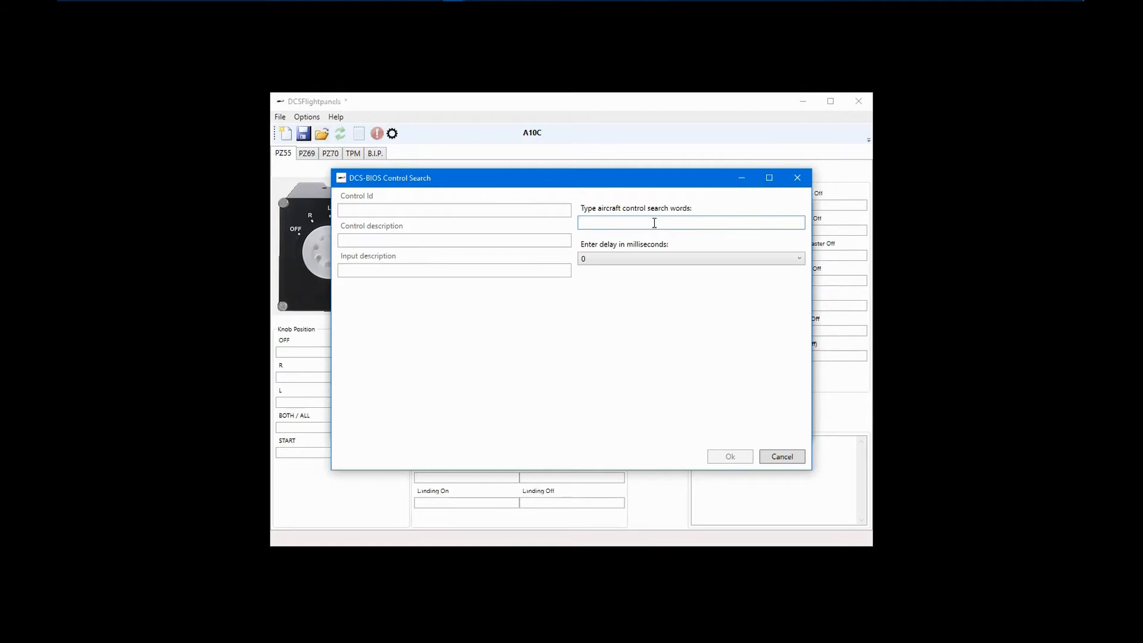
Search the DCS-BIOS controls for 'lights' to list the A-10C lighting controls.
type("na")
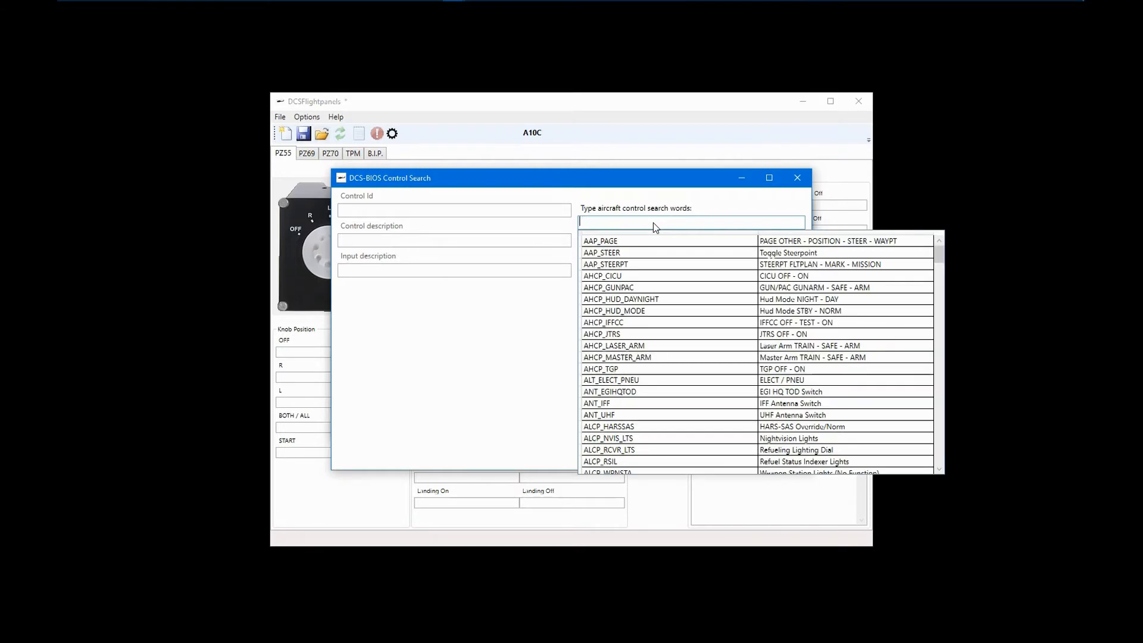
type("lights")
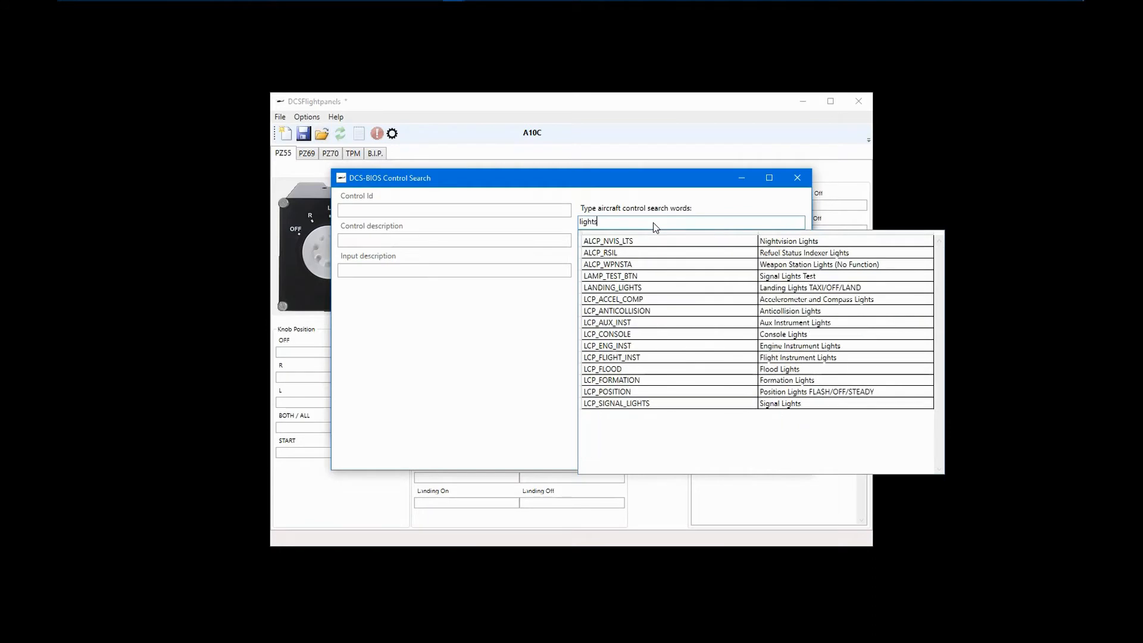
mouse_move(718, 231)
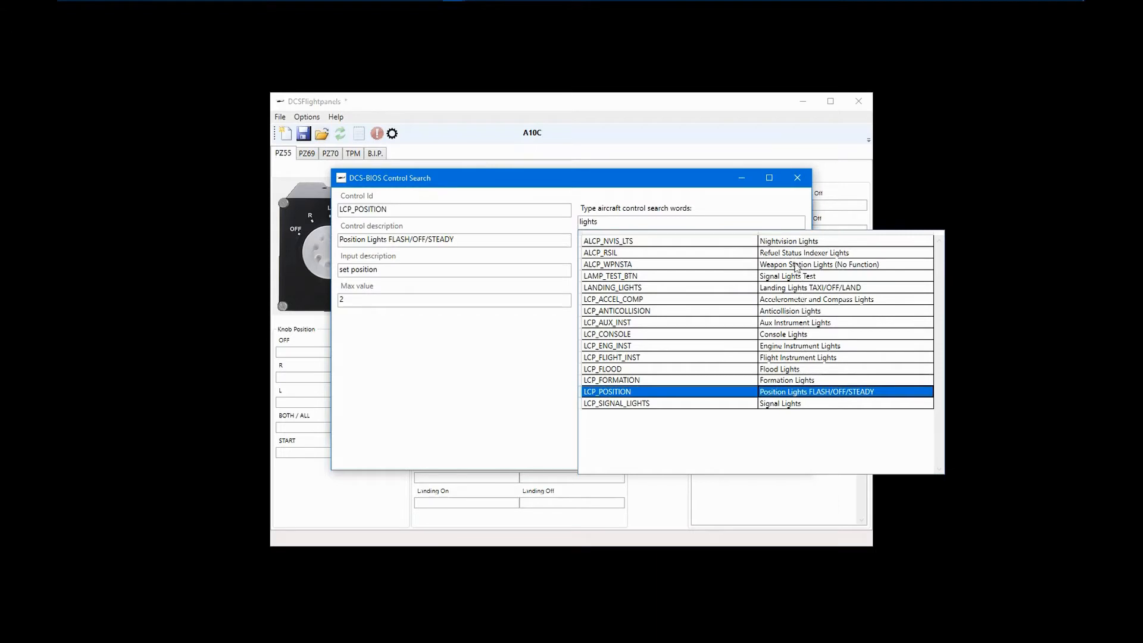
mouse_move(779, 397)
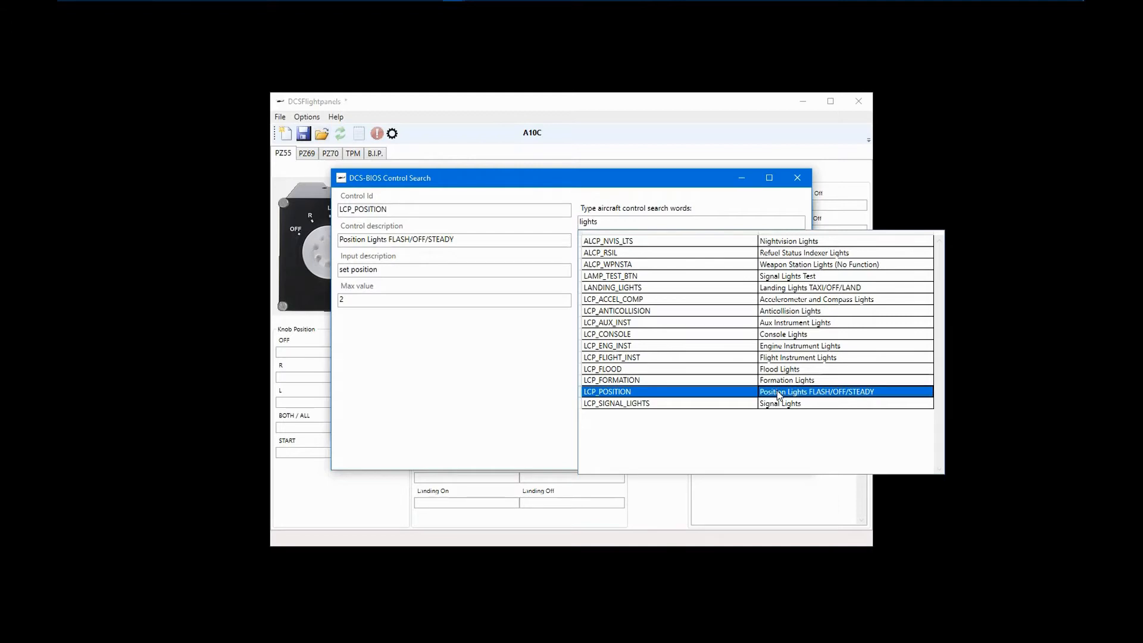
Select LCP_POSITION and review its FLASH/OFF/STEADY position description.
double_click(777, 391)
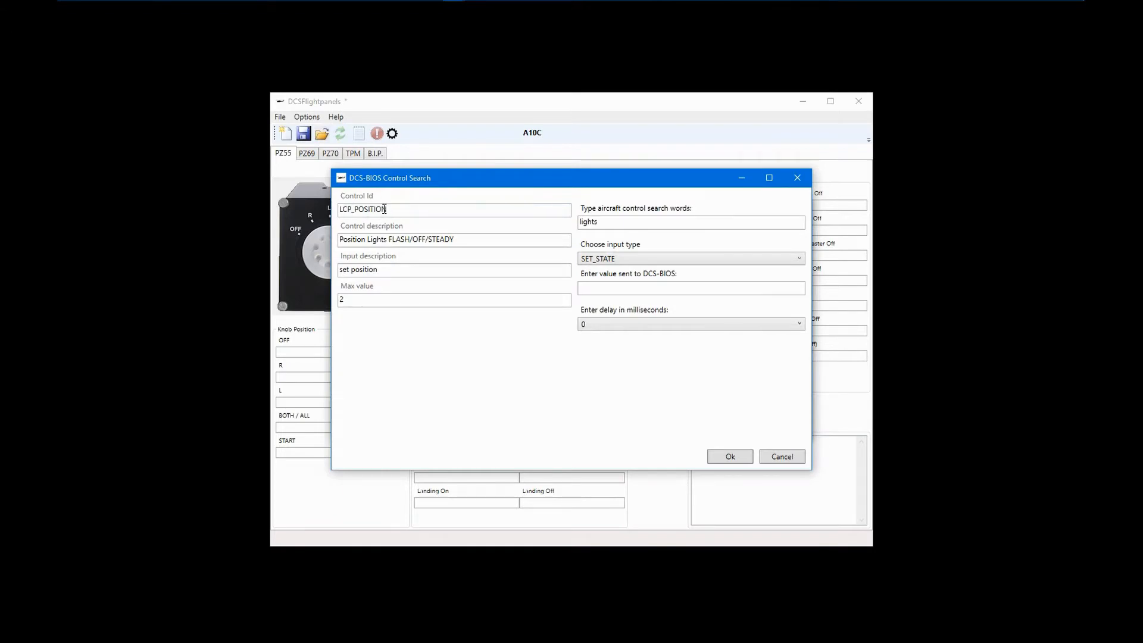
triple_click(383, 209)
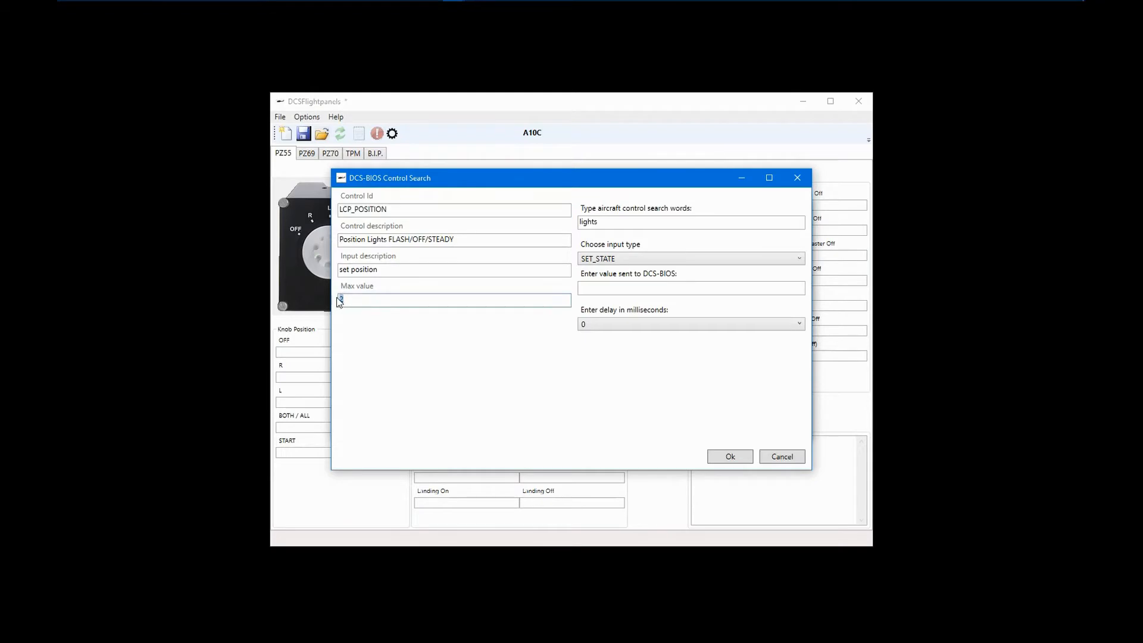
type("2")
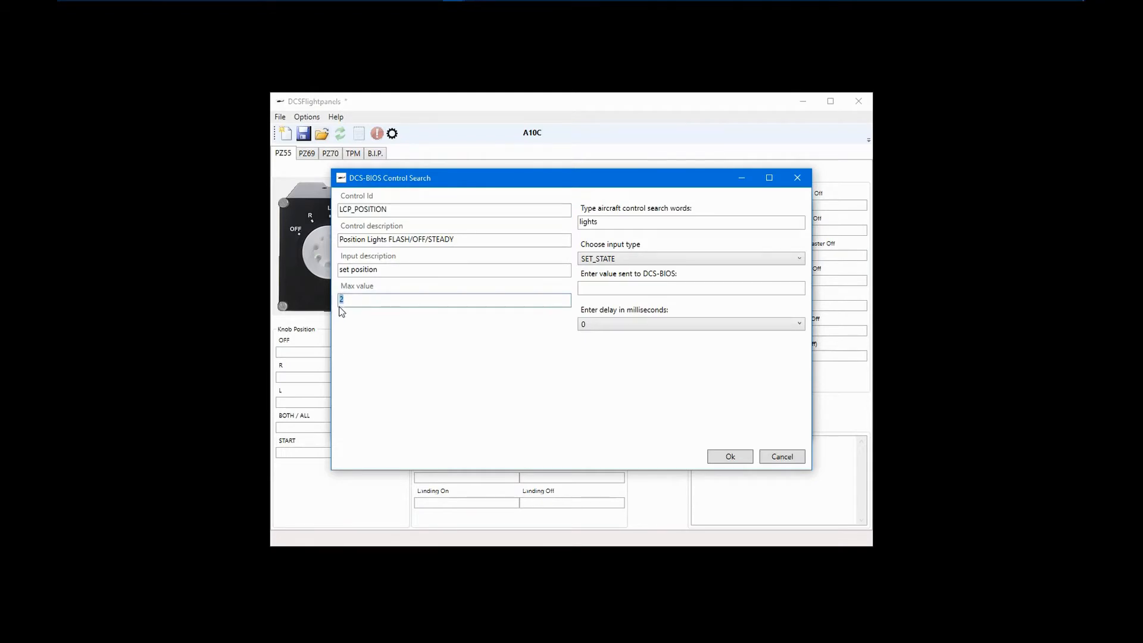
left_click(543, 396)
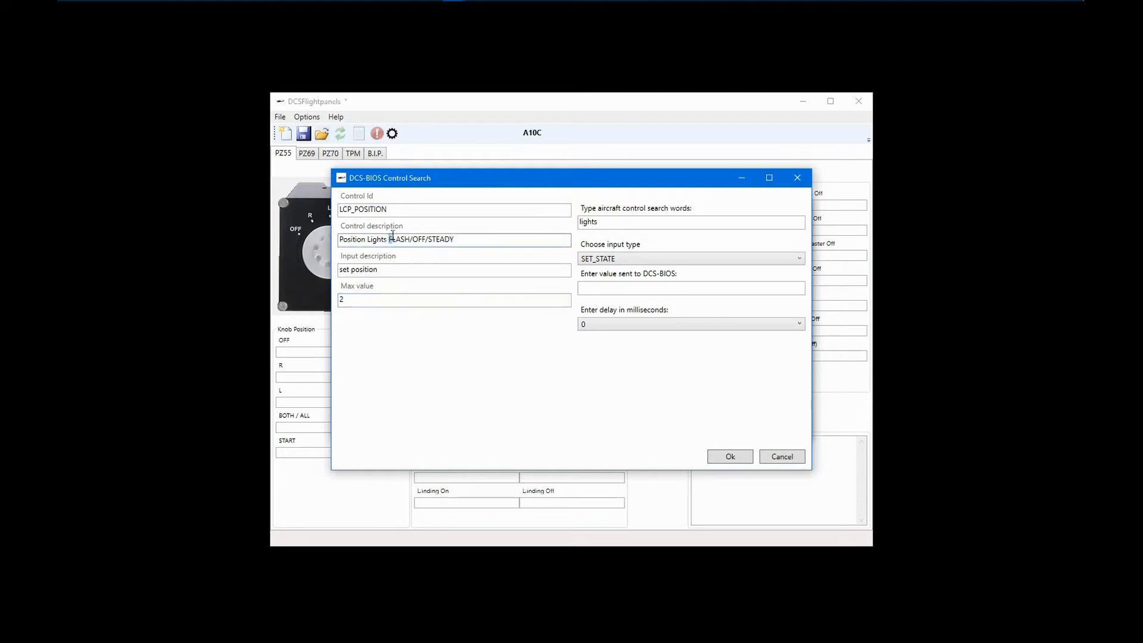
double_click(423, 240)
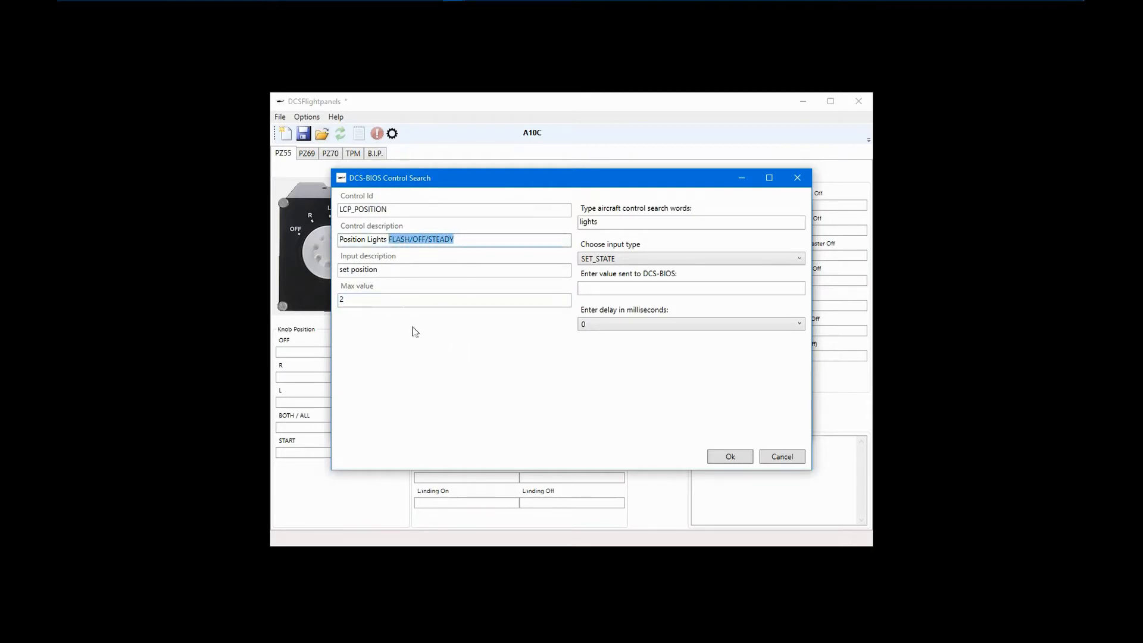
left_click(422, 239)
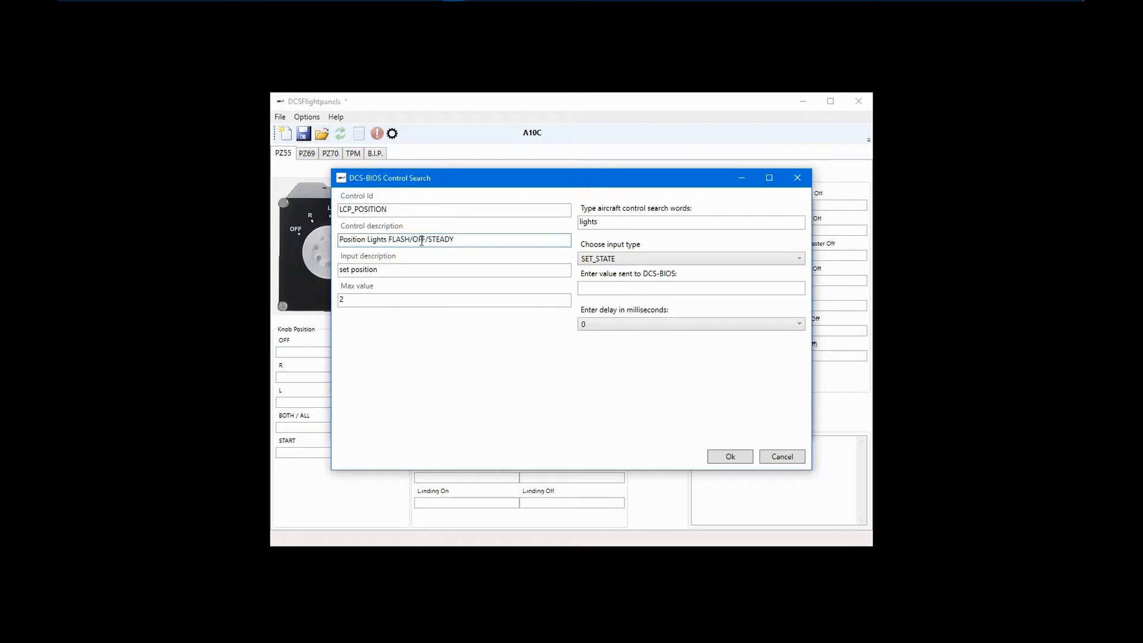
double_click(439, 239)
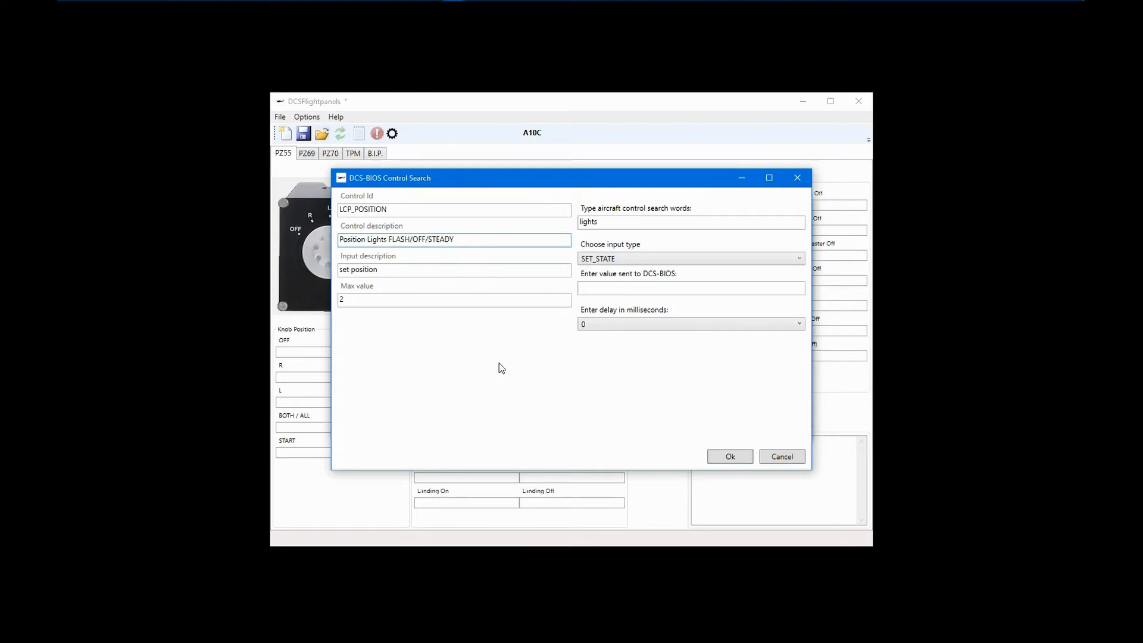
mouse_move(590, 399)
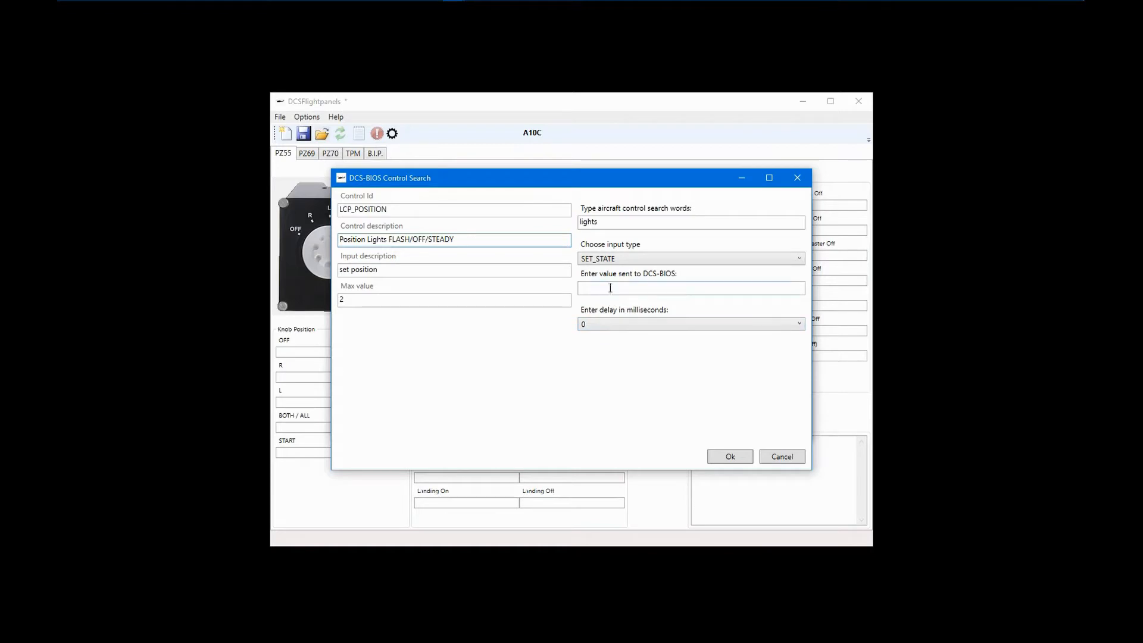
Keep SET_STATE as the input type and enter value 2.
left_click(692, 258)
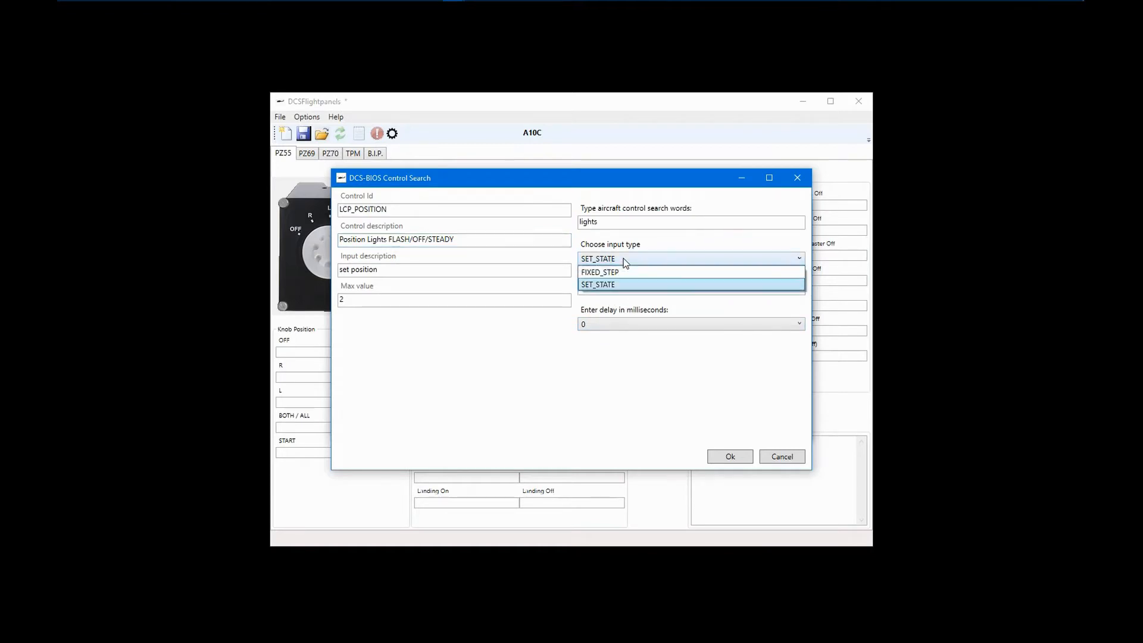
mouse_move(627, 272)
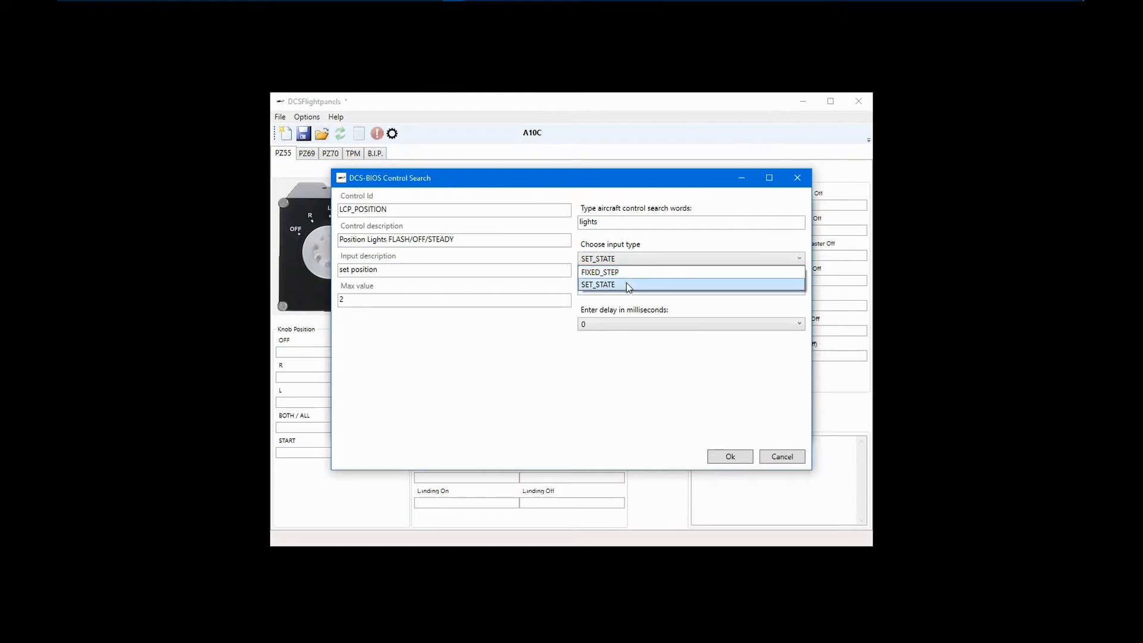
left_click(598, 284)
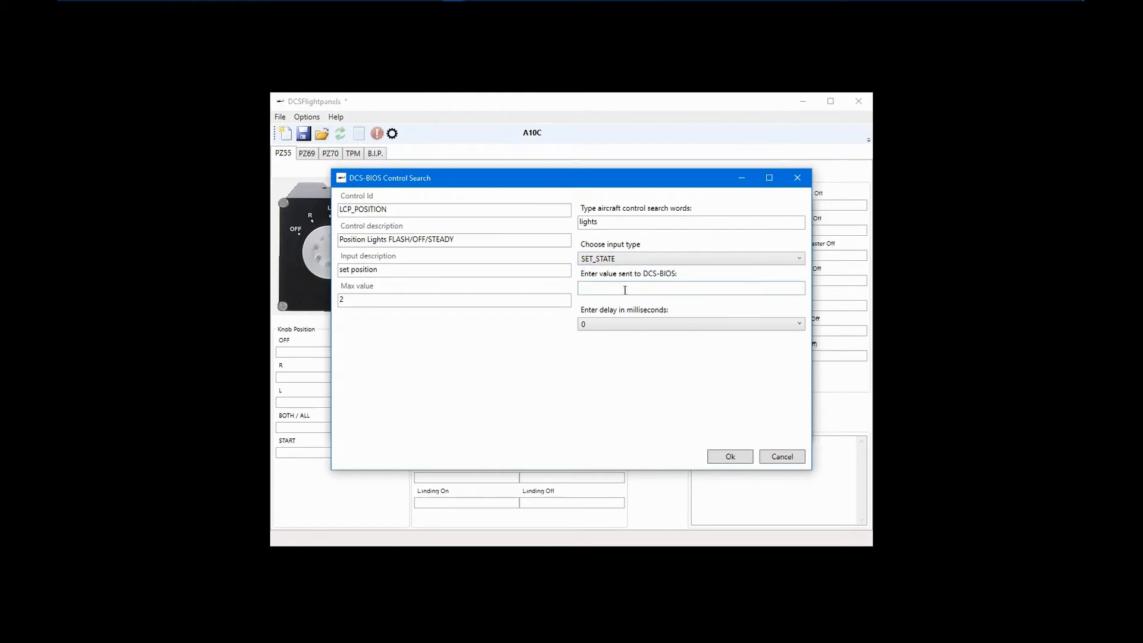
left_click(690, 287)
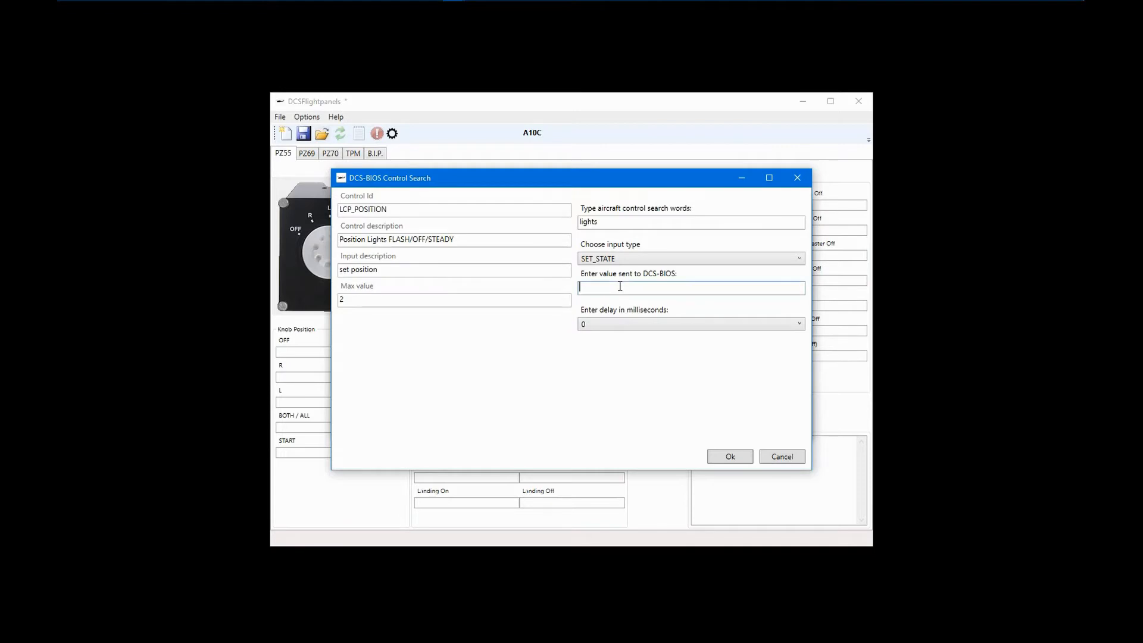
type("2")
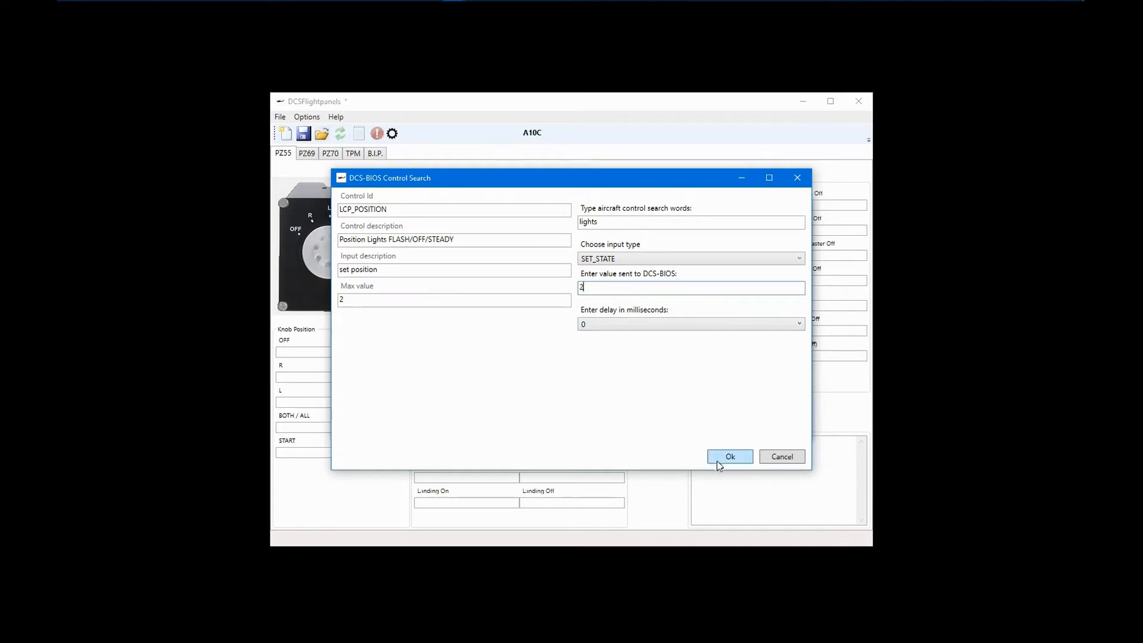
Confirm the Position Lights command and describe Nav. On as 'Pos Lights On'.
left_click(730, 457)
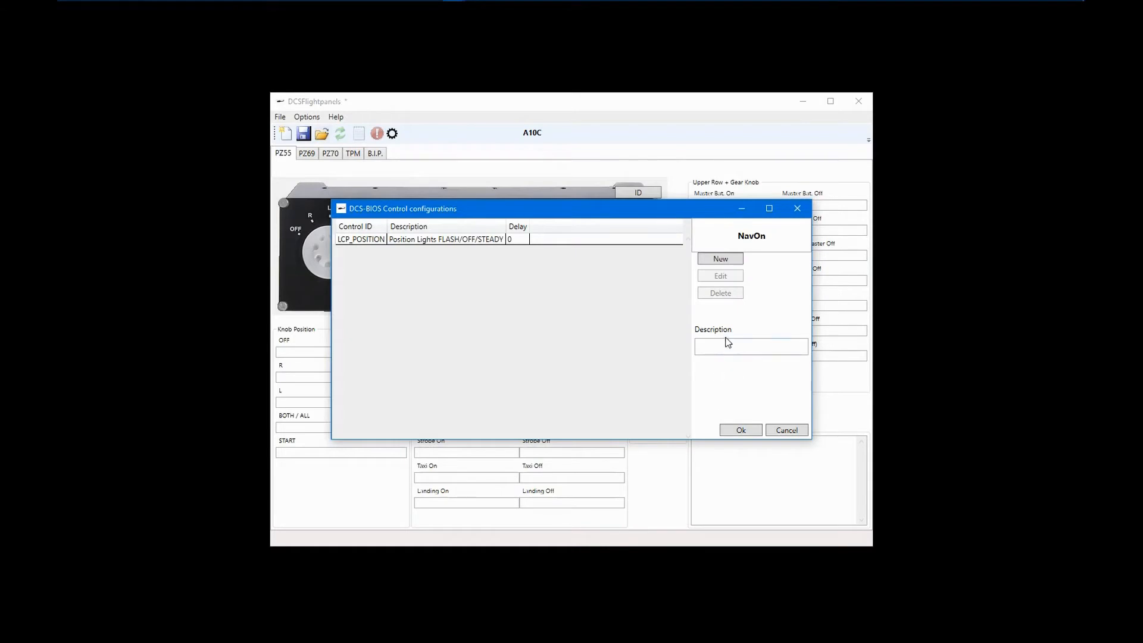
left_click(750, 345)
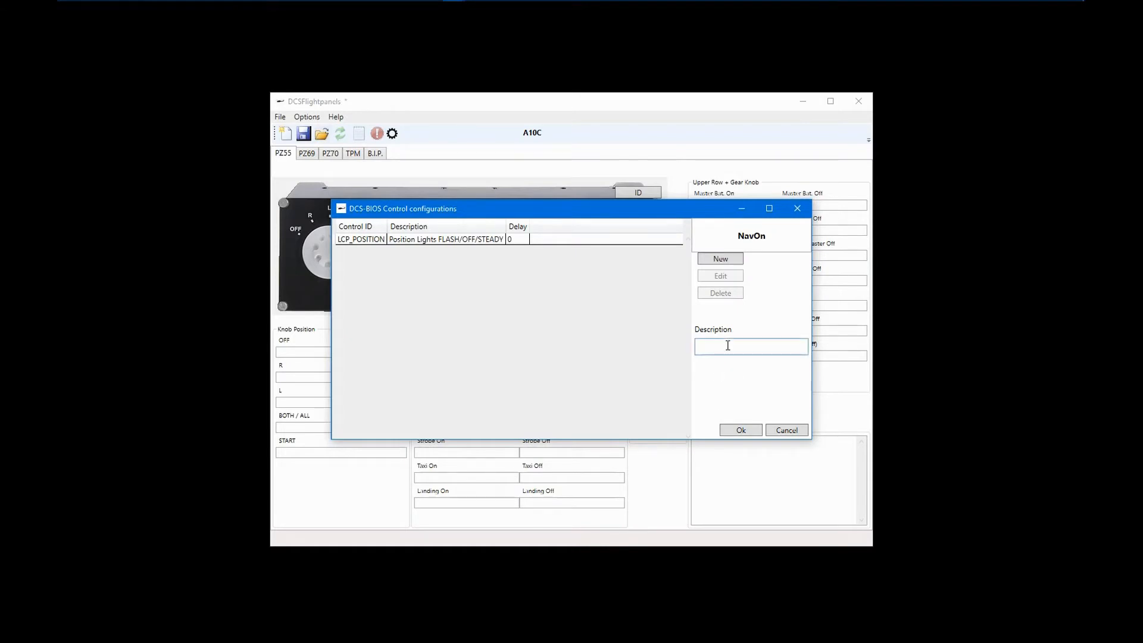
type("Pos Lights On")
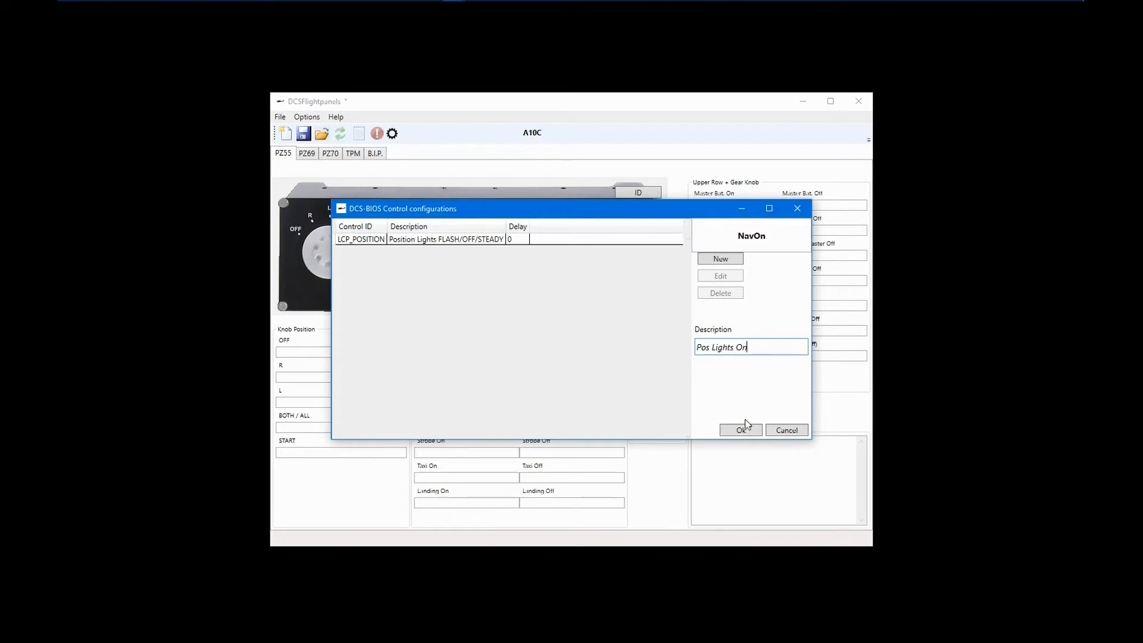
left_click(740, 429)
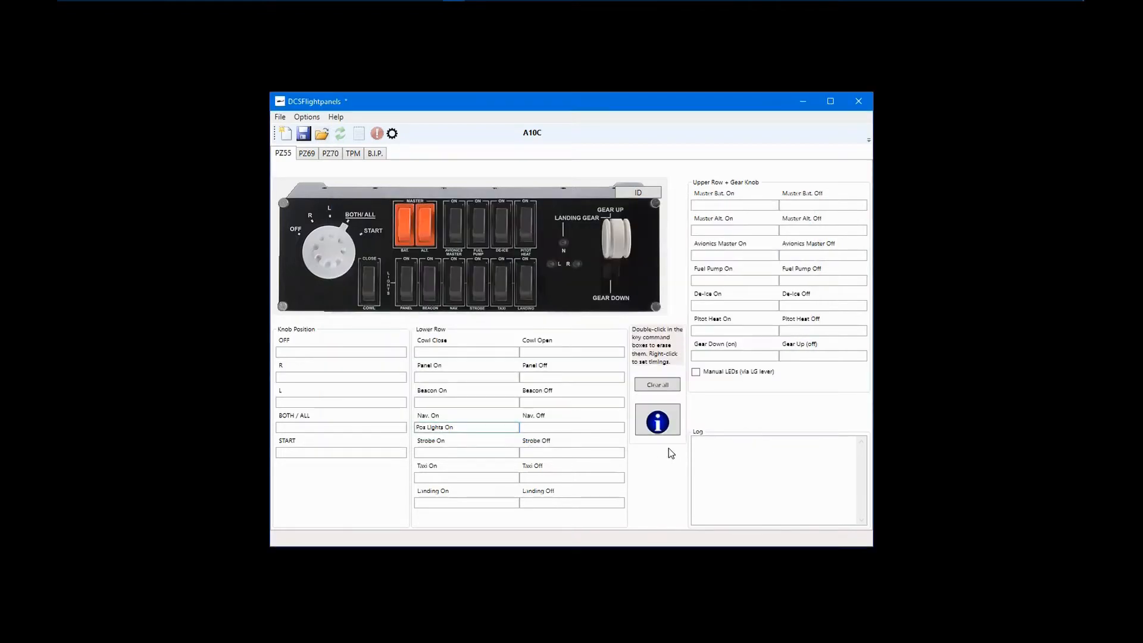
Give Nav. Off an LCP_POSITION command with value 1, described 'Pos Lights Off'.
right_click(572, 428)
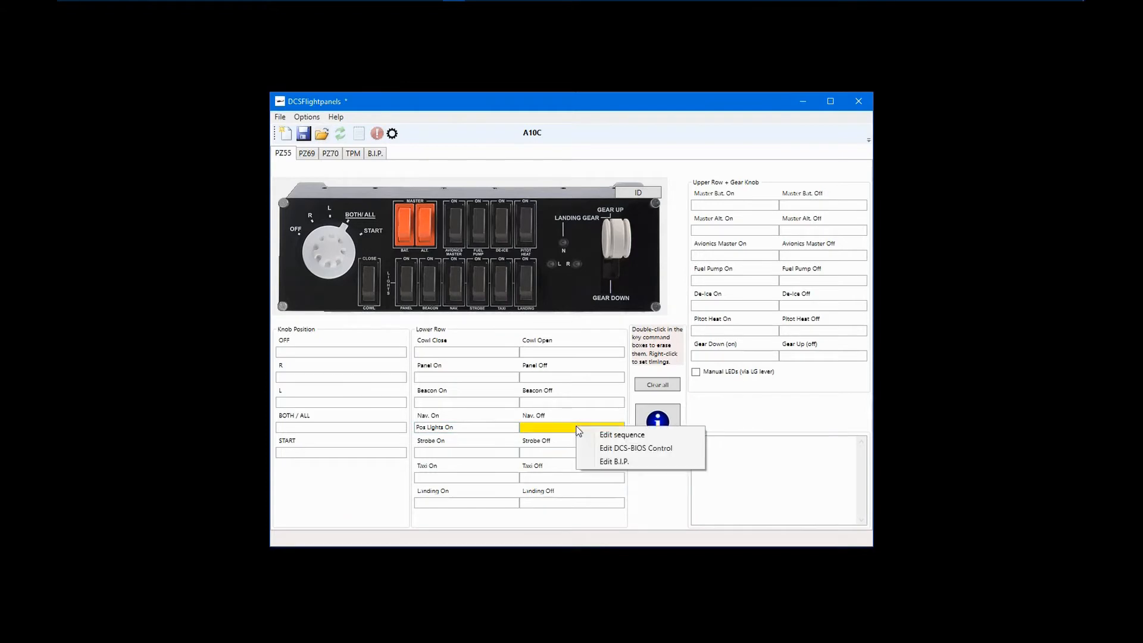
mouse_move(636, 448)
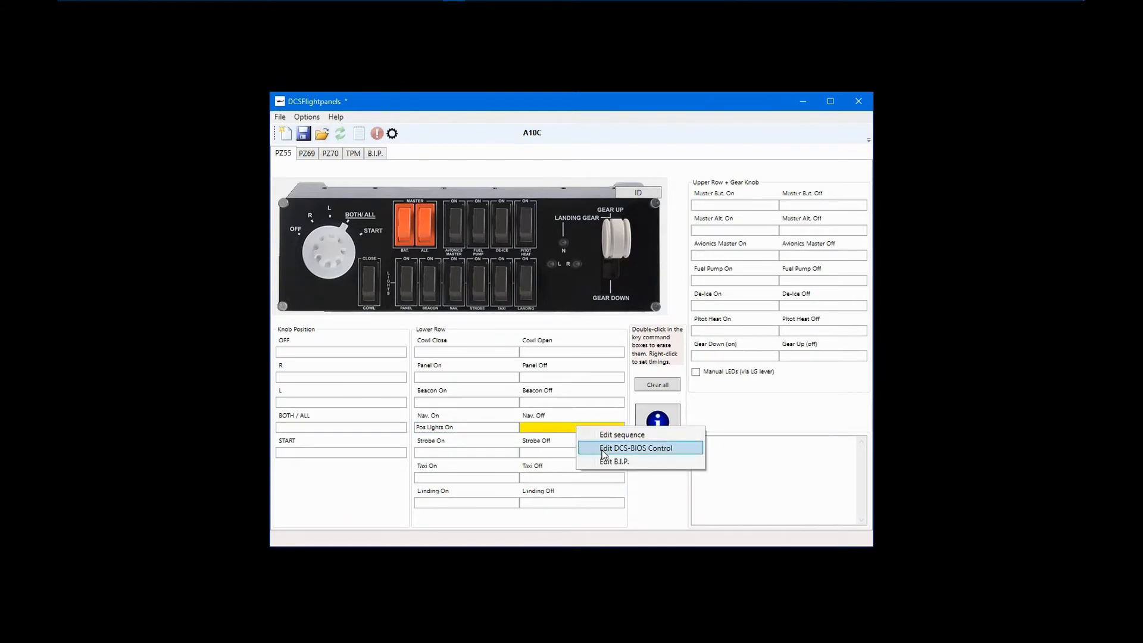
left_click(636, 448)
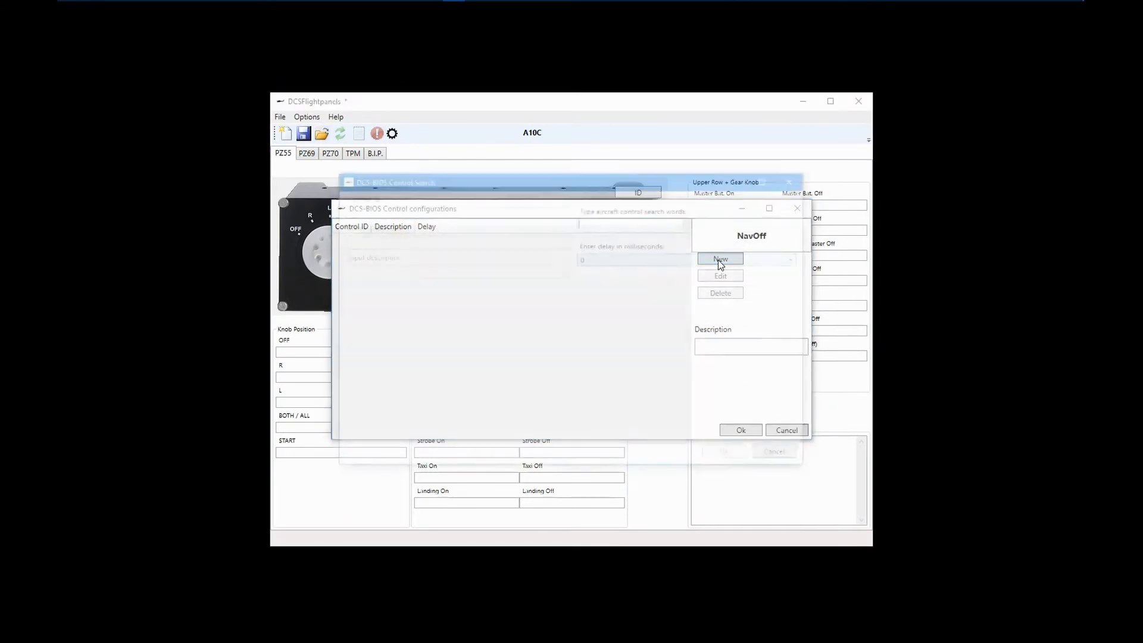
left_click(720, 259)
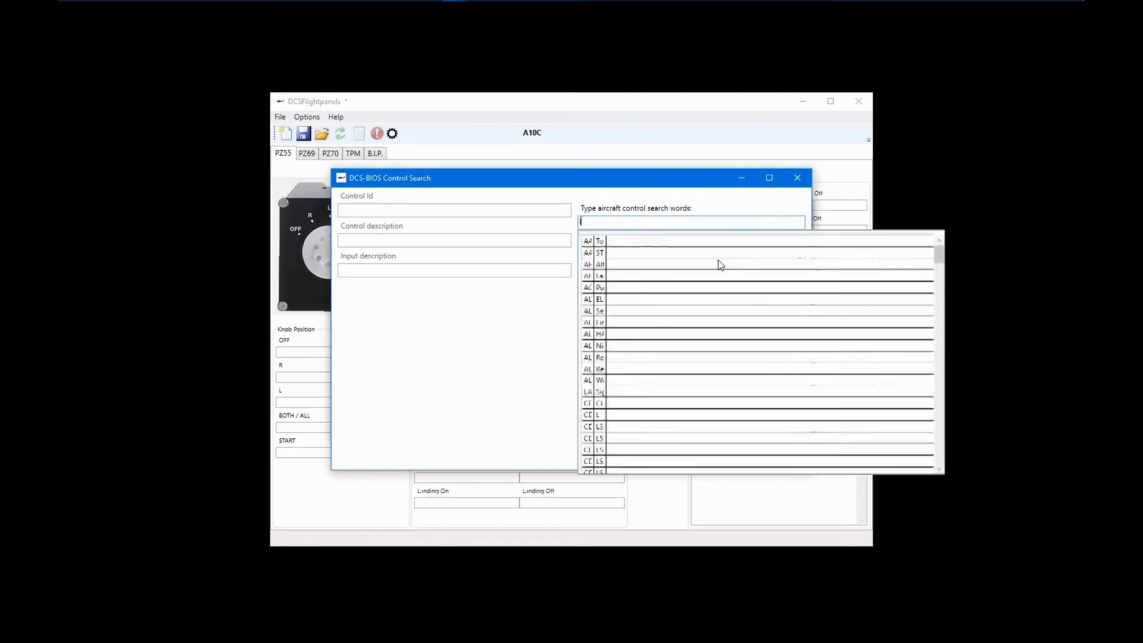
type("lights")
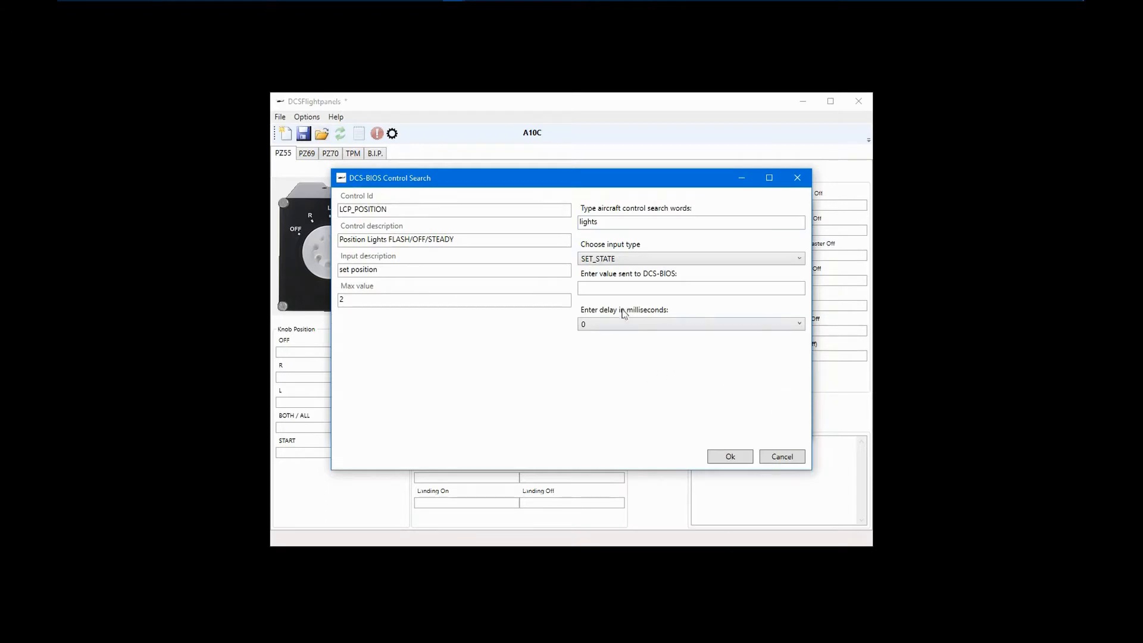
type("1")
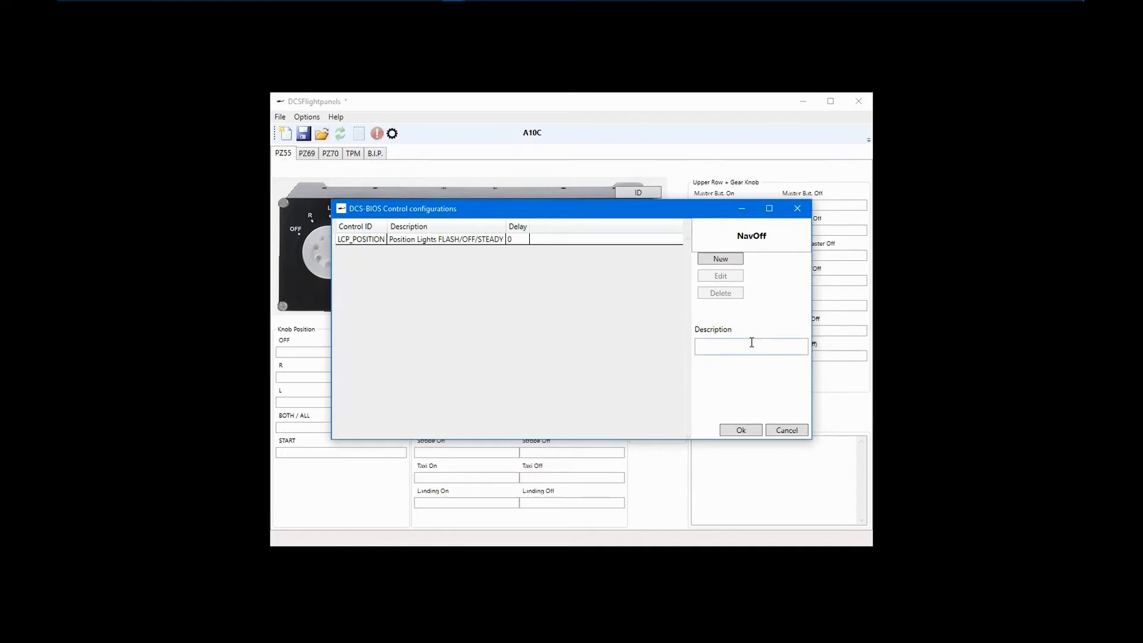
type("Pos Lights Off")
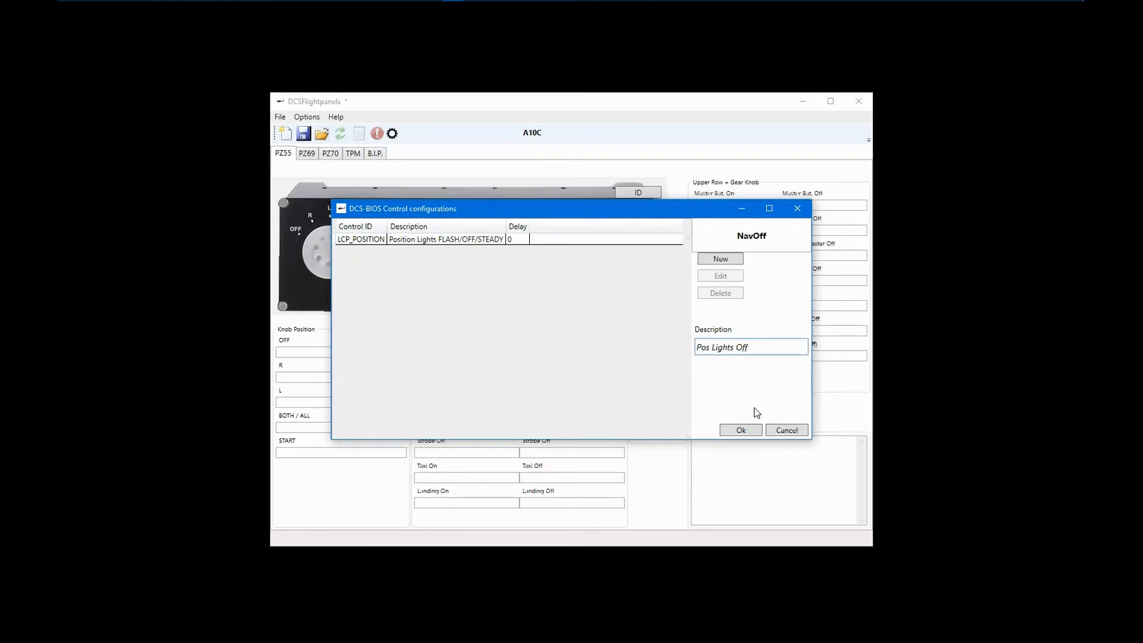
left_click(740, 429)
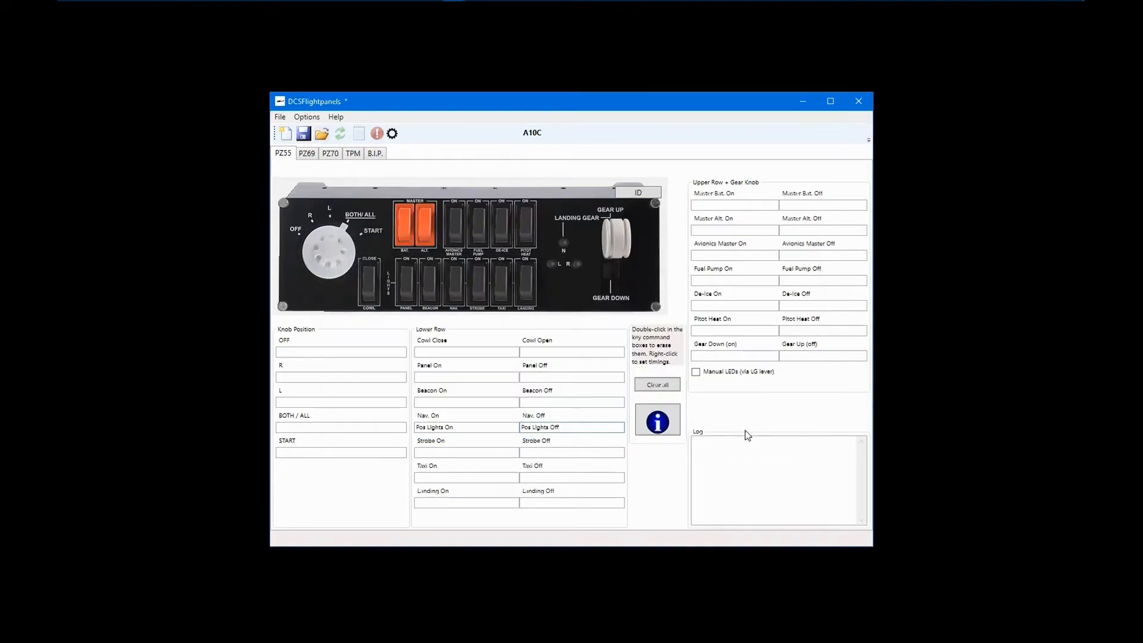
mouse_move(744, 416)
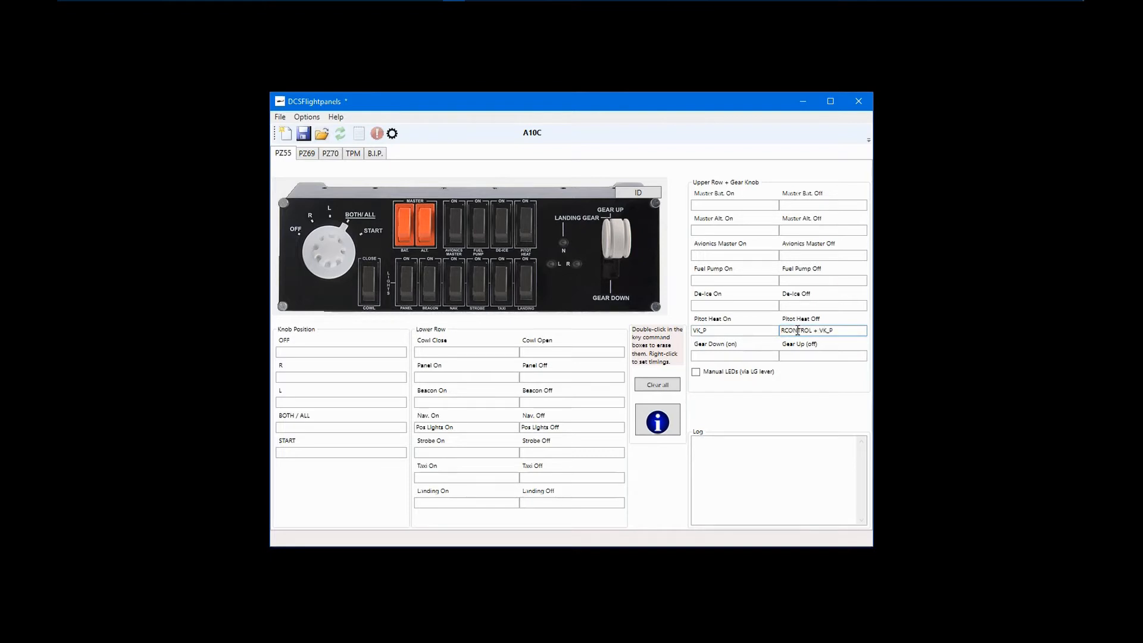
Bring up the Device On box's options and dismiss them without choosing anything.
left_click(734, 305)
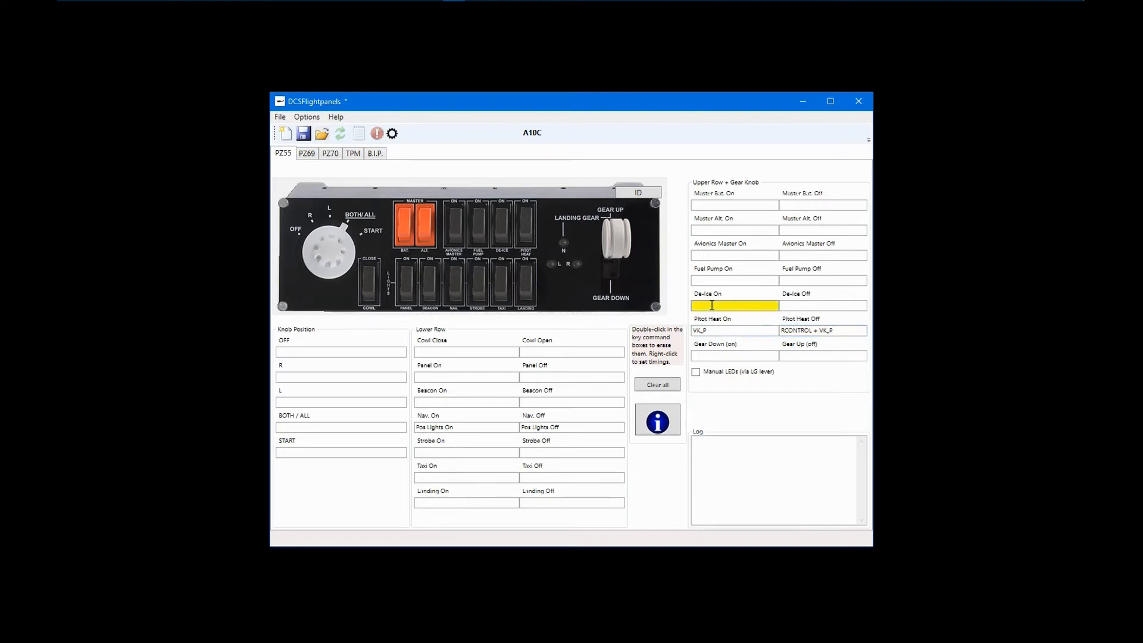
right_click(734, 305)
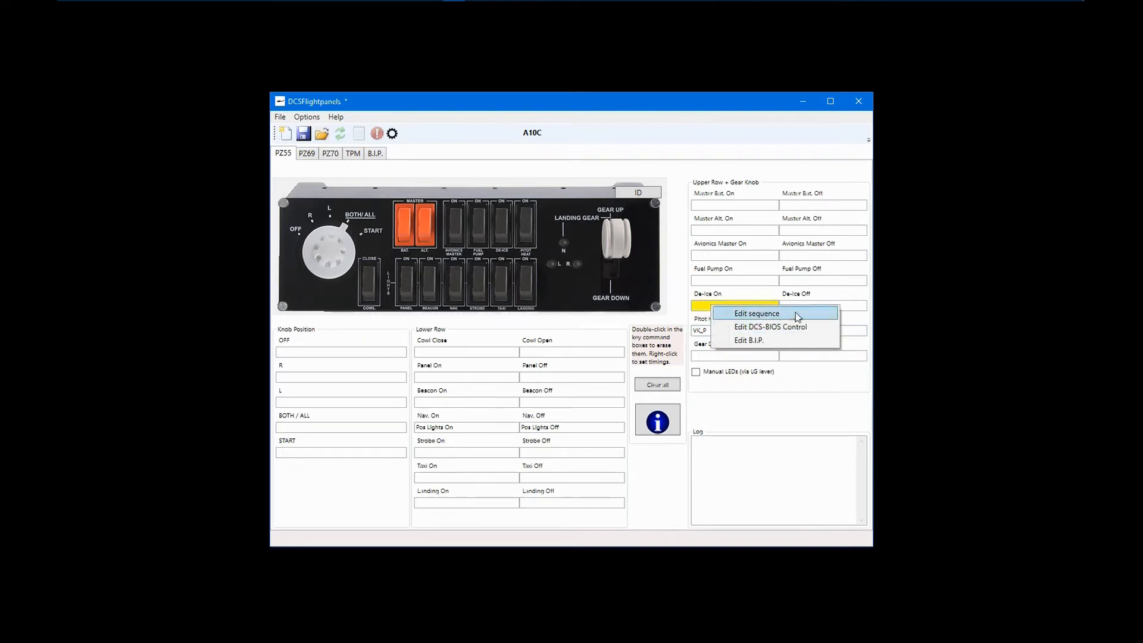
mouse_move(758, 318)
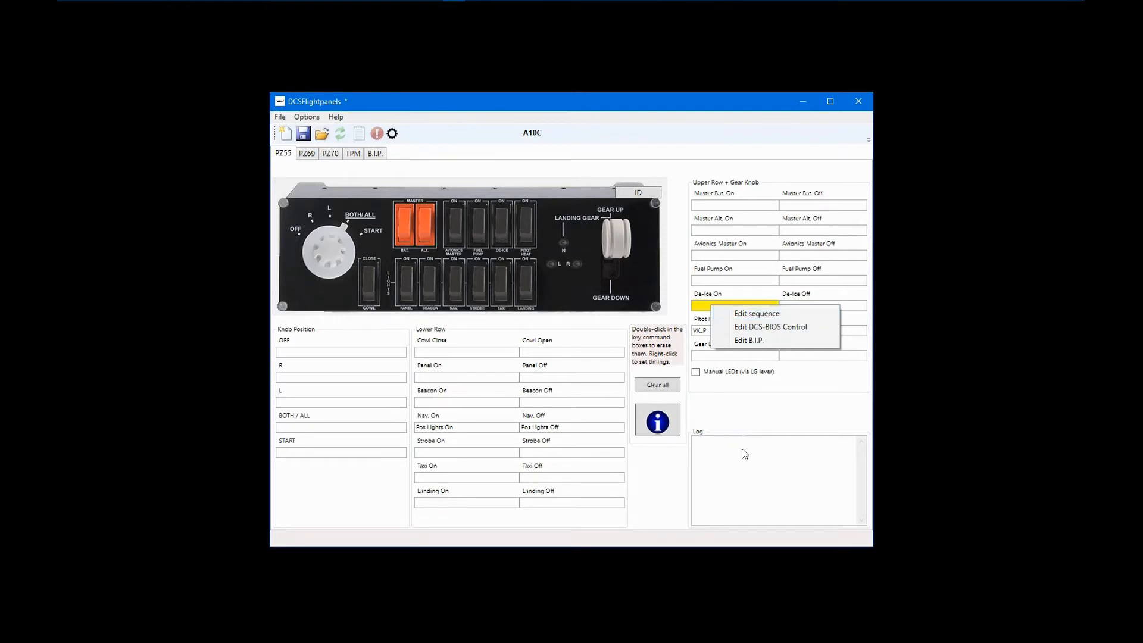
left_click(734, 476)
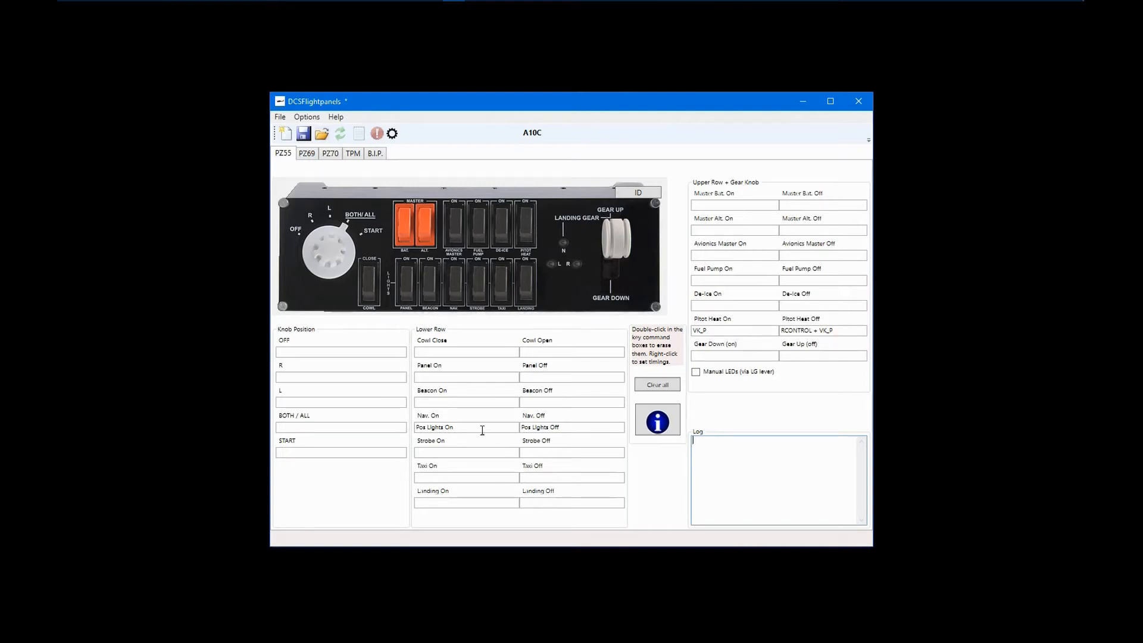
Add an LCP_FORMATION SET_STATE 65535 command to Nav. On and relabel it 'Lights On'.
right_click(465, 427)
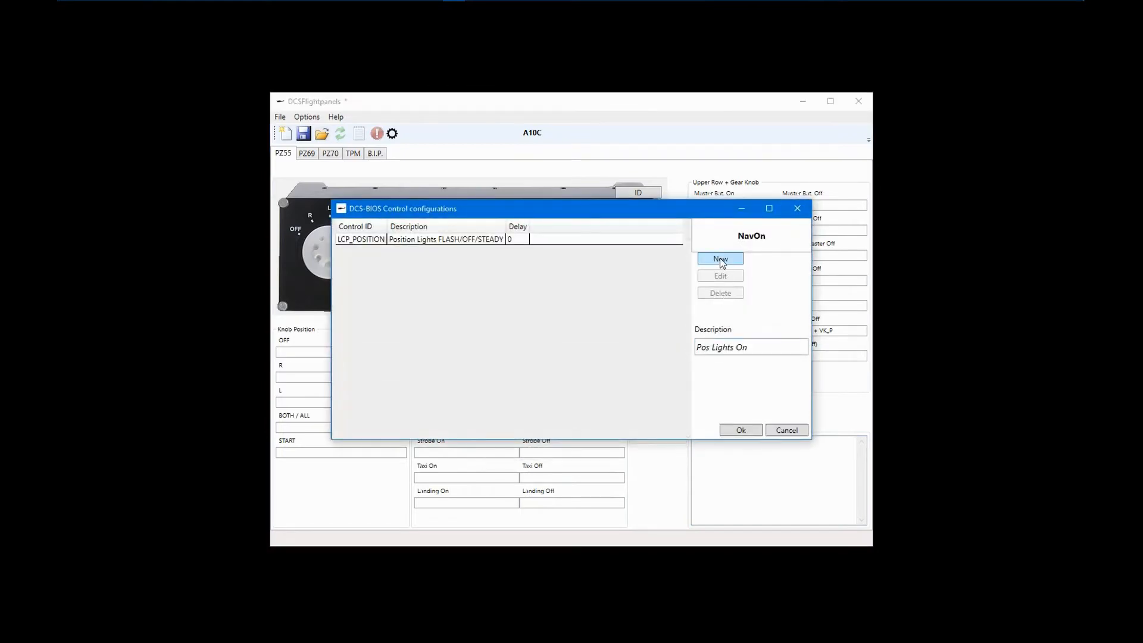
left_click(720, 259)
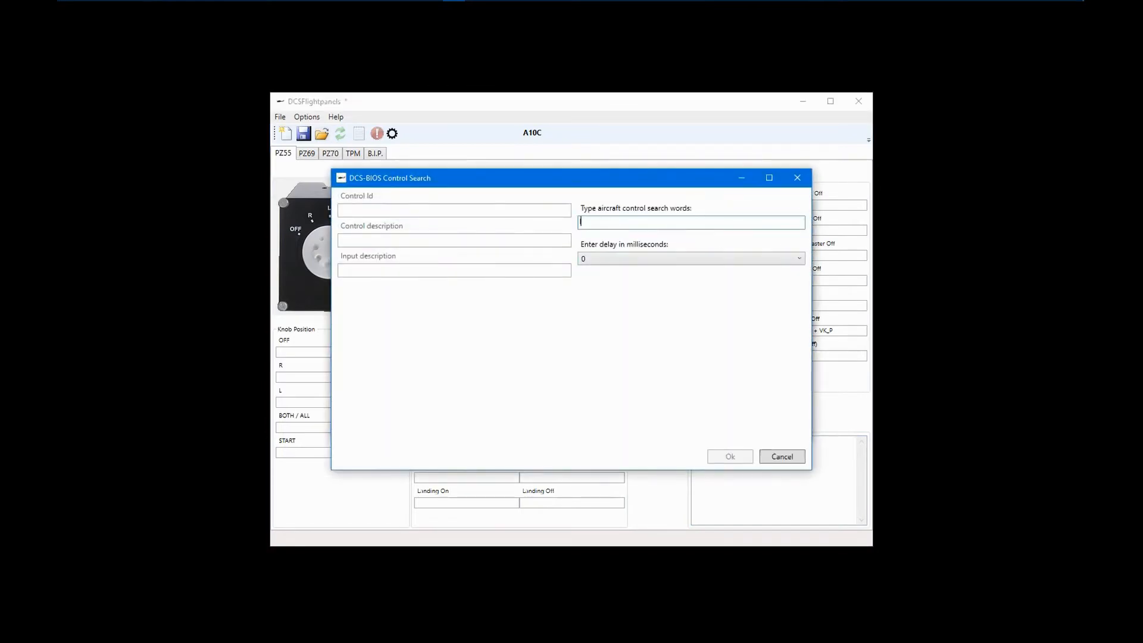
type("lights")
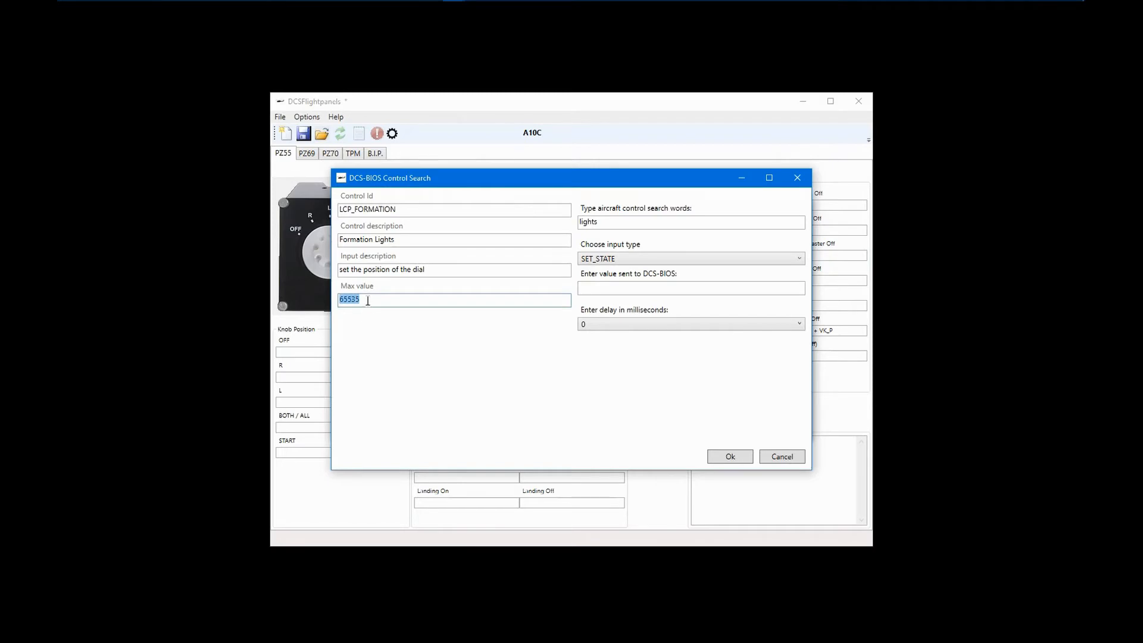
left_click(430, 364)
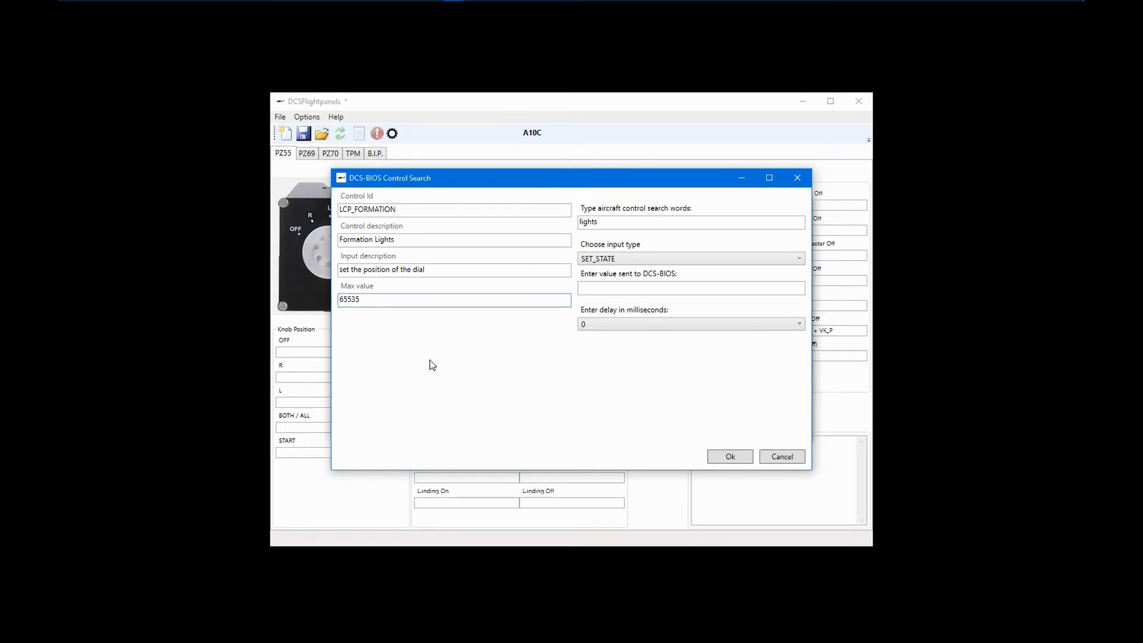
left_click(689, 259)
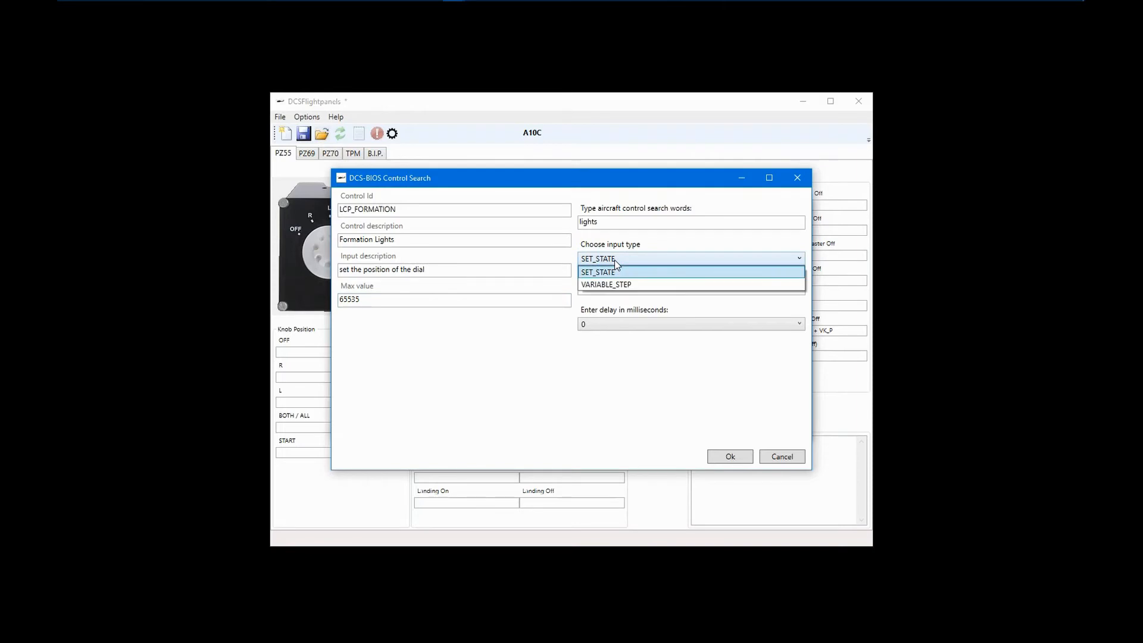
left_click(598, 271)
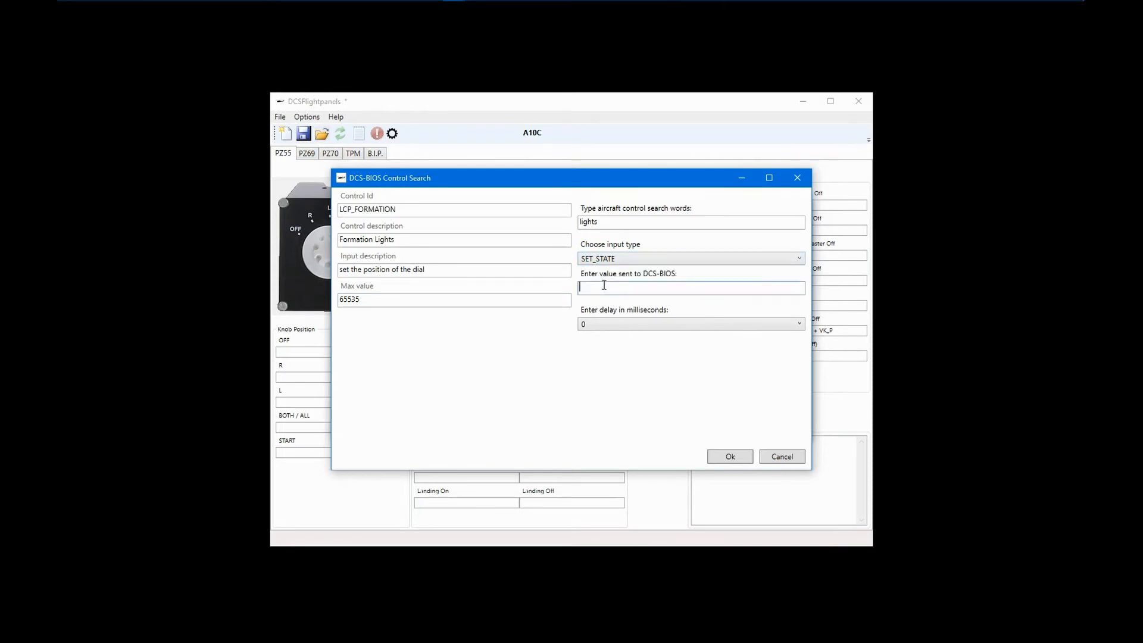
type("65535")
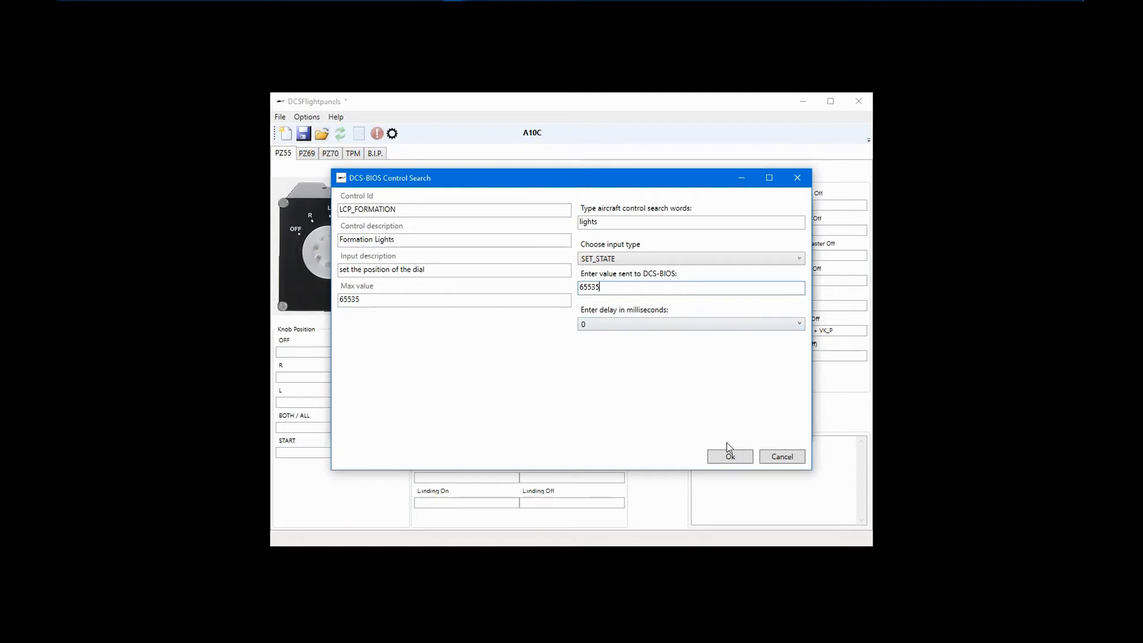
left_click(729, 456)
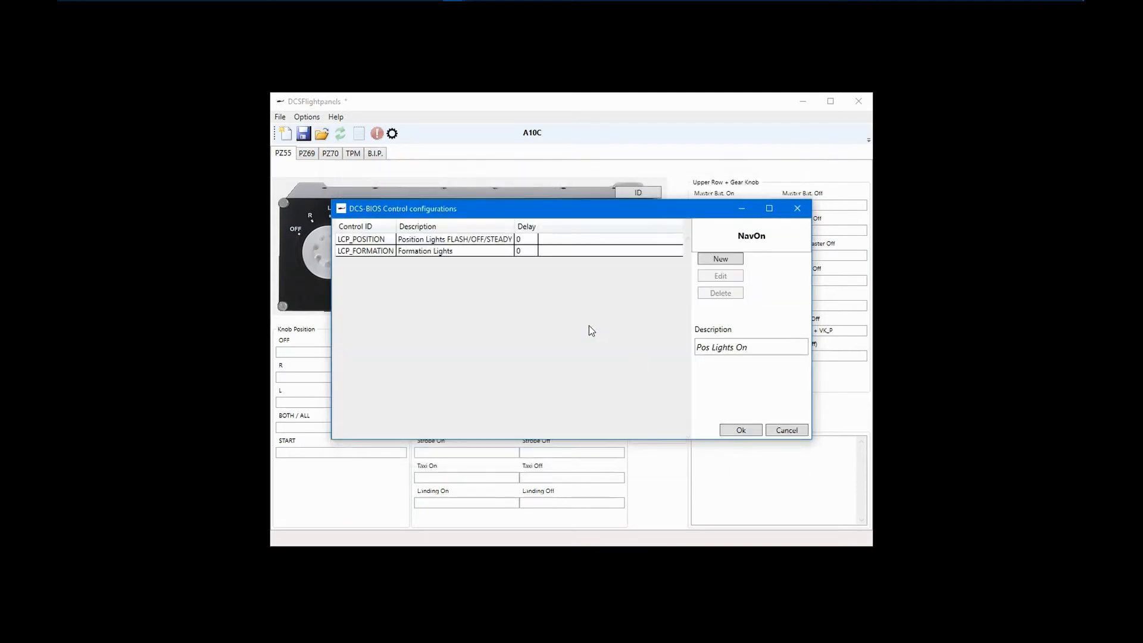
mouse_move(439, 260)
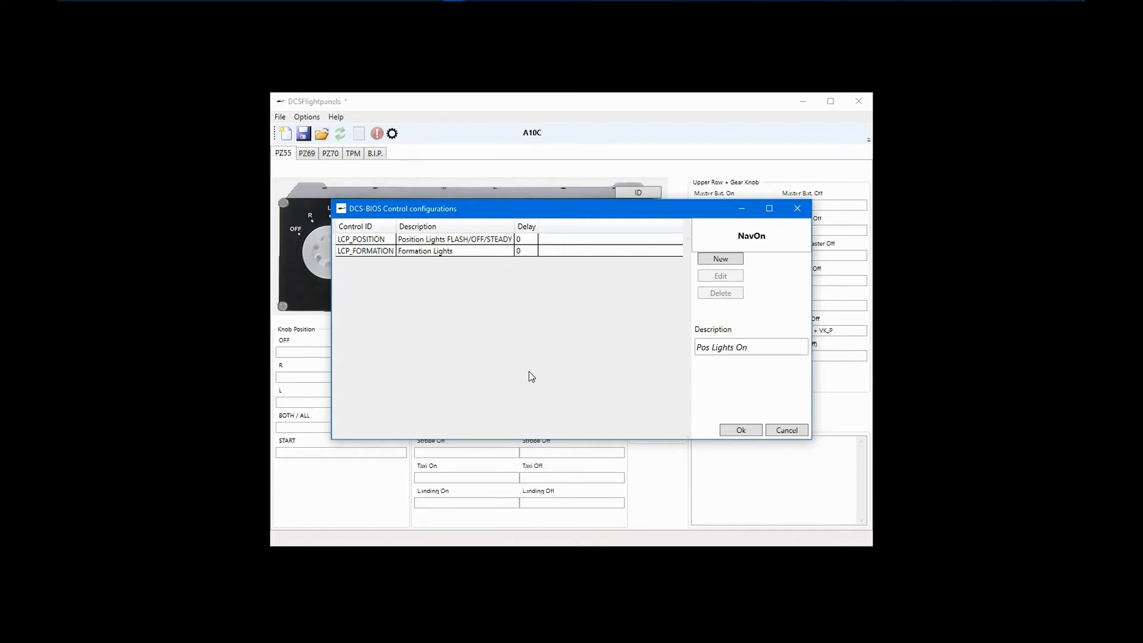
left_click(721, 347)
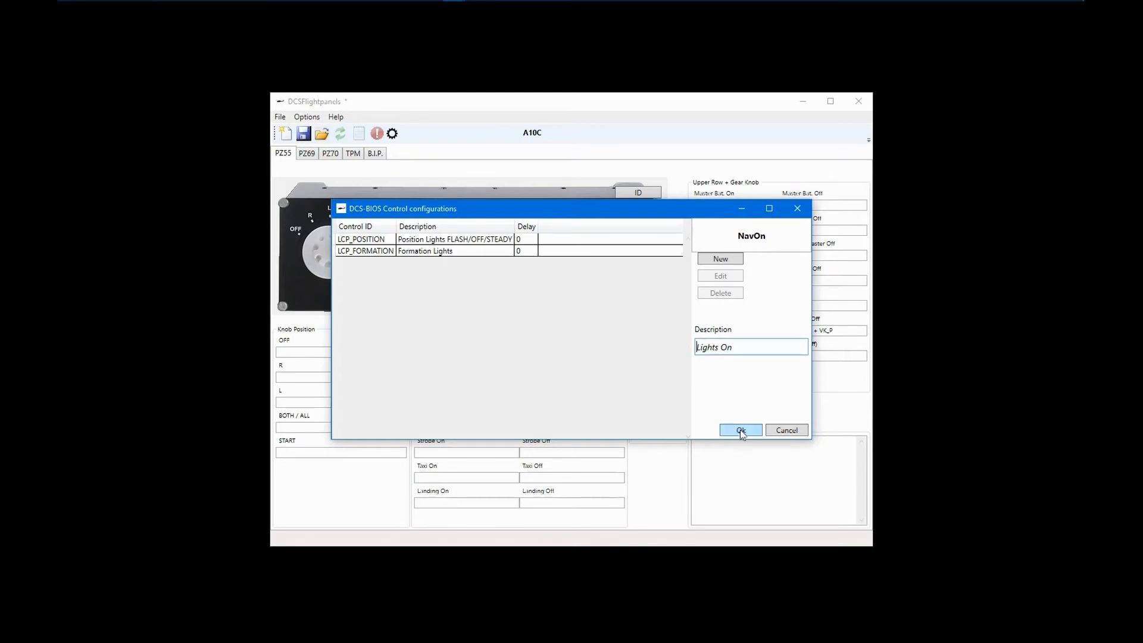
left_click(740, 429)
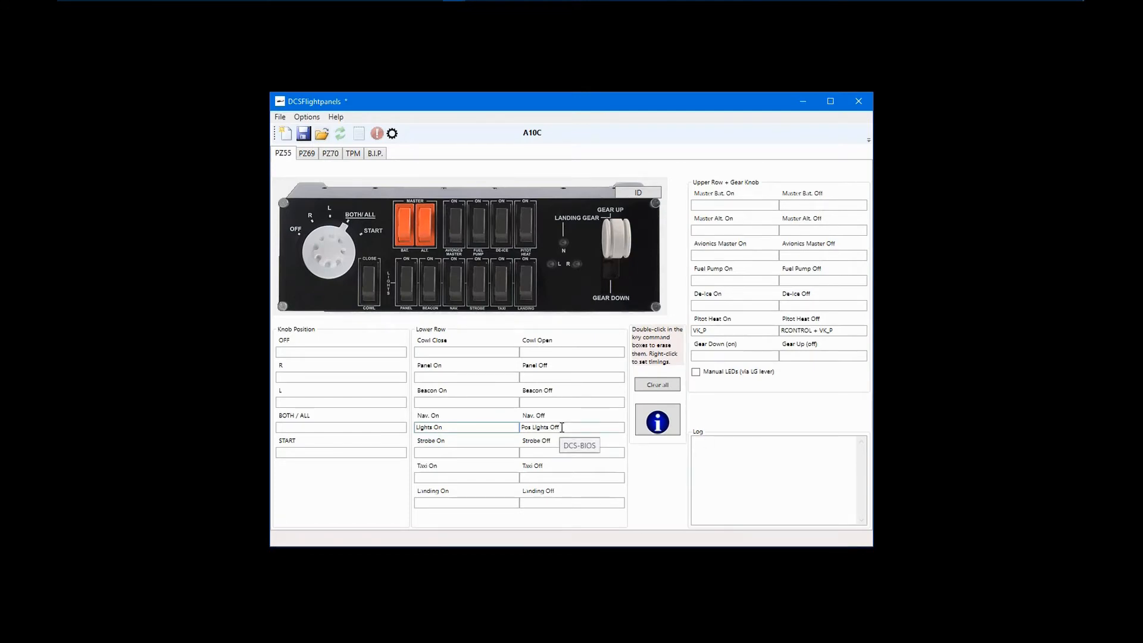
mouse_move(665, 483)
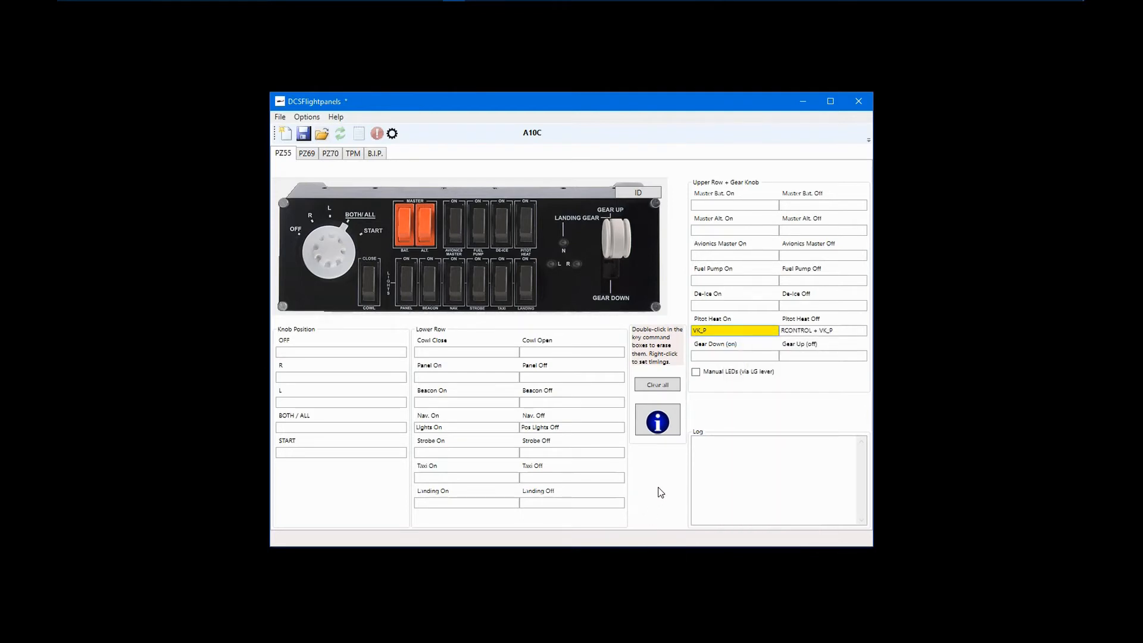
mouse_move(526, 445)
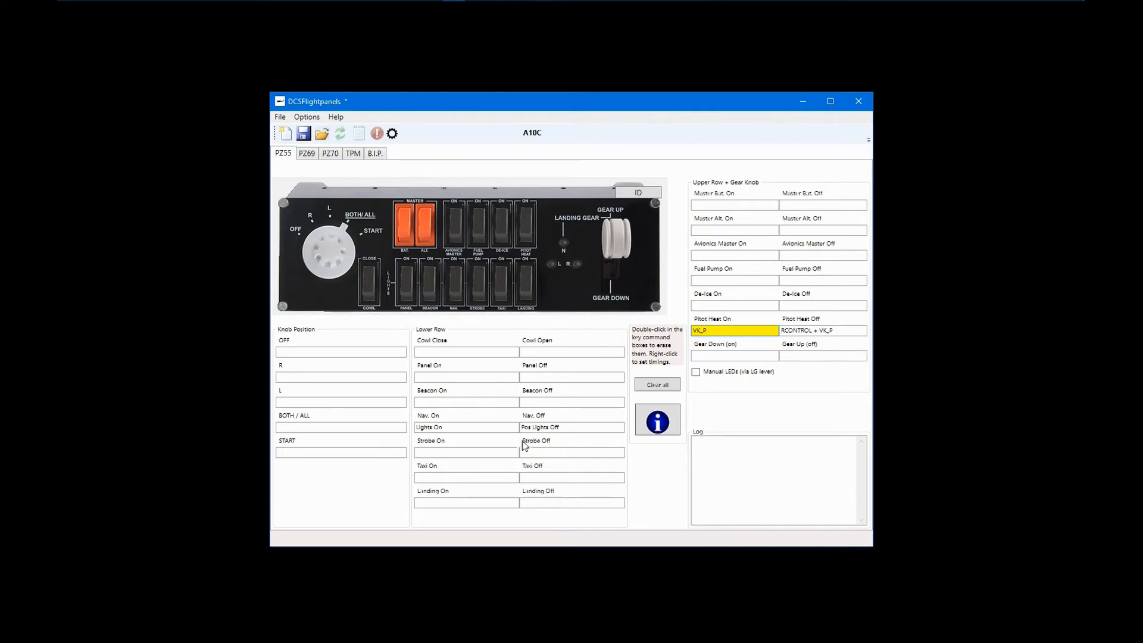
Select the Nav On binding, then switch to the B.I.P. panel page.
left_click(466, 428)
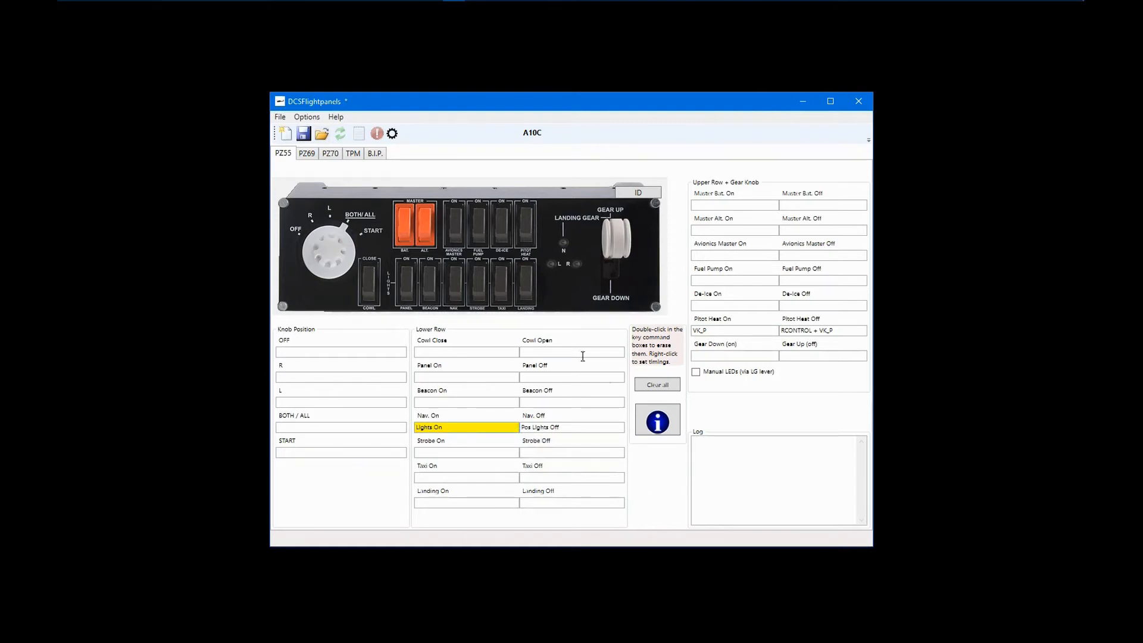
left_click(375, 153)
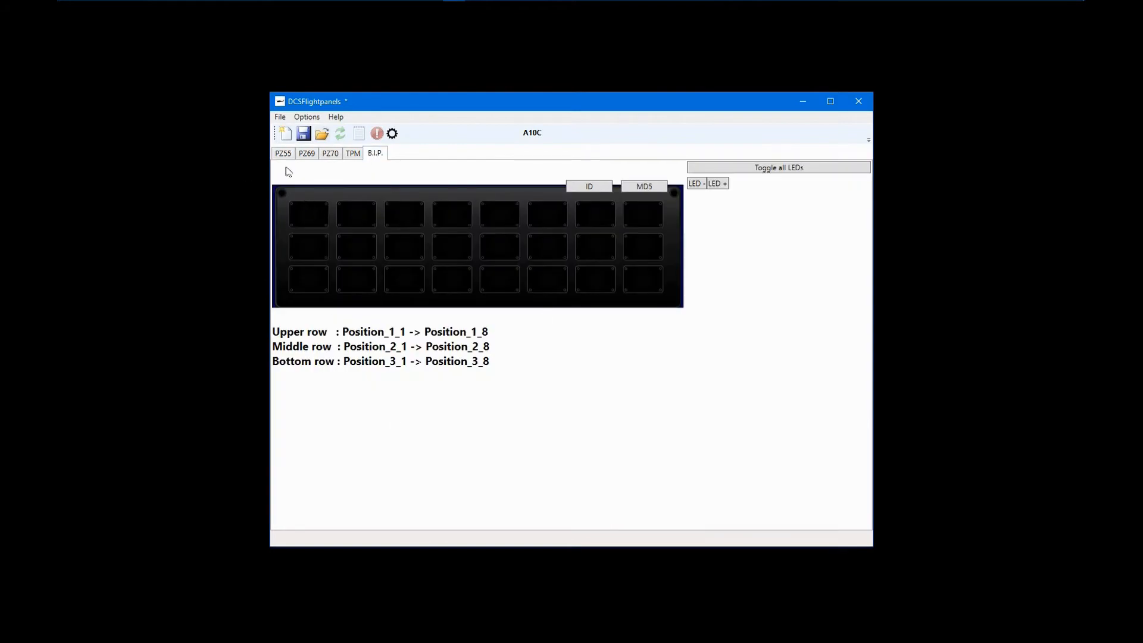
Go from the PZ55 page to the PZ70 multi-panel page.
left_click(283, 153)
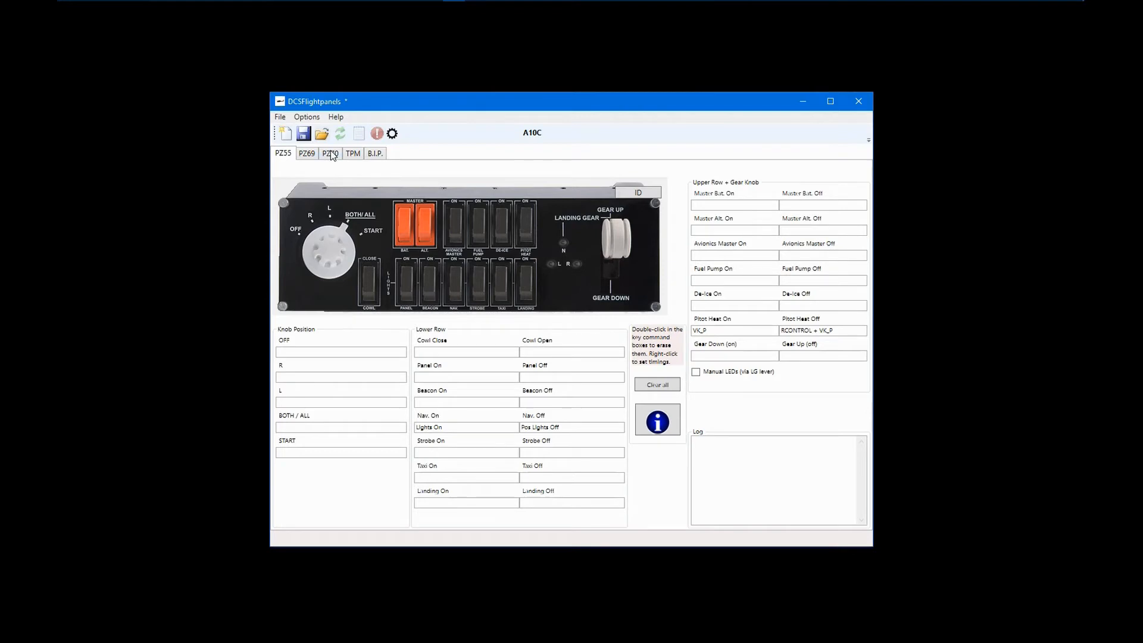
left_click(329, 153)
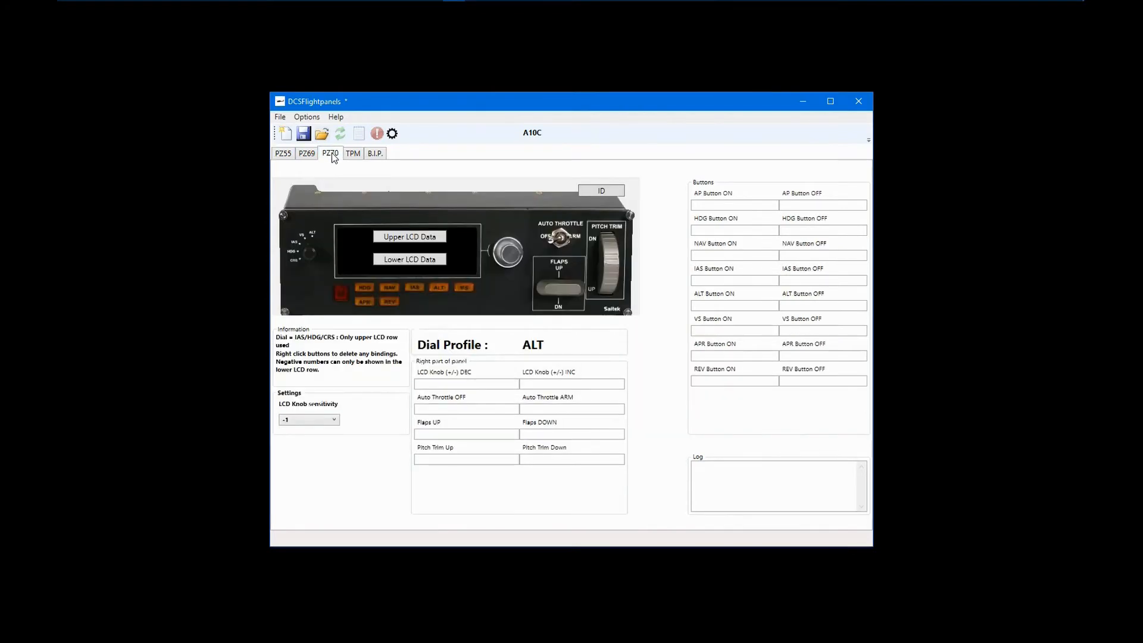
mouse_move(675, 427)
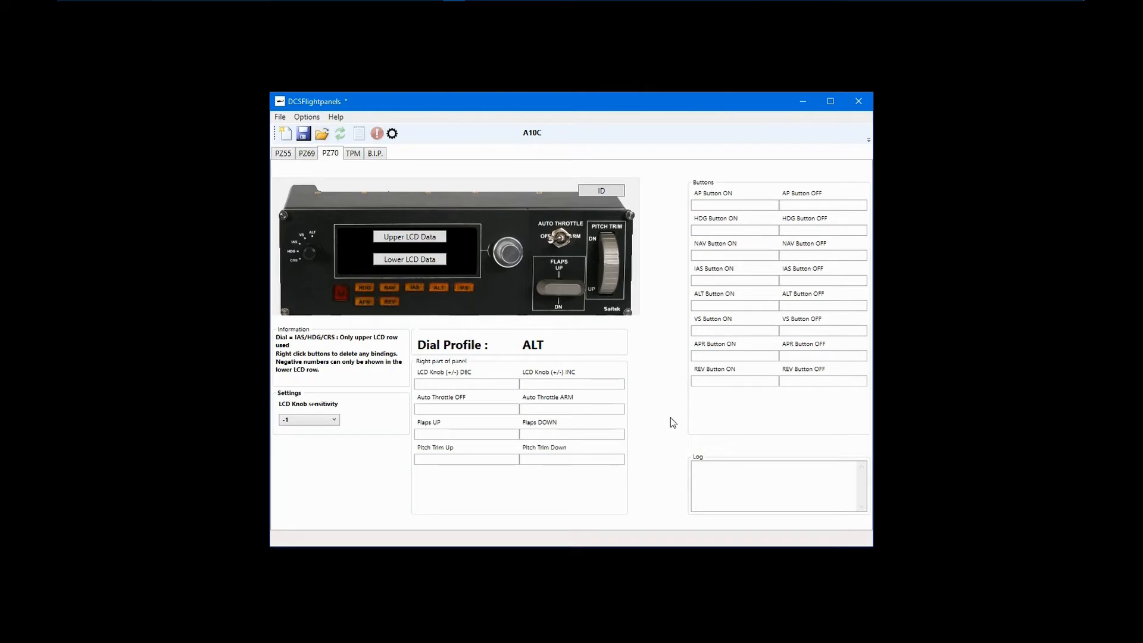
mouse_move(600, 228)
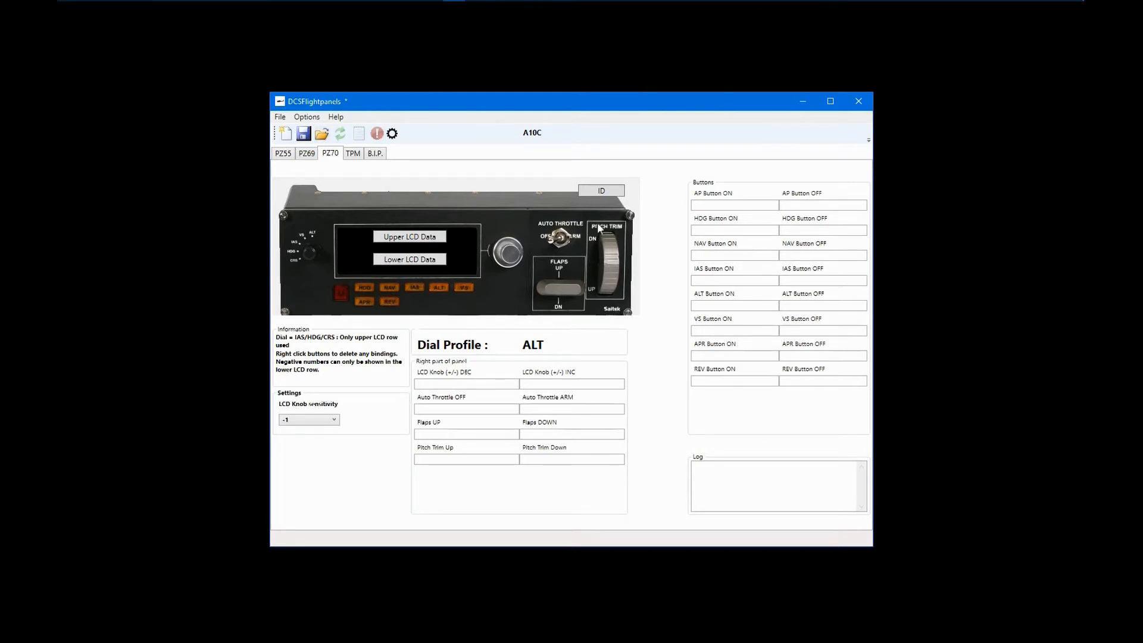
mouse_move(604, 243)
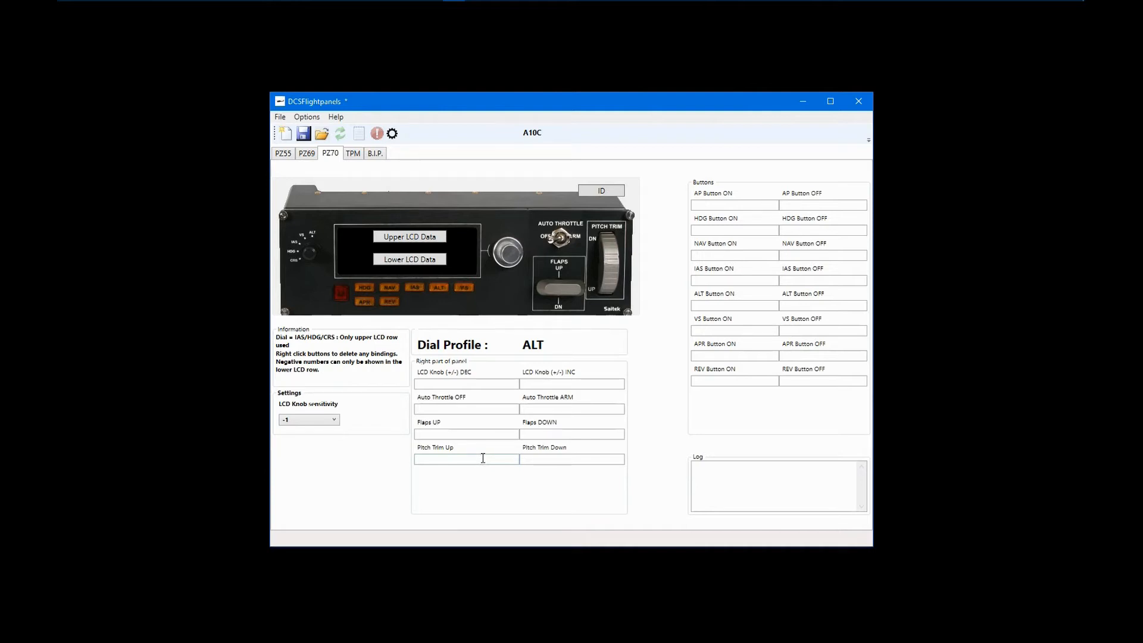
Assign HSI_HDG_KNOB with VARIABLE_STEP input to the Pitch Trim Up binding.
right_click(465, 459)
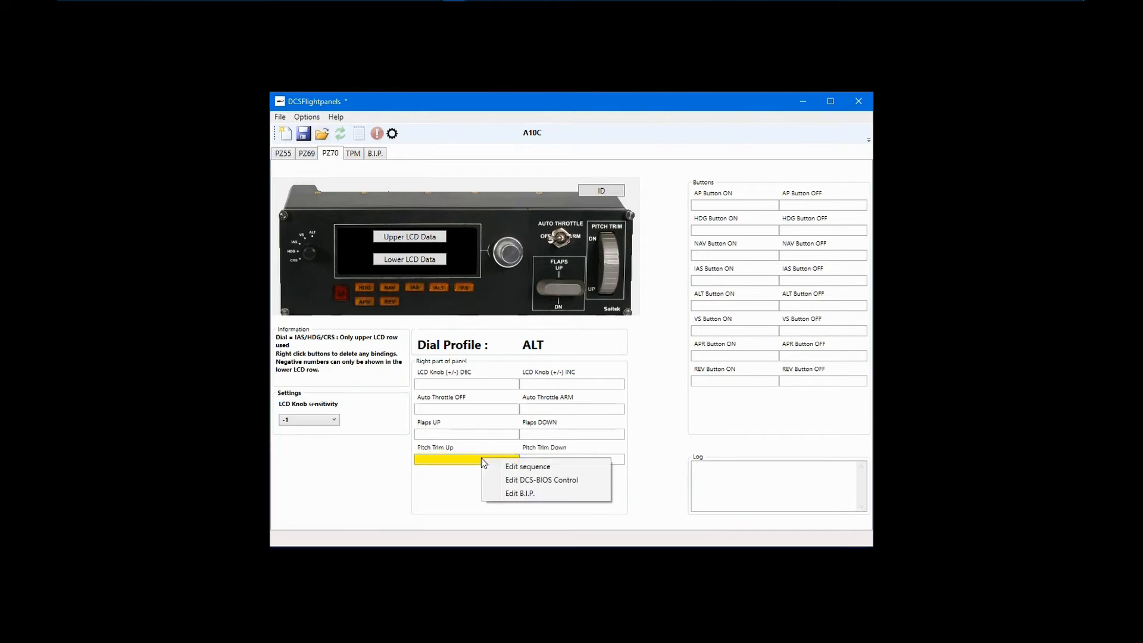
left_click(541, 480)
type("h")
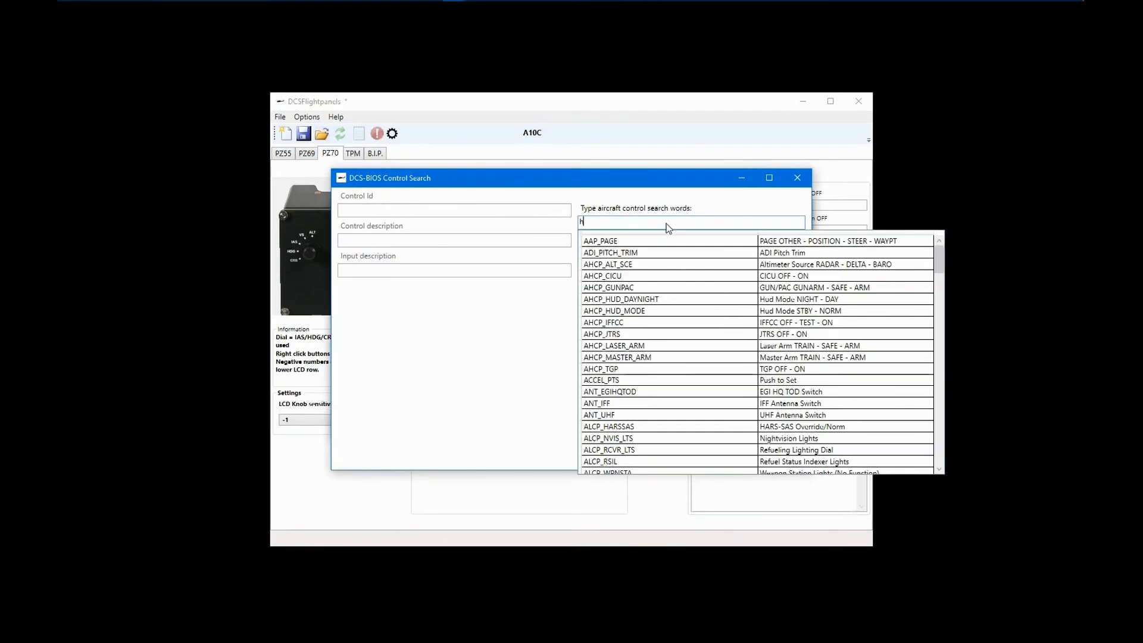
type("dg")
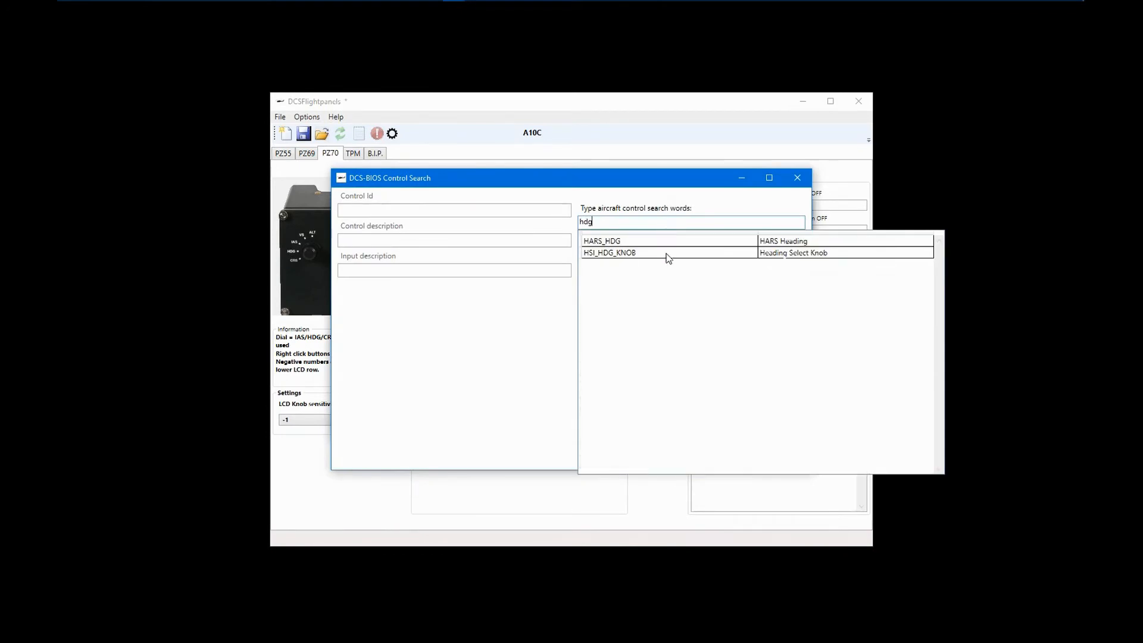
left_click(610, 252)
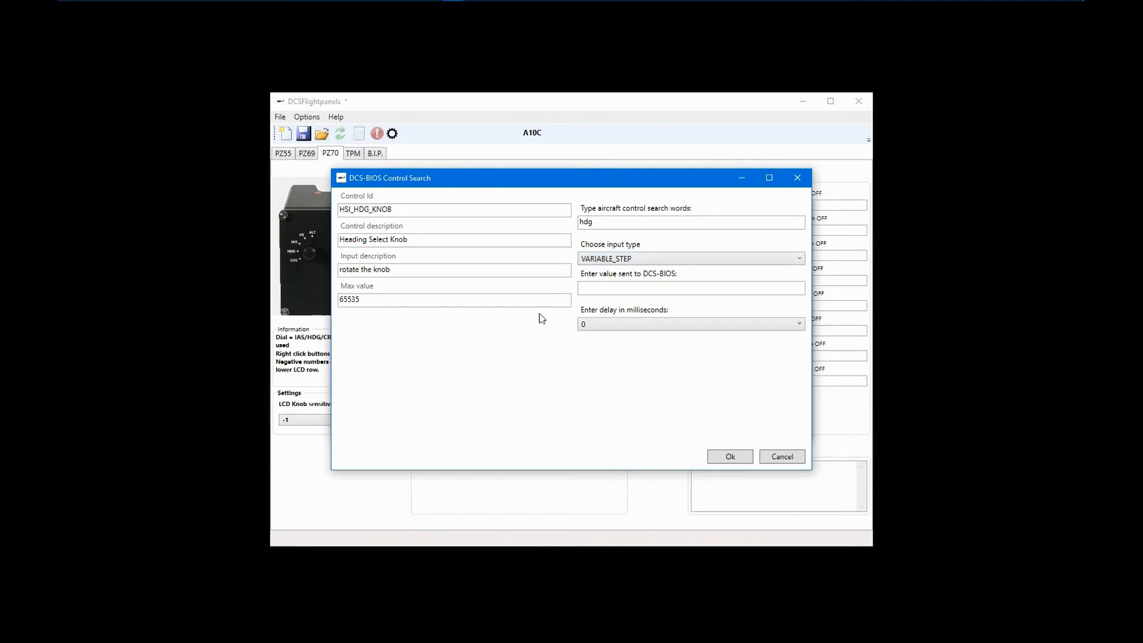
mouse_move(488, 353)
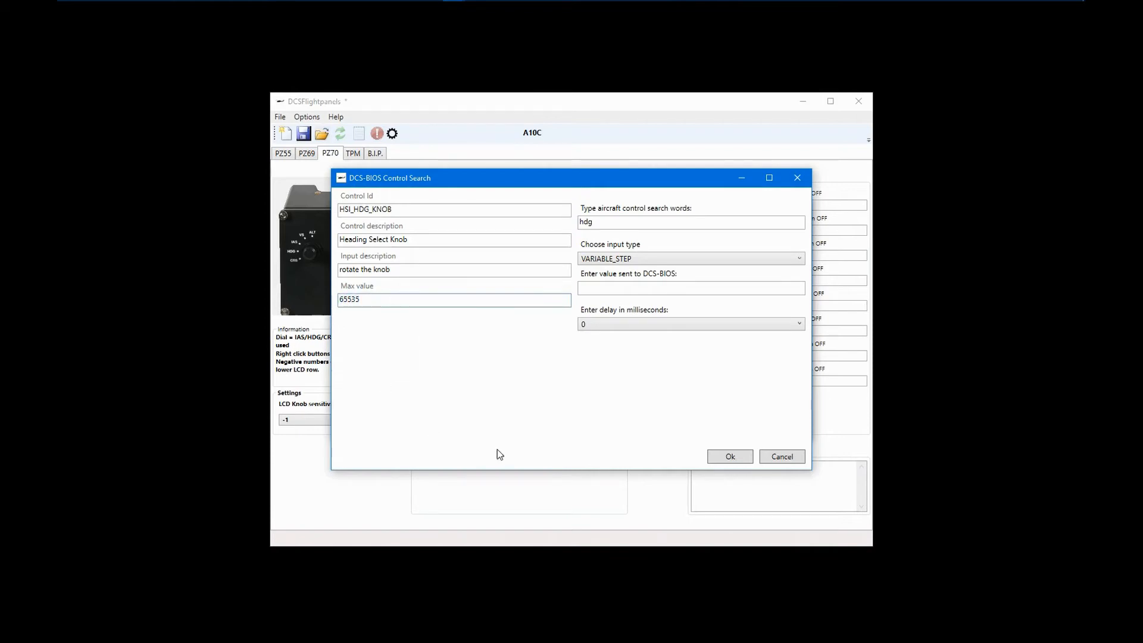
left_click(690, 258)
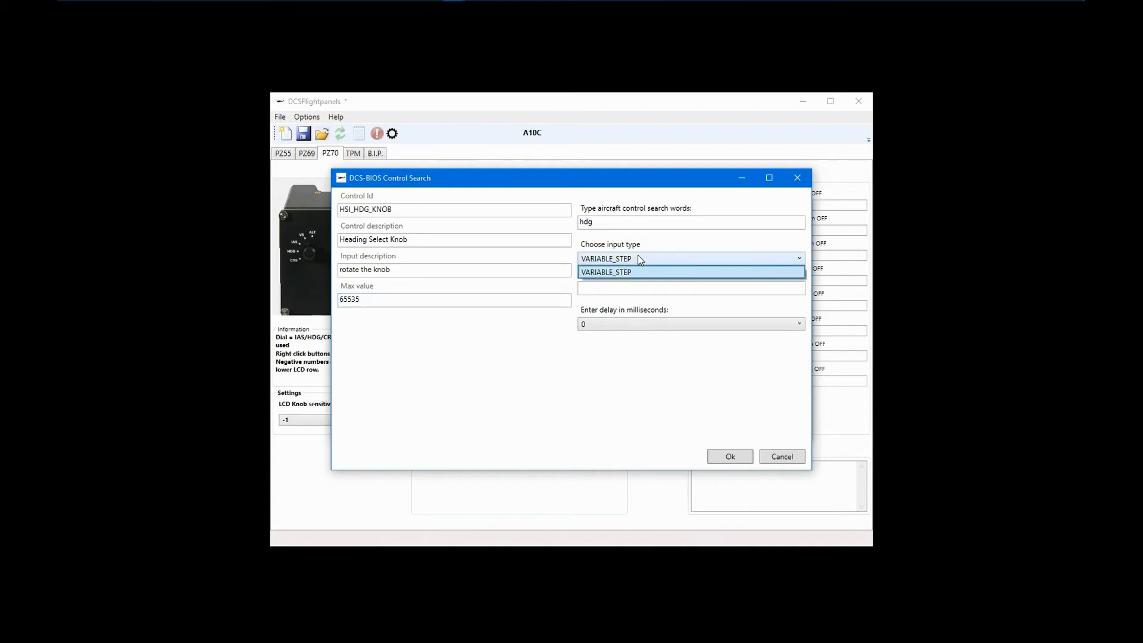
left_click(606, 273)
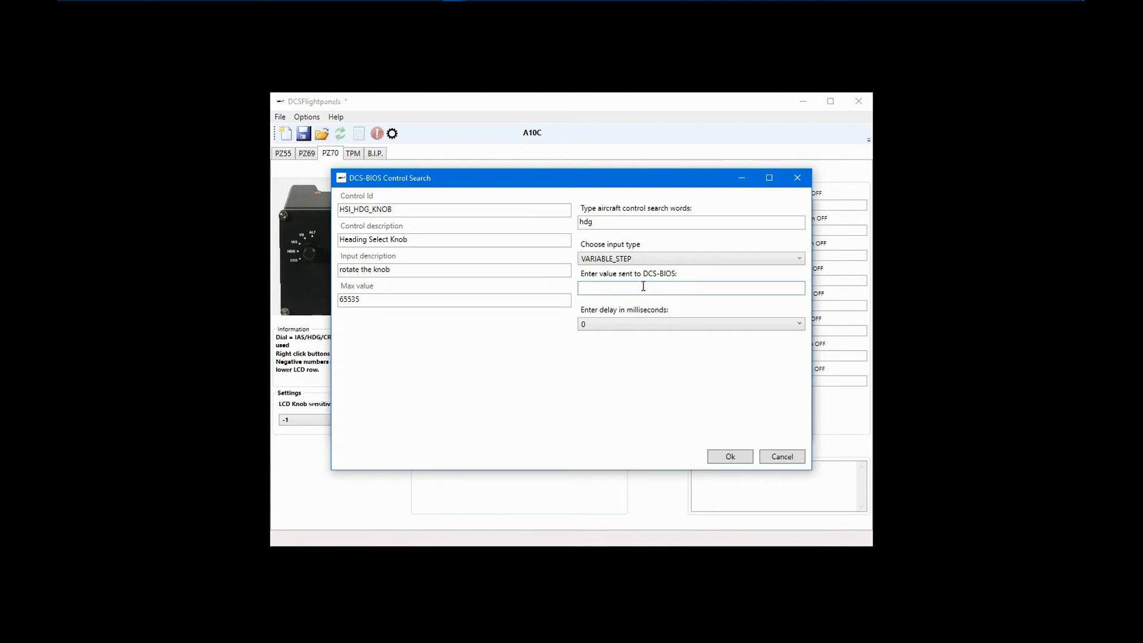
Set the step value to 1500, describe it as 'Hdg bug up', and save.
left_click(688, 287)
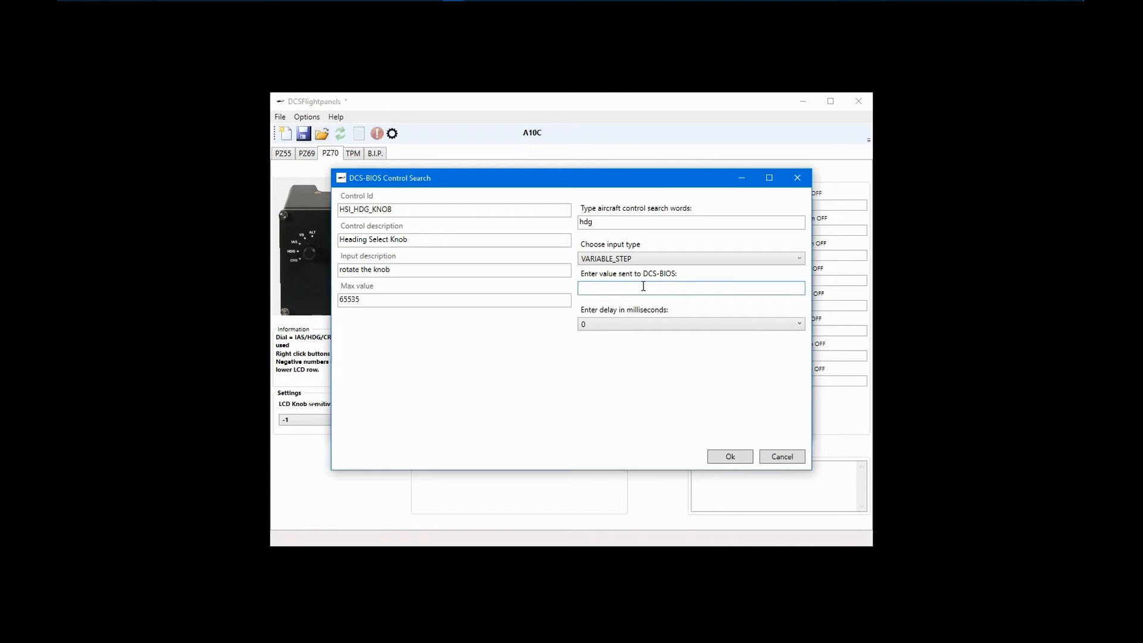
type("15")
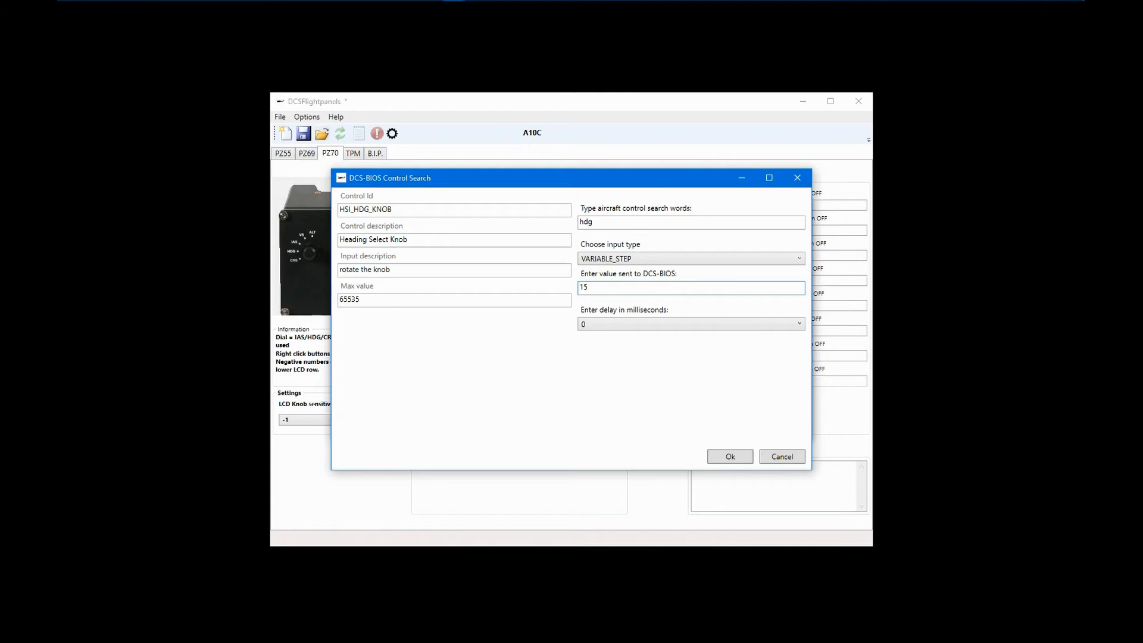
type("1500")
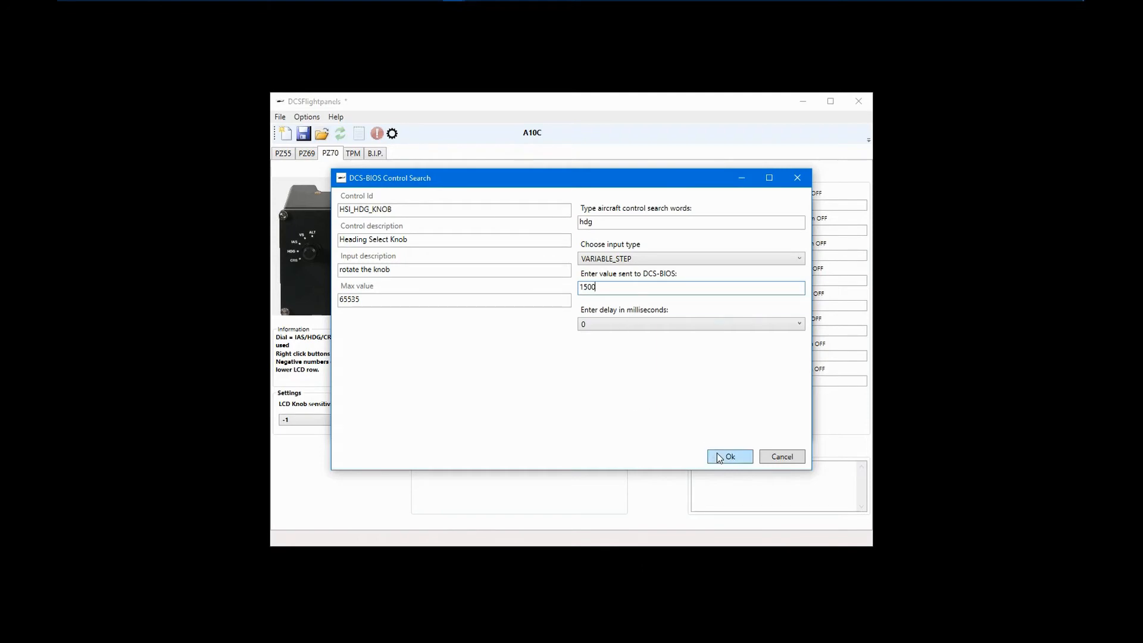
left_click(729, 457)
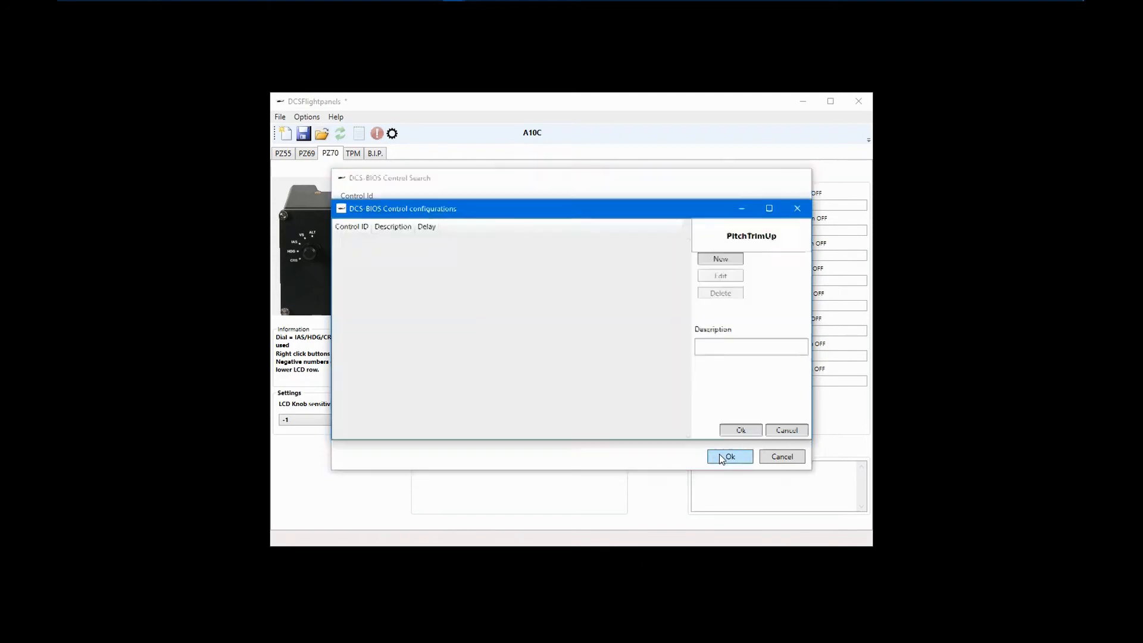
left_click(730, 457)
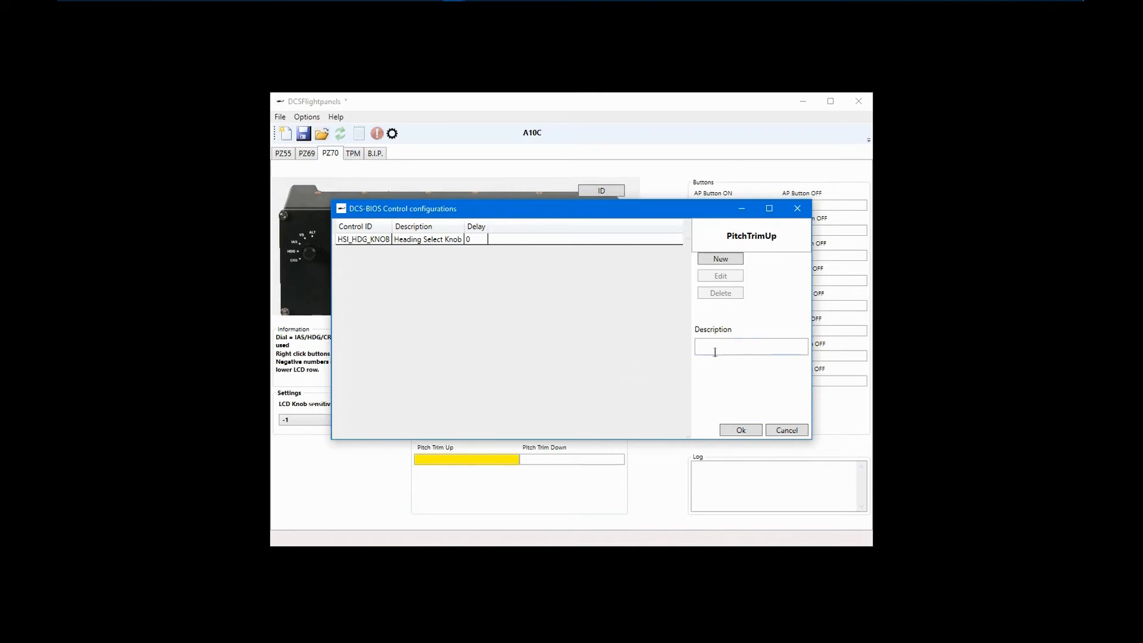
type("Hdg bug up")
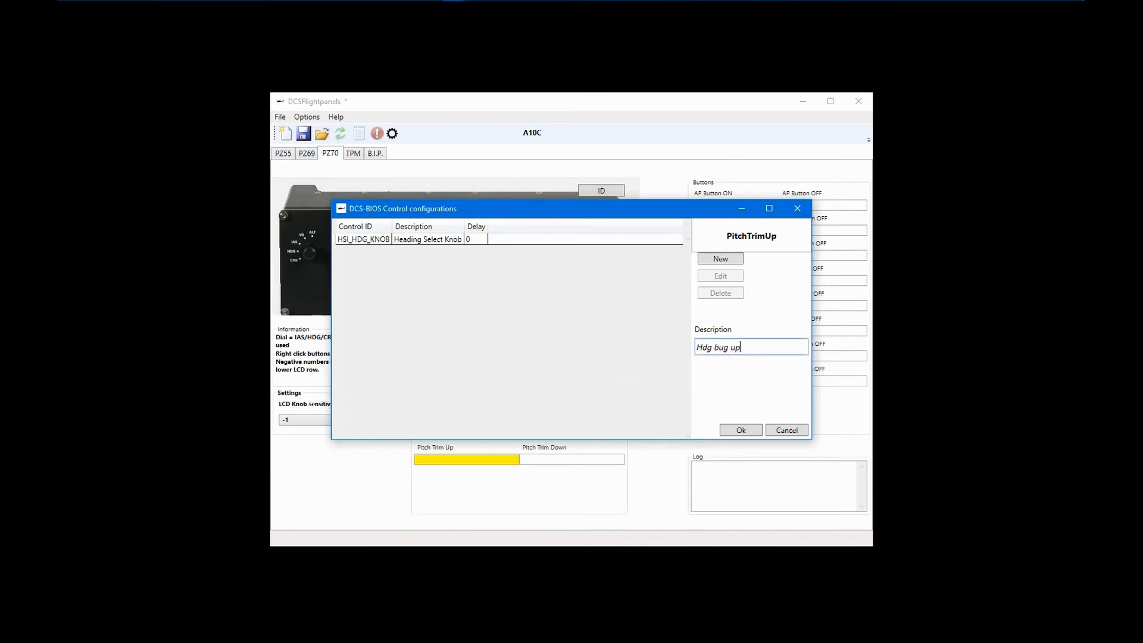
left_click(740, 430)
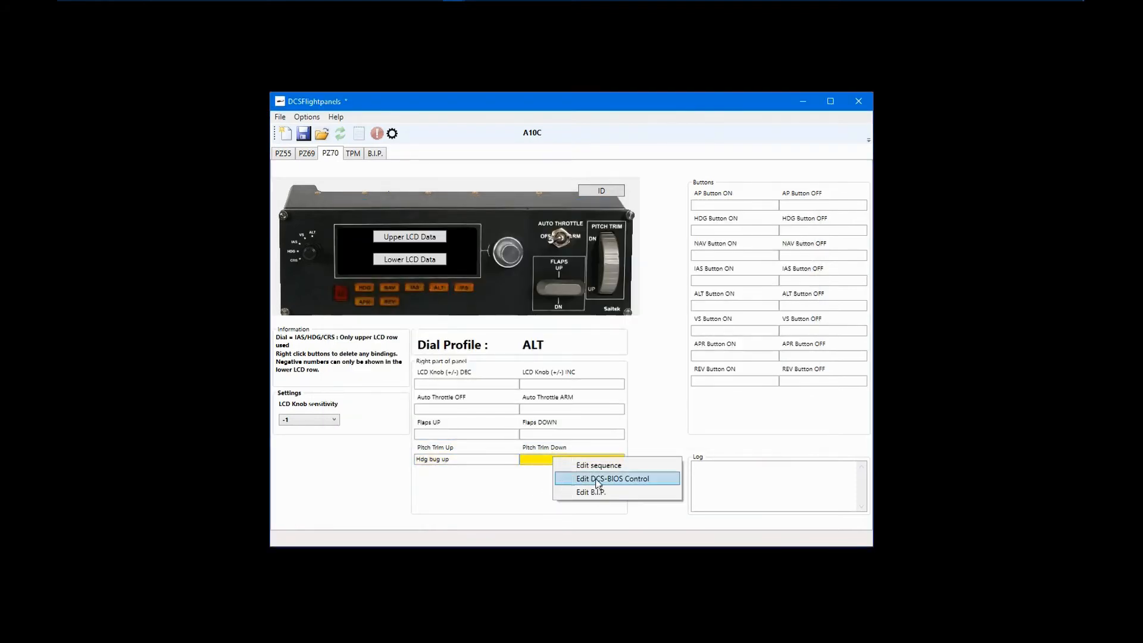
Bind Pitch Trim Down to HSI_HDG_KNOB with step -1500, described 'Hdg bug down'.
left_click(613, 478)
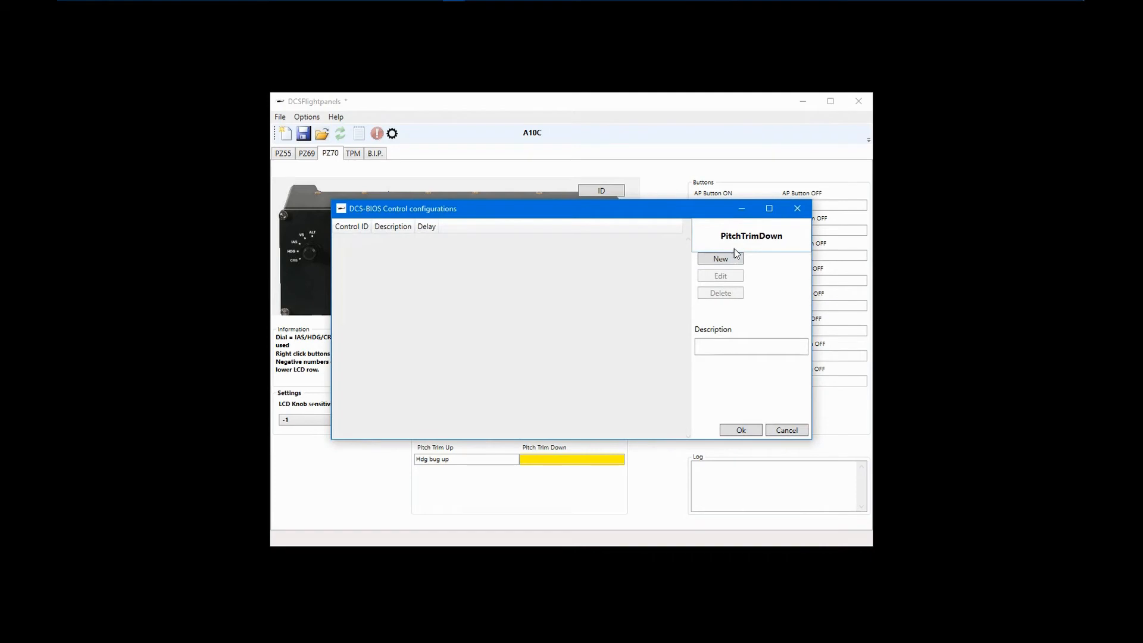
left_click(719, 258)
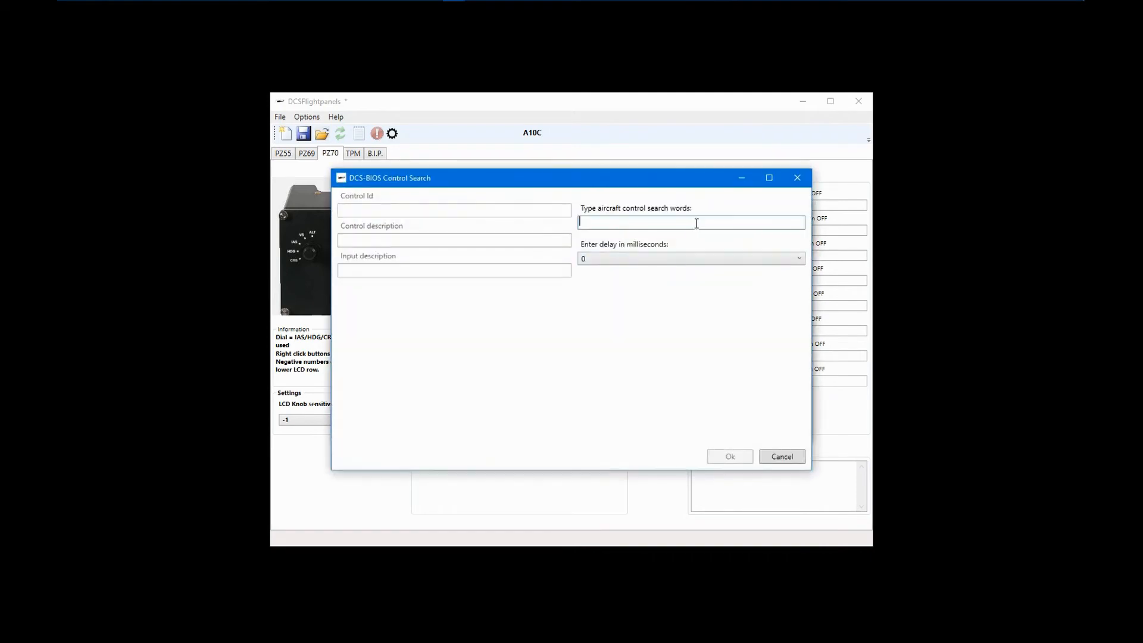
type("hd")
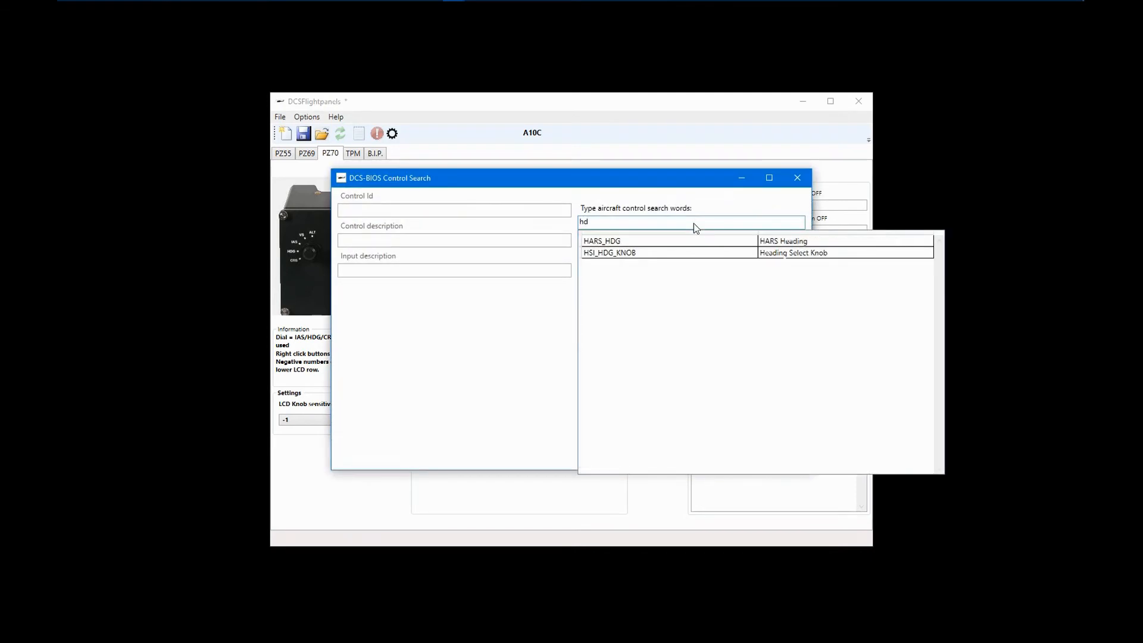
left_click(609, 253)
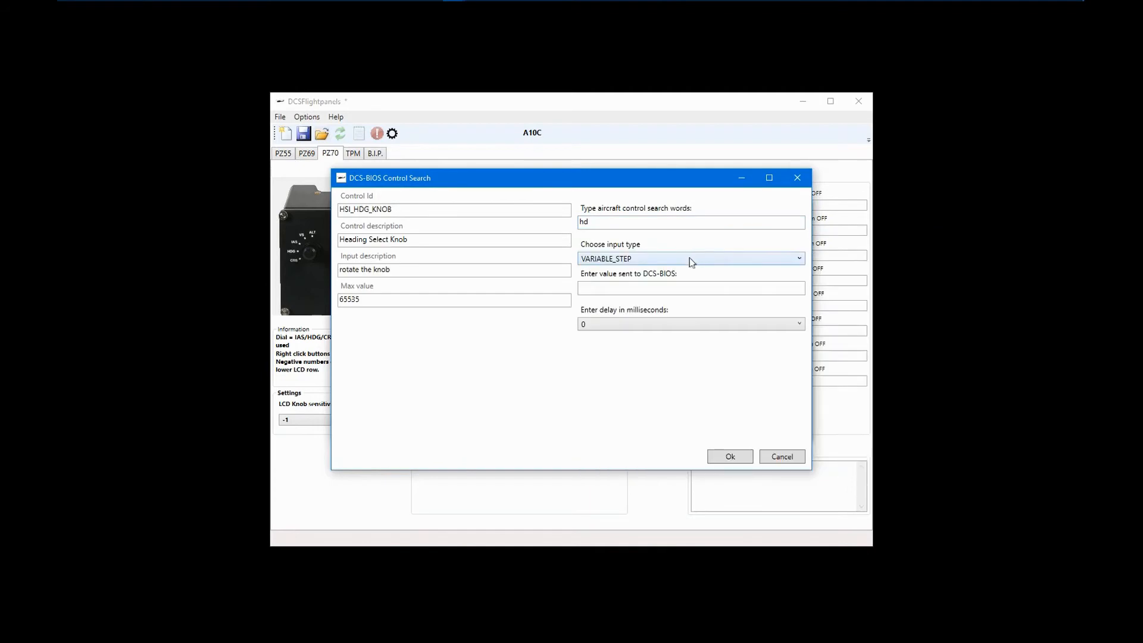
left_click(690, 287)
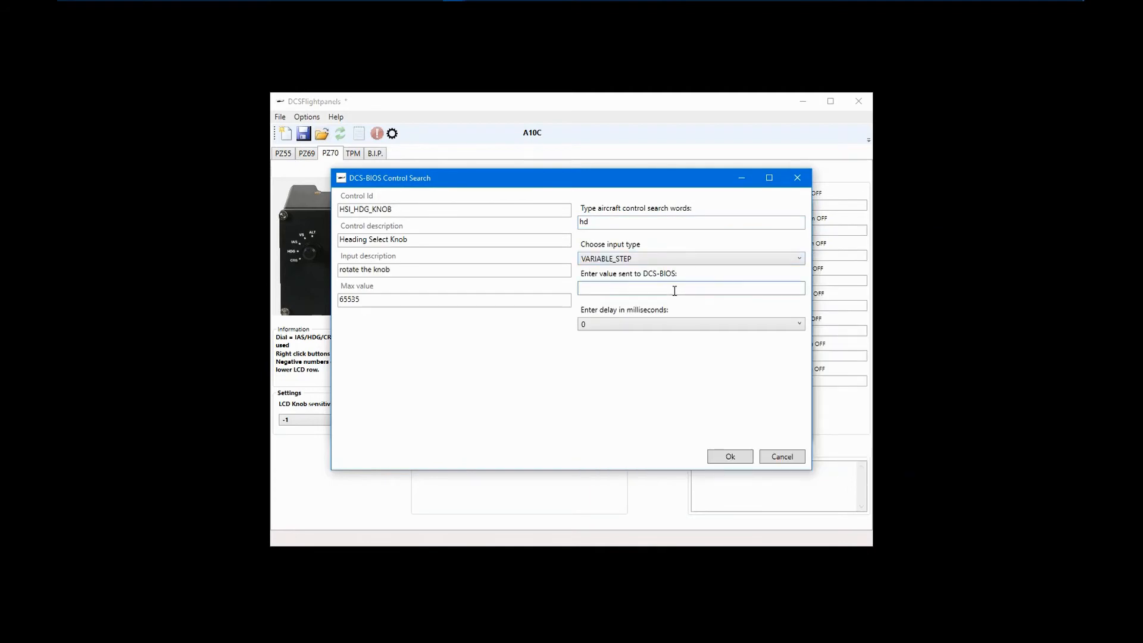
type("-1500")
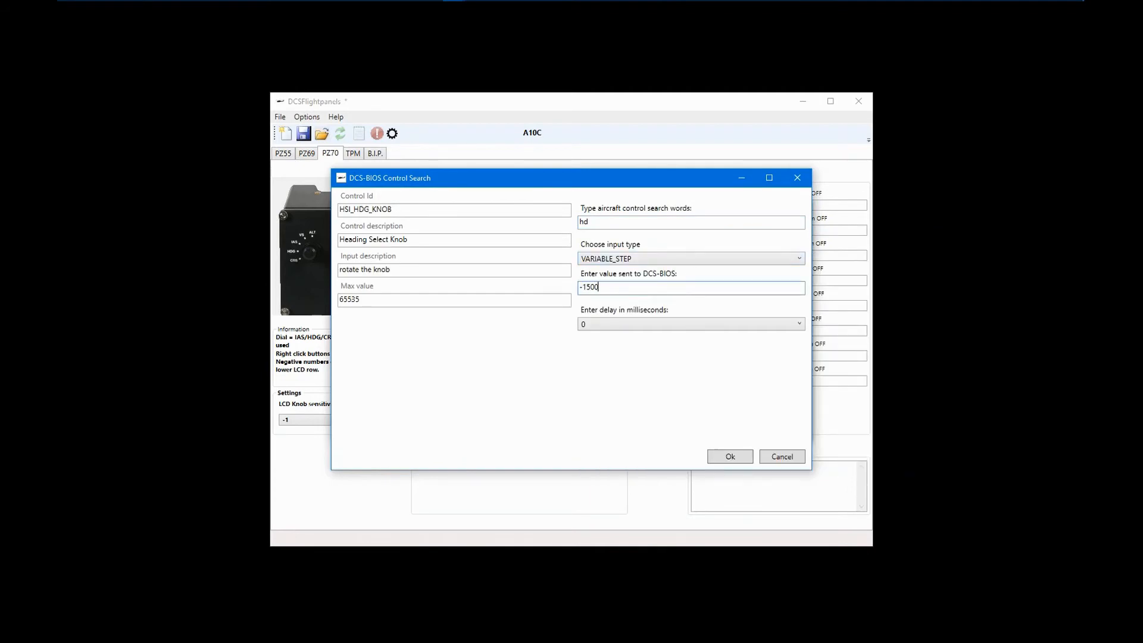
left_click(729, 457)
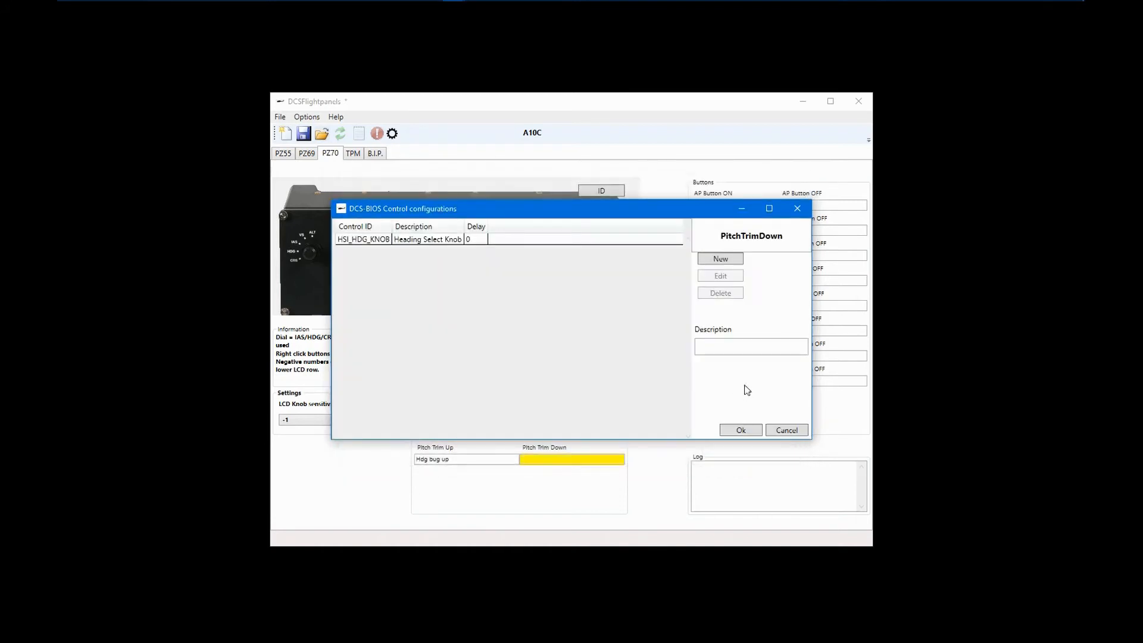
type("Hdg bug down")
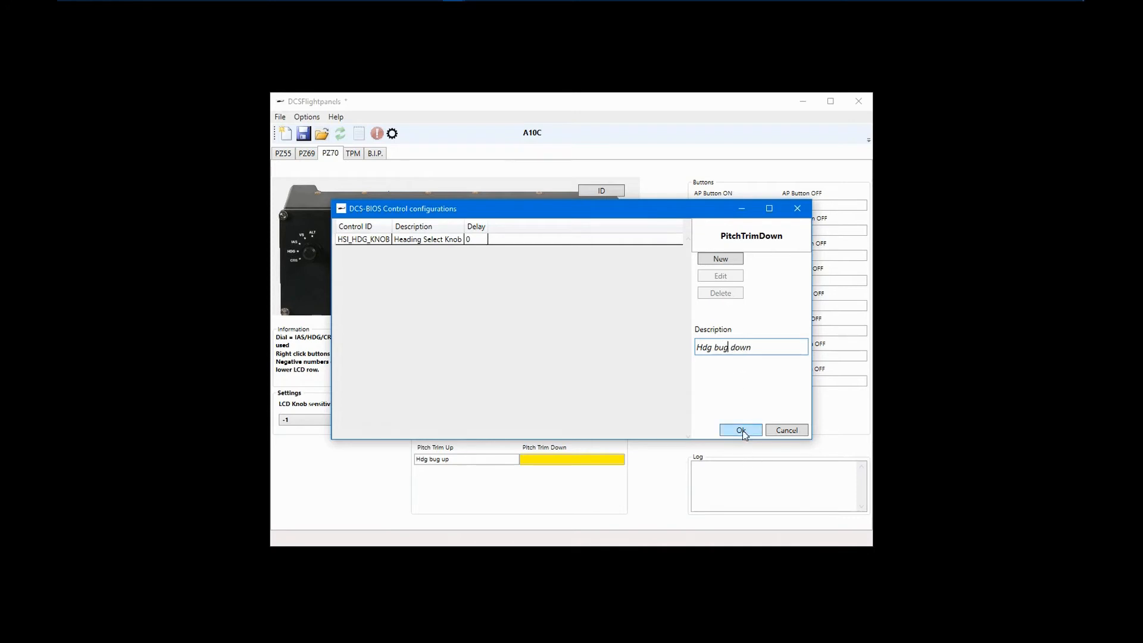
left_click(740, 430)
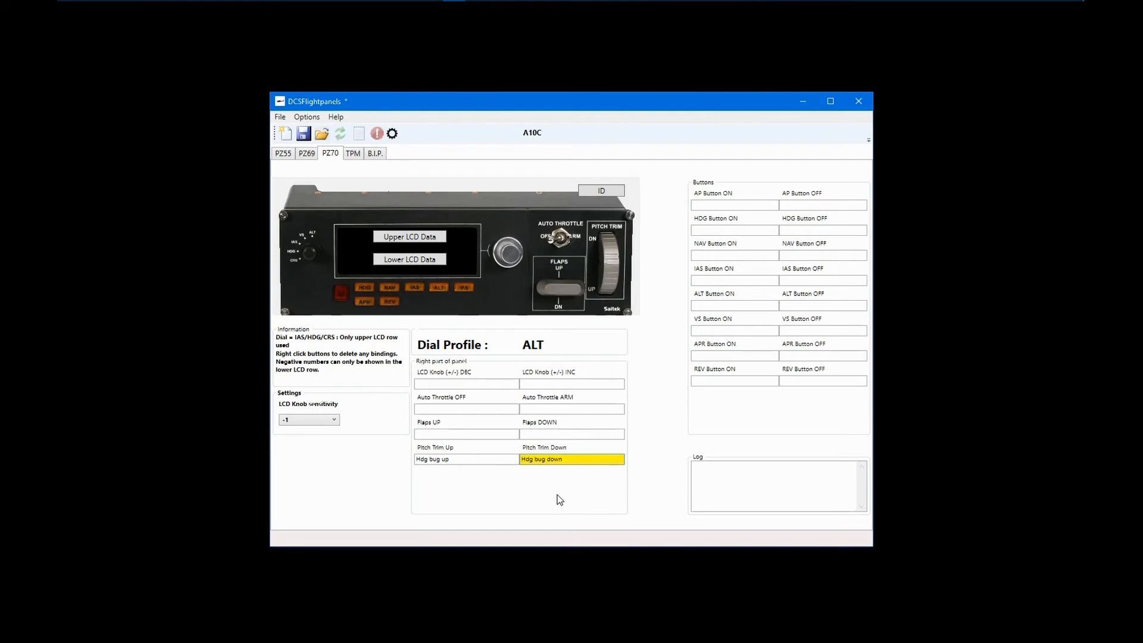
mouse_move(552, 497)
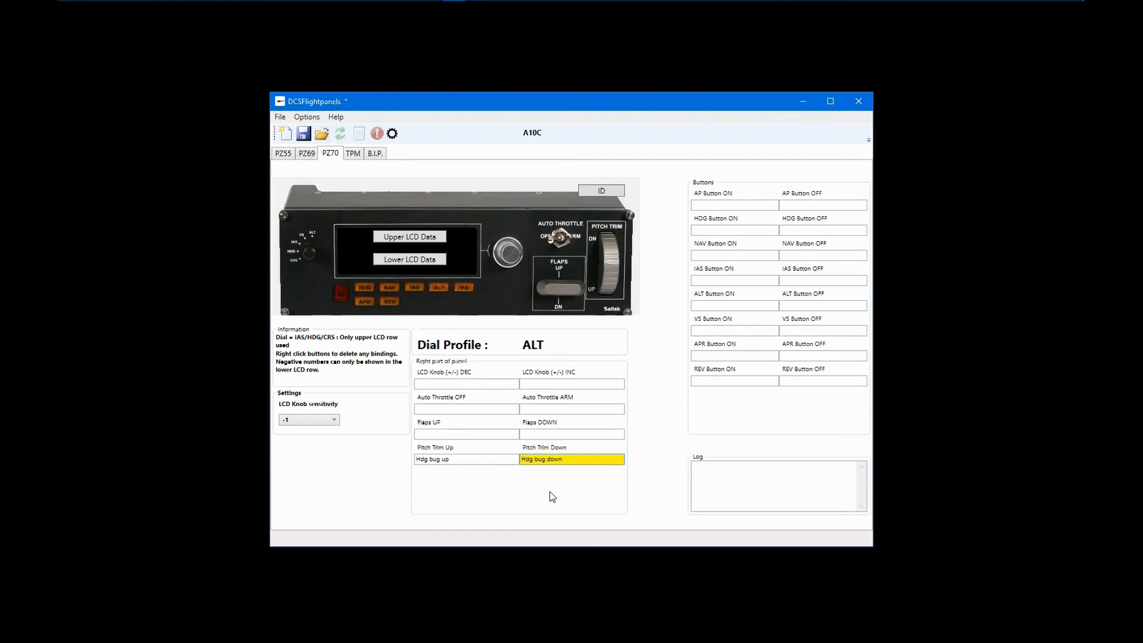
Search 'alt' and choose ALT_MSL_FT, Altitude MSL (ft), as upper LCD row data.
left_click(409, 237)
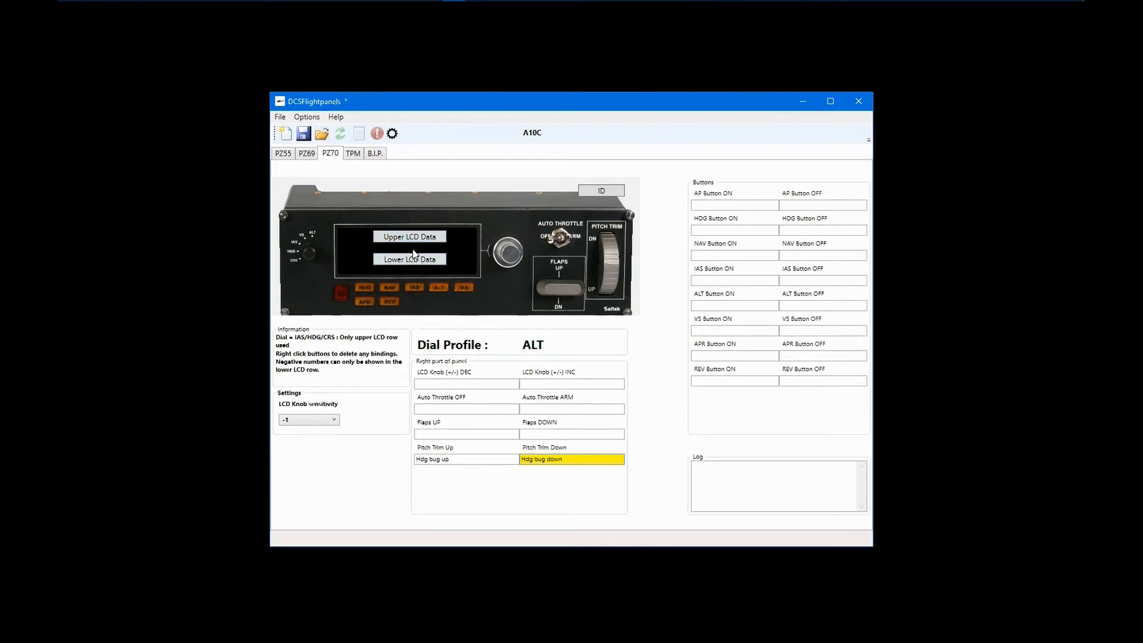
mouse_move(251, 211)
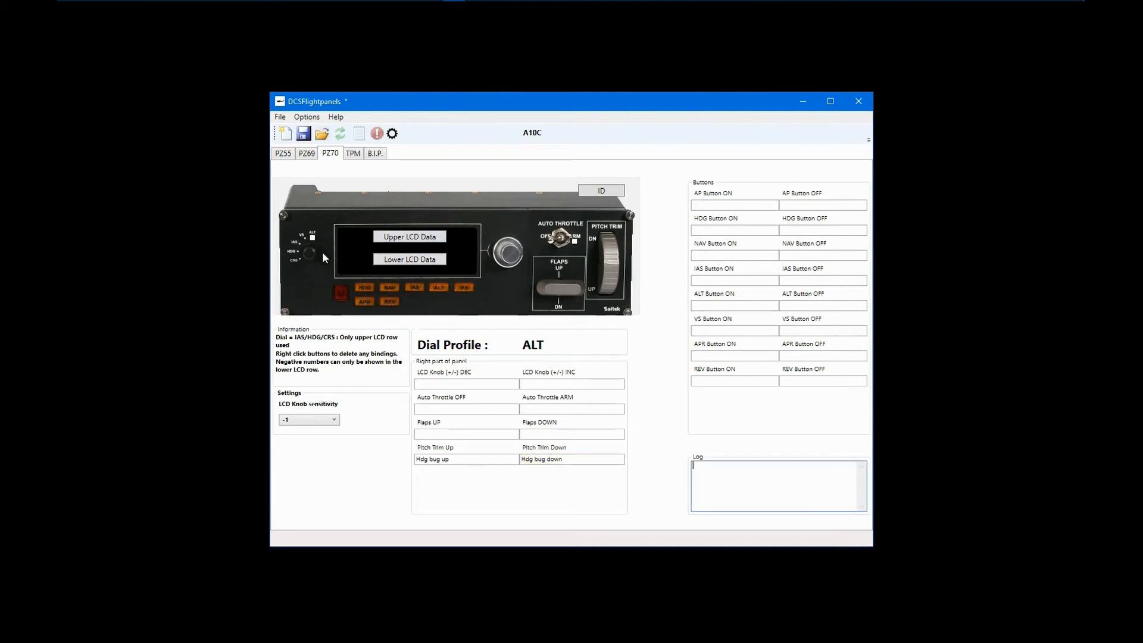
left_click(409, 236)
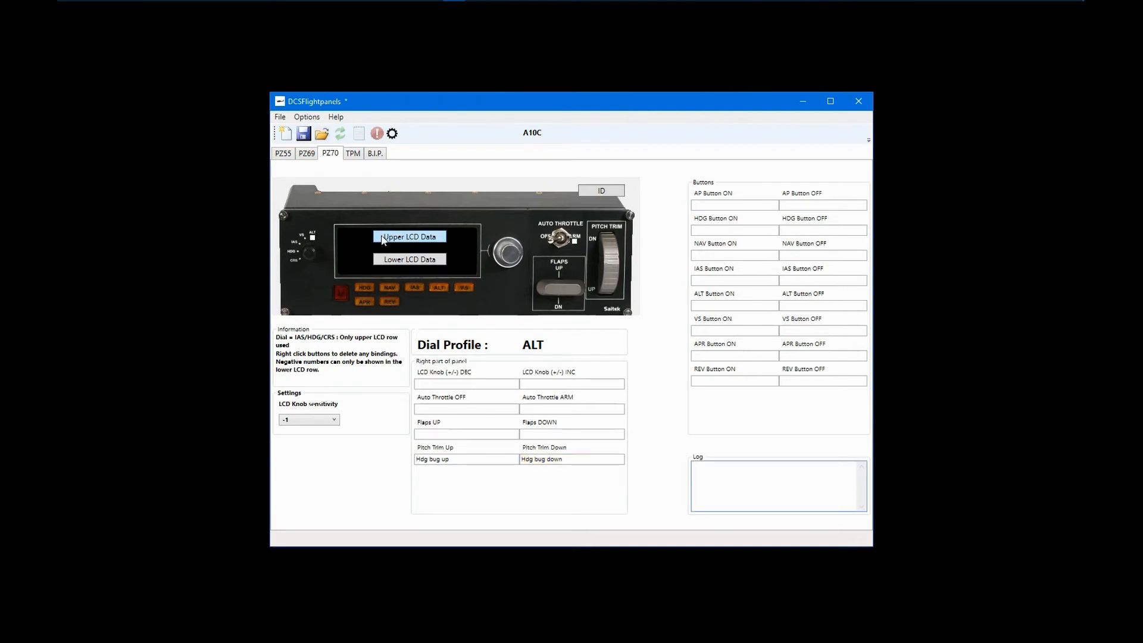
left_click(409, 236)
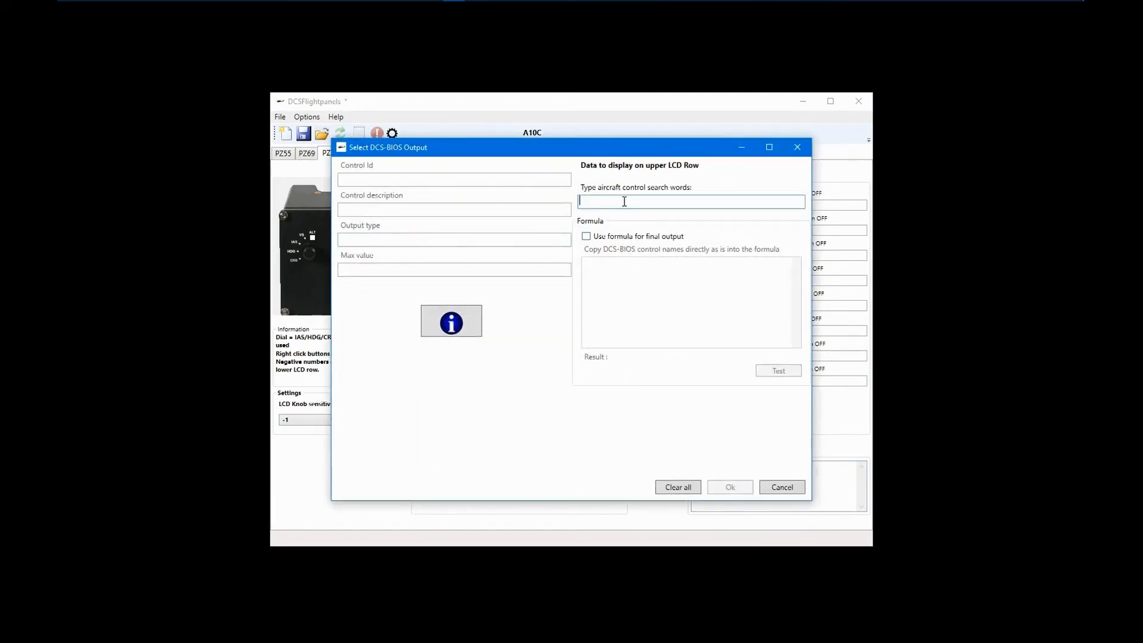
type("alt")
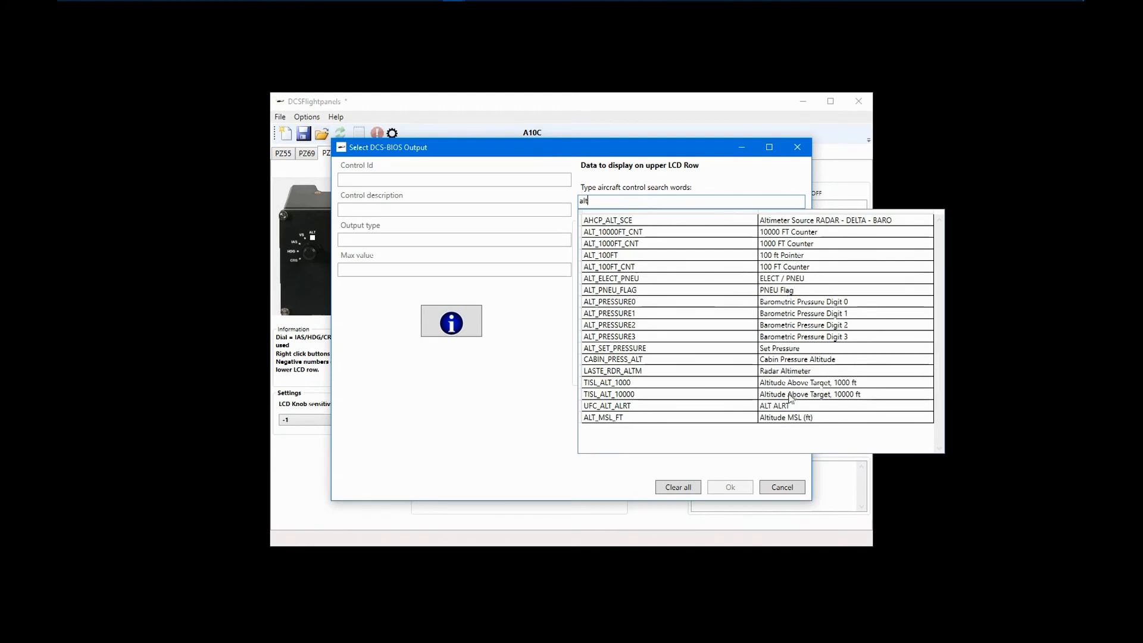
left_click(657, 417)
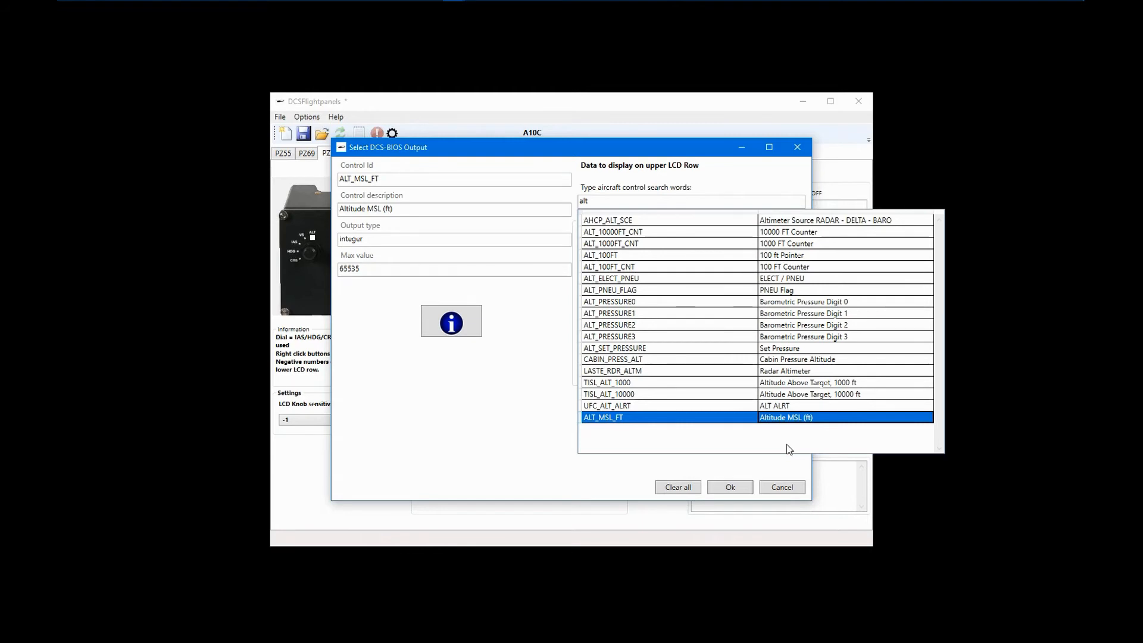
mouse_move(778, 455)
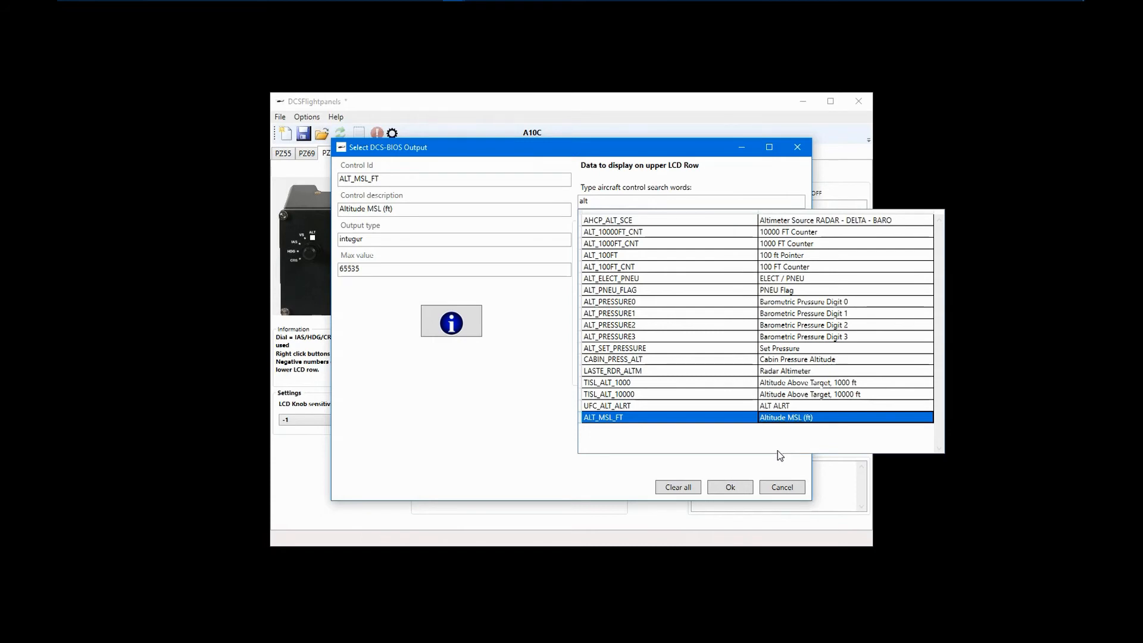
mouse_move(785, 455)
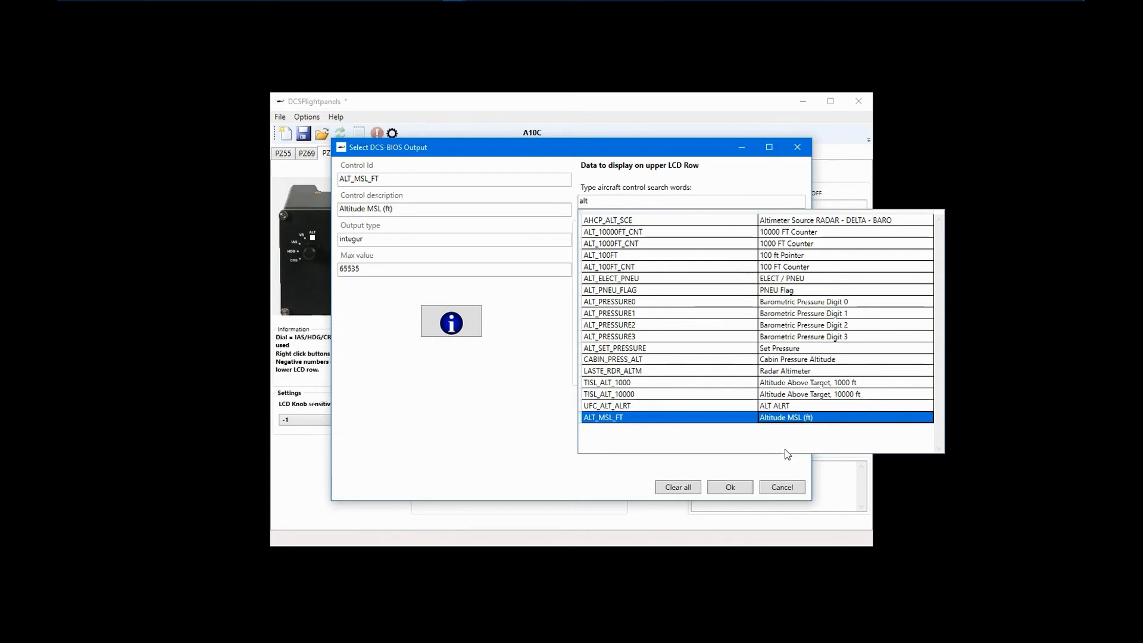
mouse_move(794, 441)
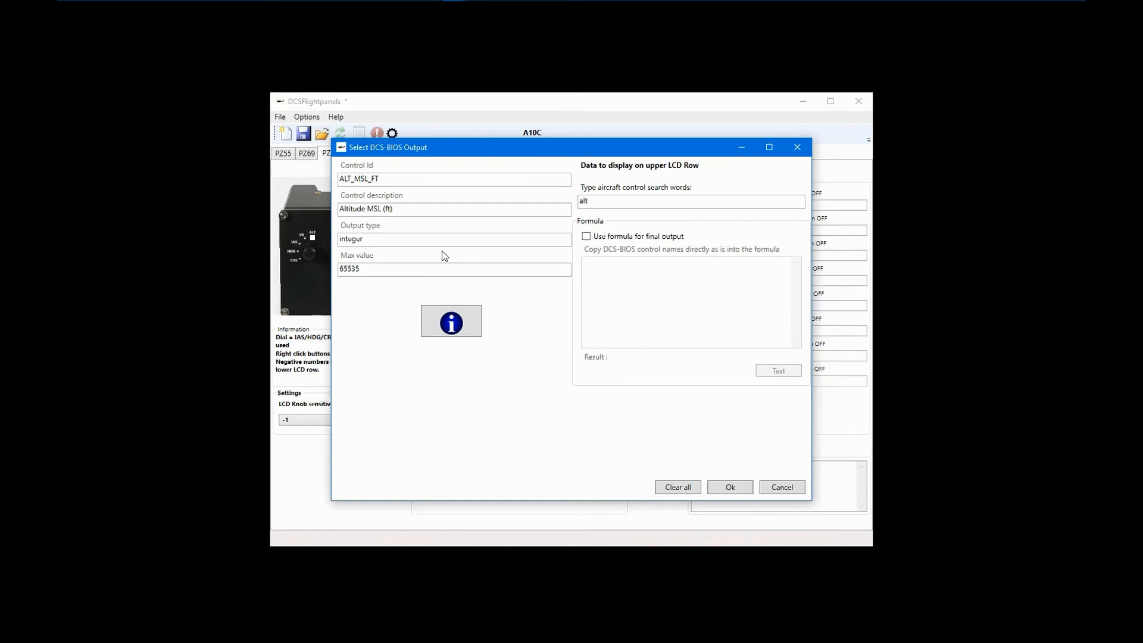
left_click(729, 487)
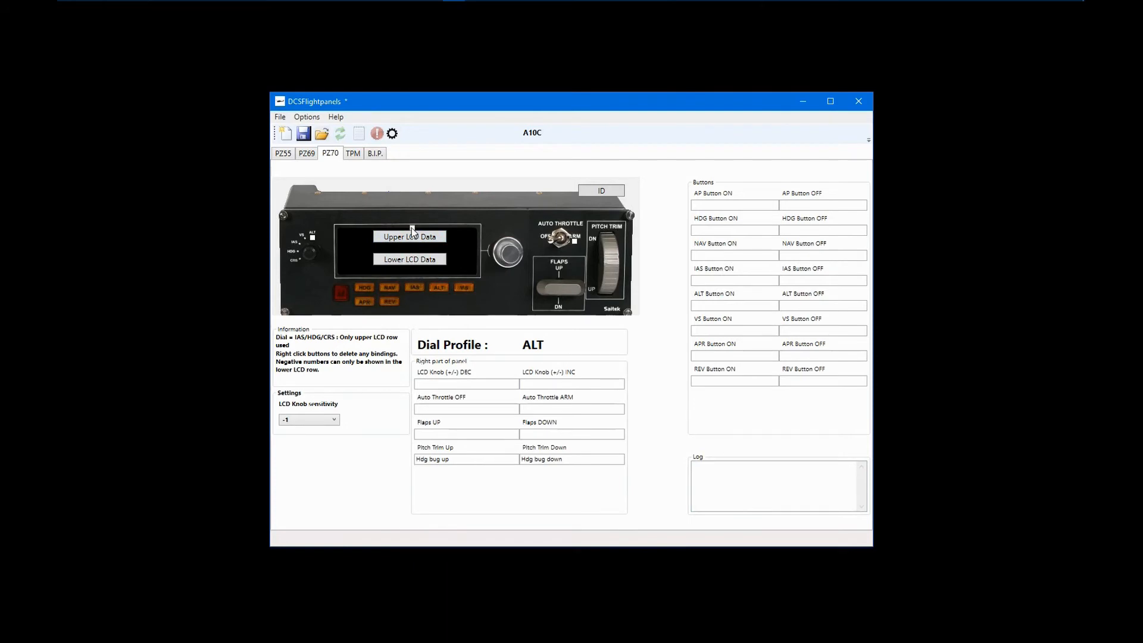
mouse_move(458, 289)
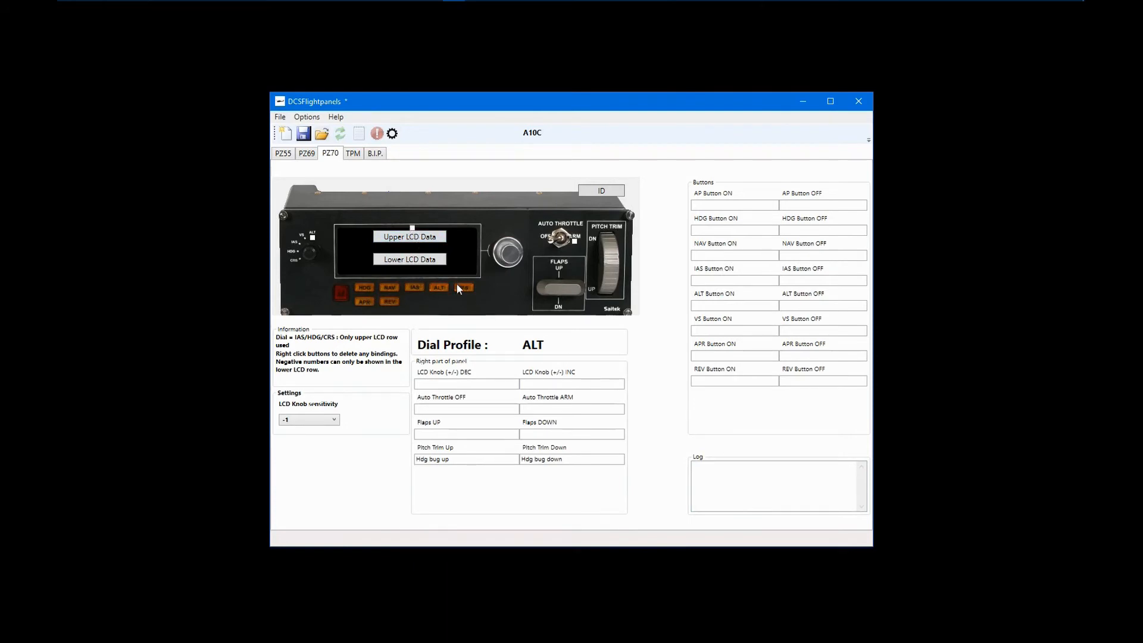
Search 'hdg' and confirm HDG_DEG, Heading (Degrees), for the lower LCD row.
left_click(409, 259)
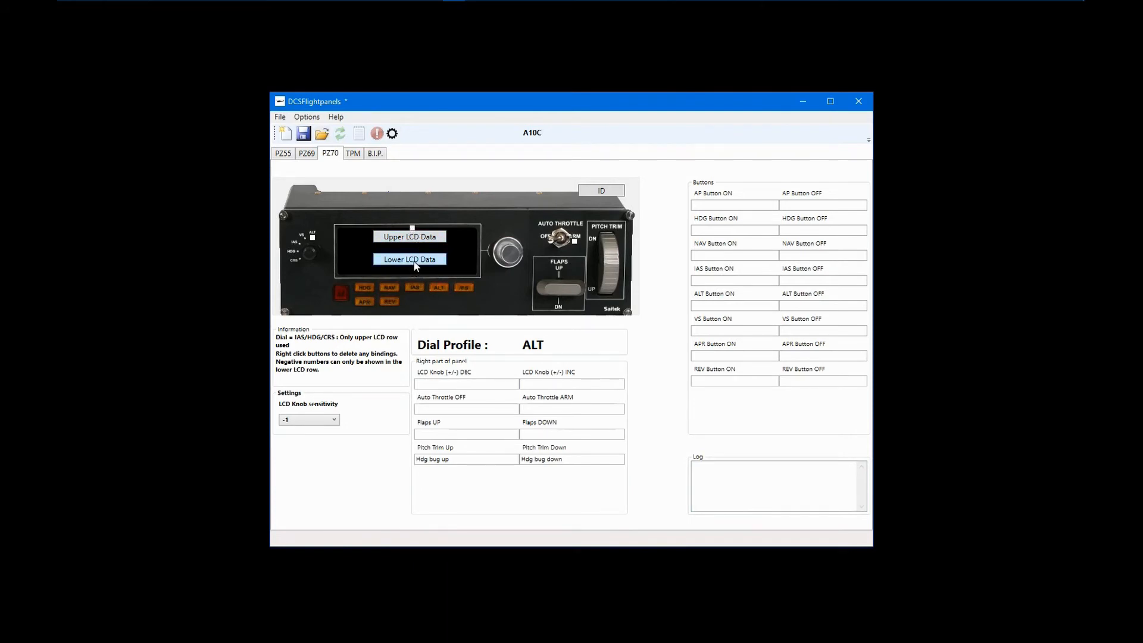
left_click(409, 259)
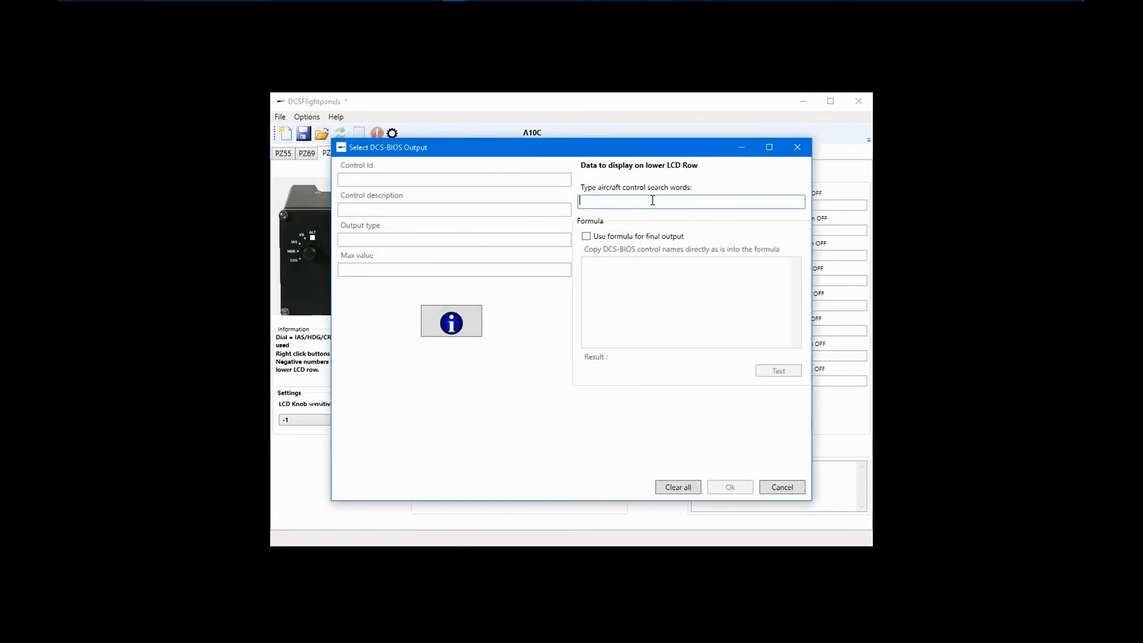
type("hdg")
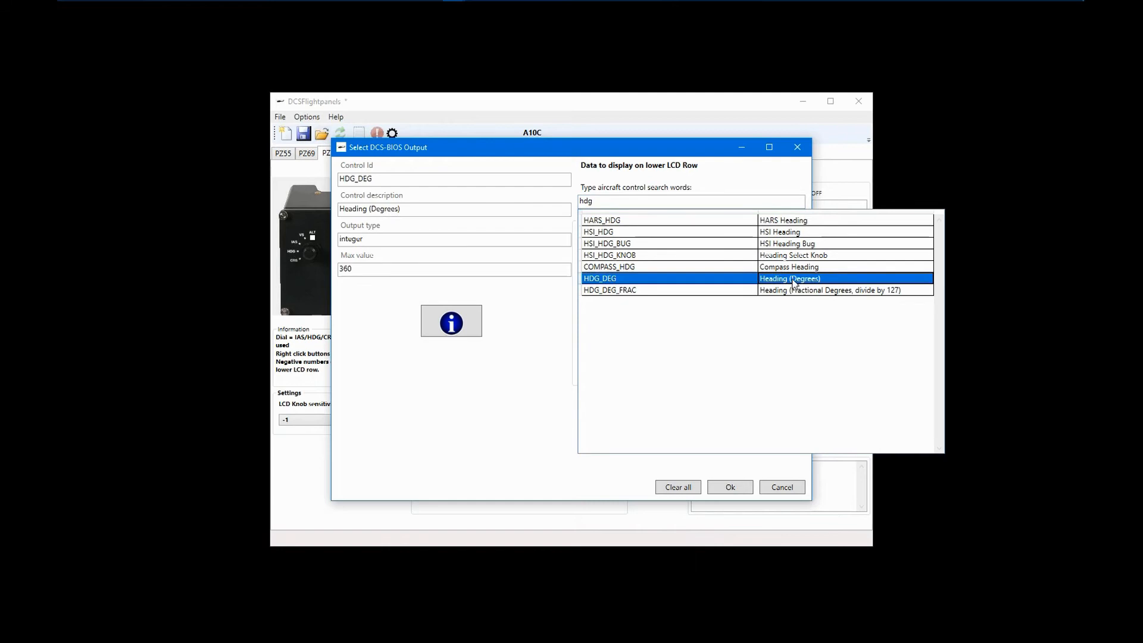
mouse_move(792, 283)
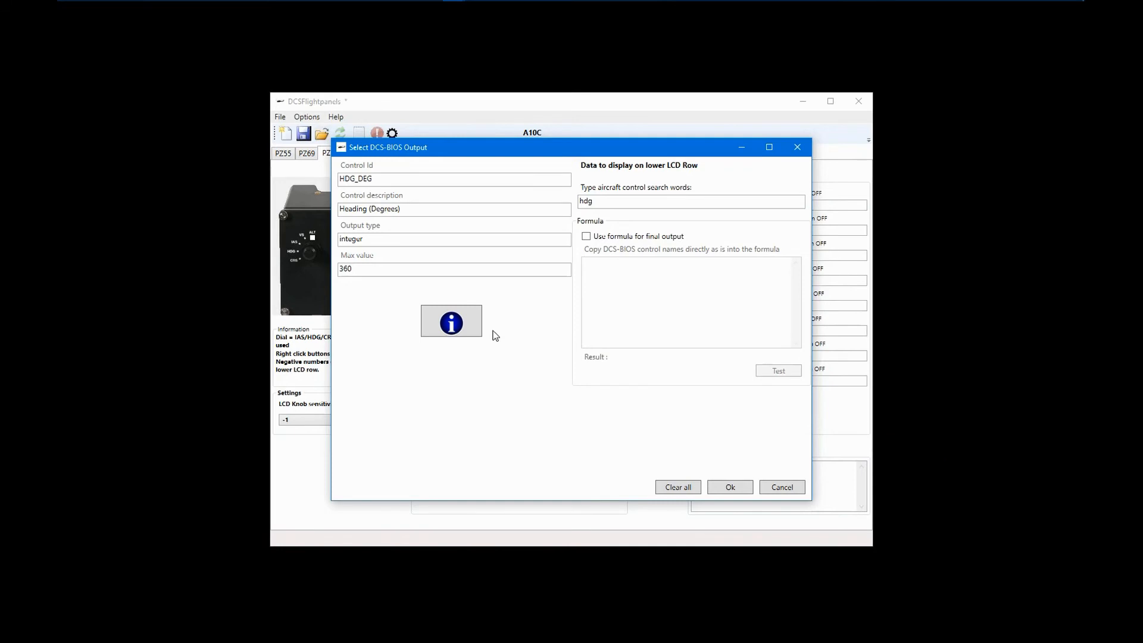
mouse_move(740, 501)
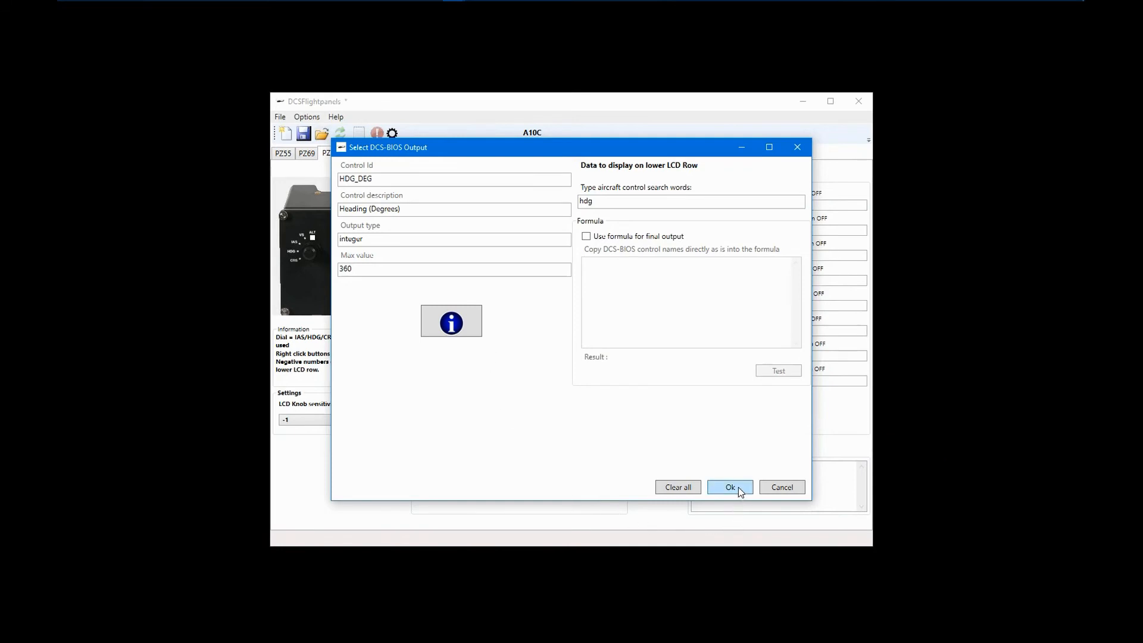
left_click(730, 487)
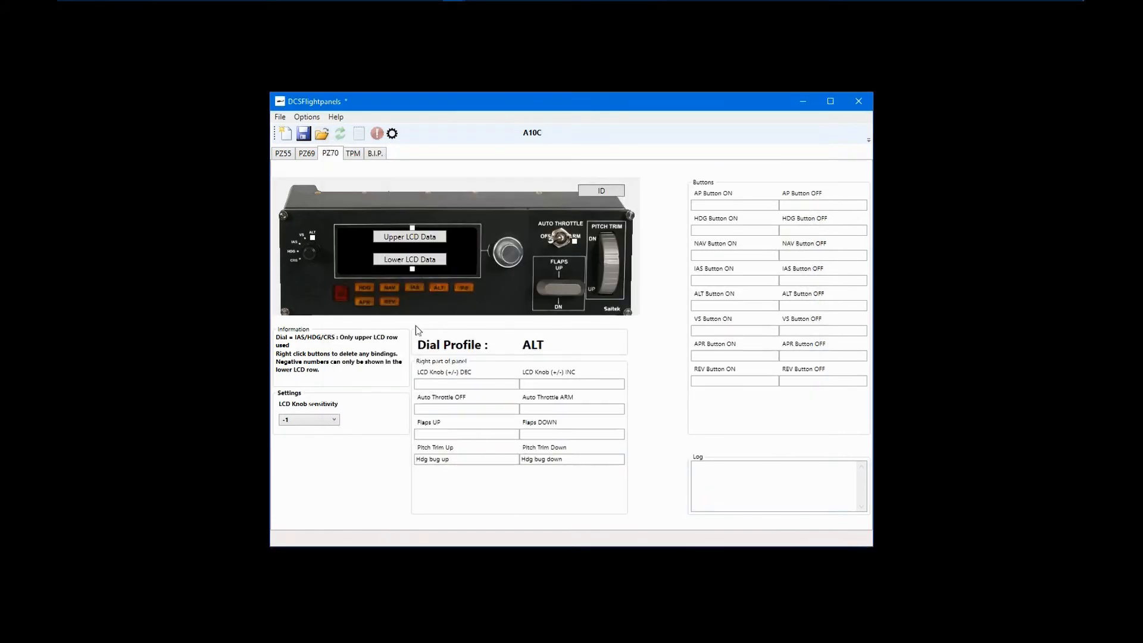
mouse_move(365, 435)
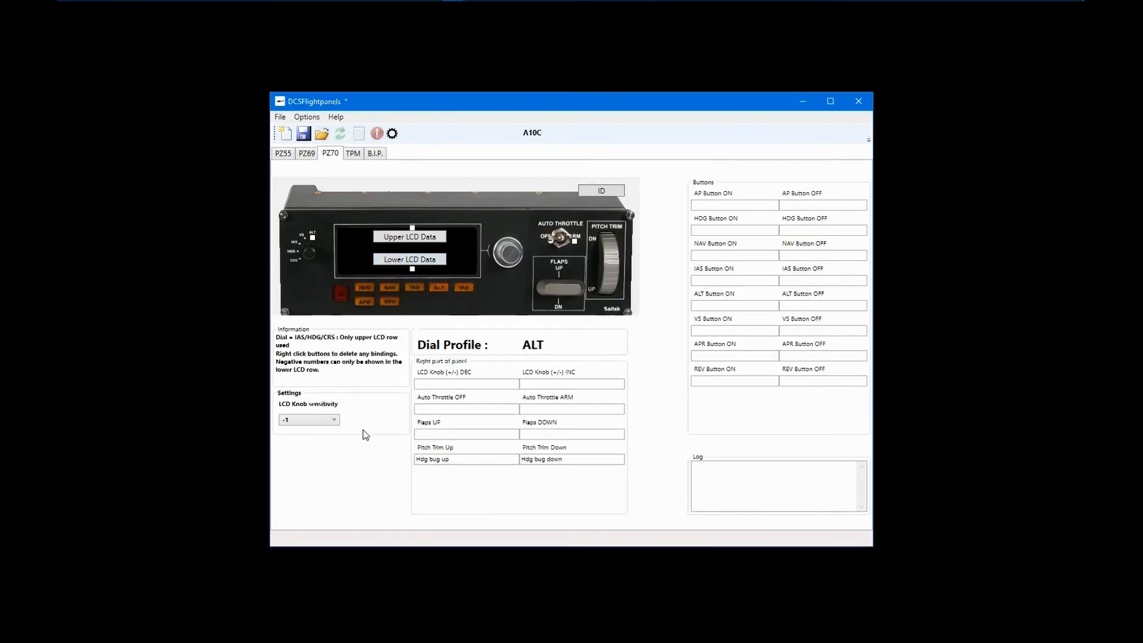
mouse_move(376, 476)
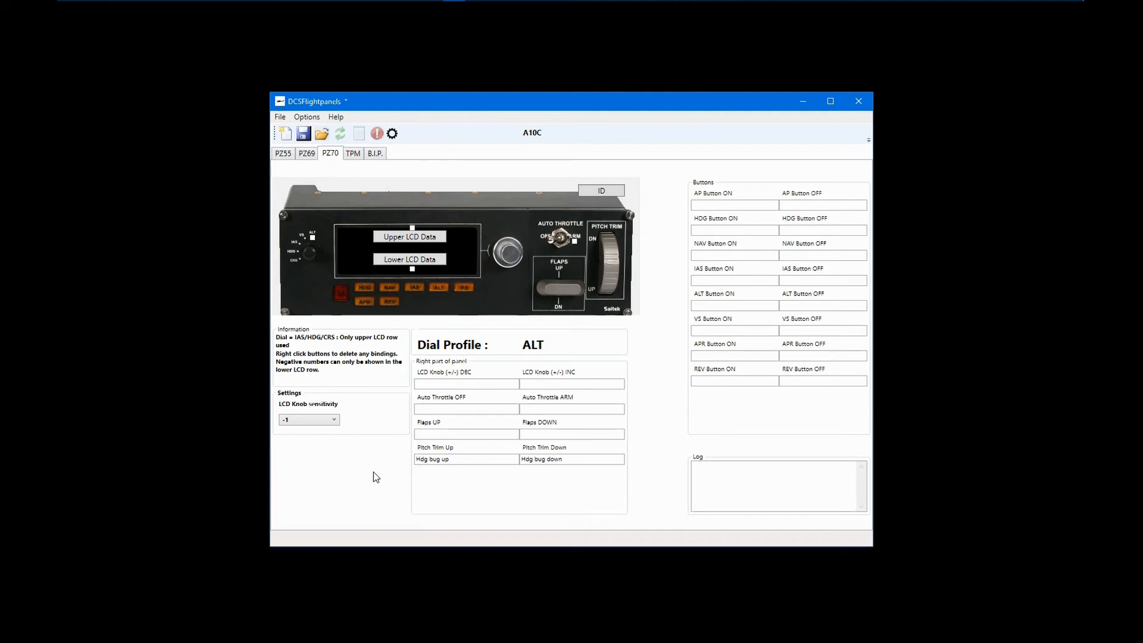
mouse_move(372, 474)
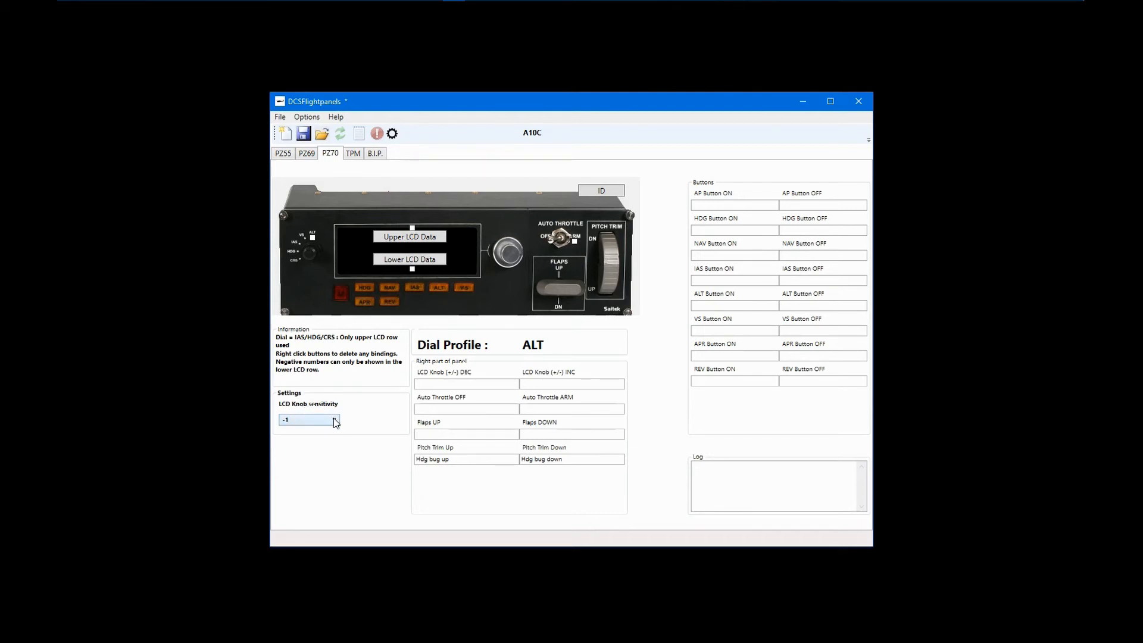
left_click(332, 419)
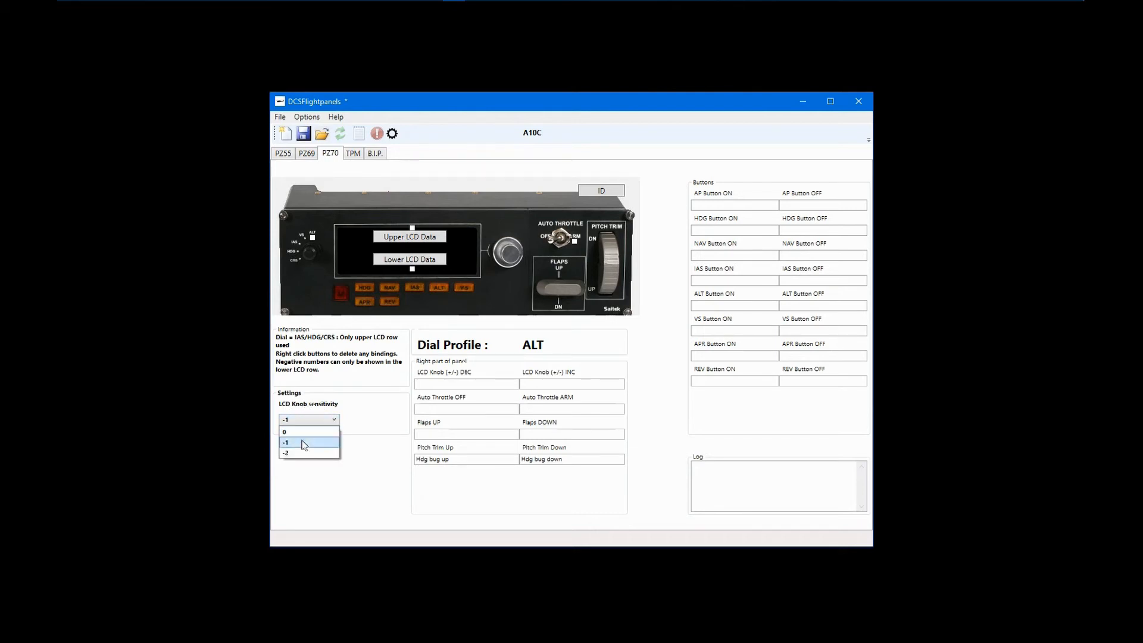
mouse_move(306, 453)
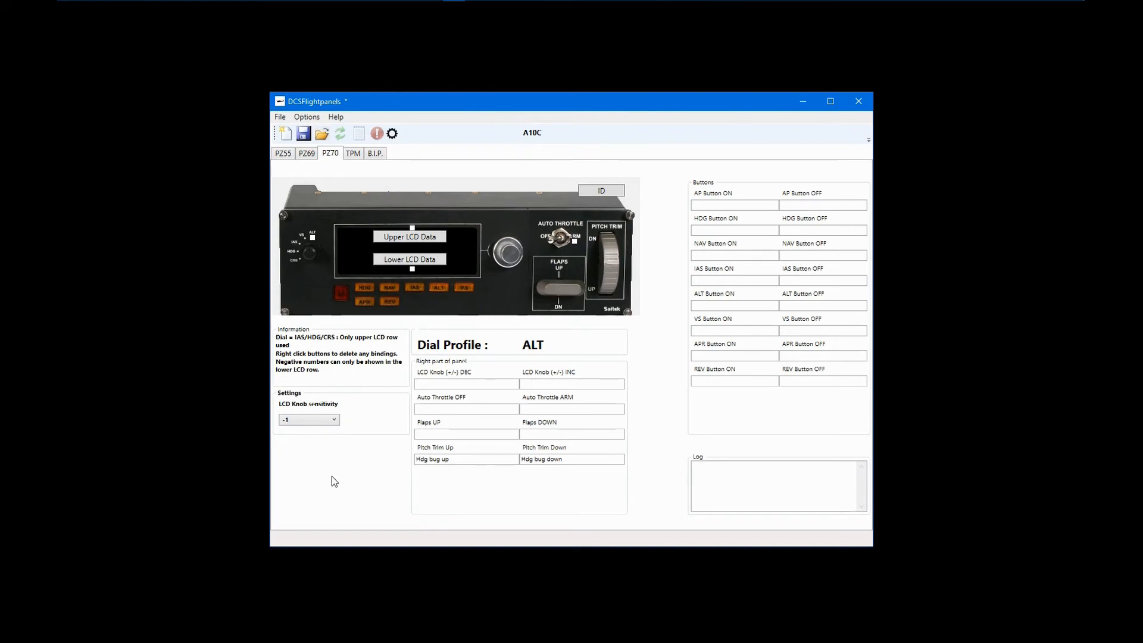
mouse_move(336, 489)
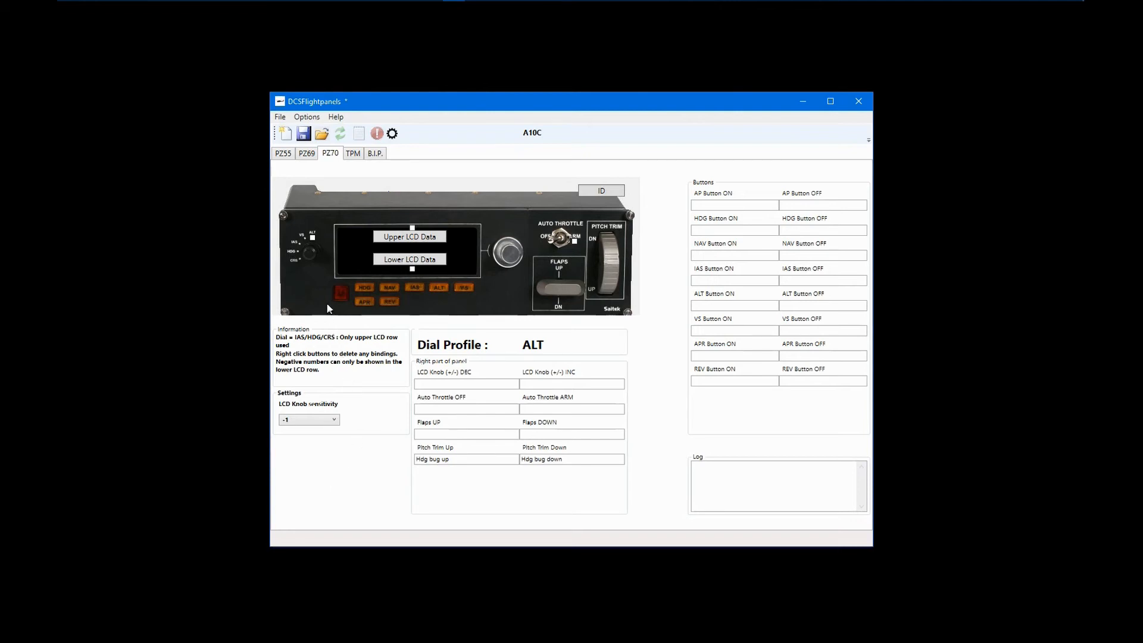
Open the PZ69 radio panel page and keep the ACT-to-STBY transfer delay at 2000 ms.
left_click(306, 153)
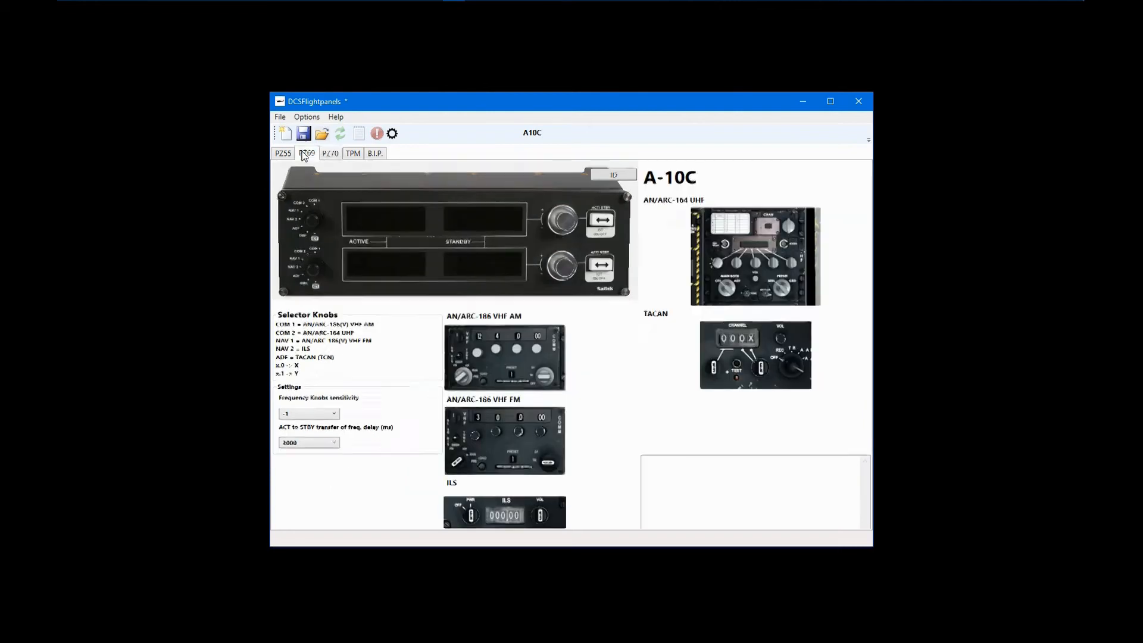
left_click(306, 153)
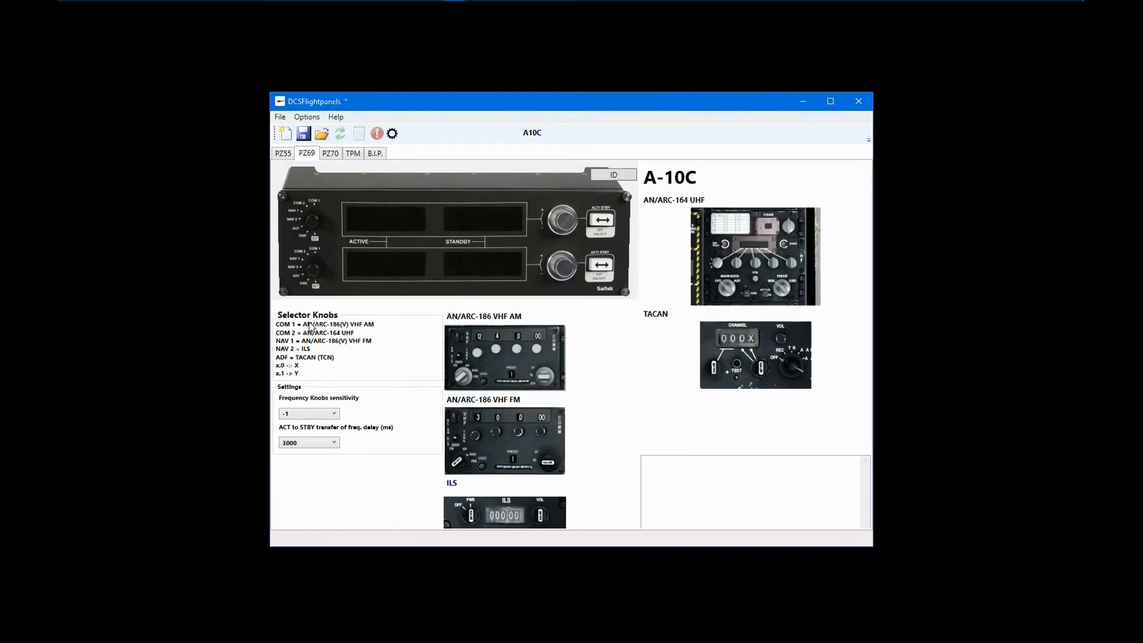
mouse_move(381, 522)
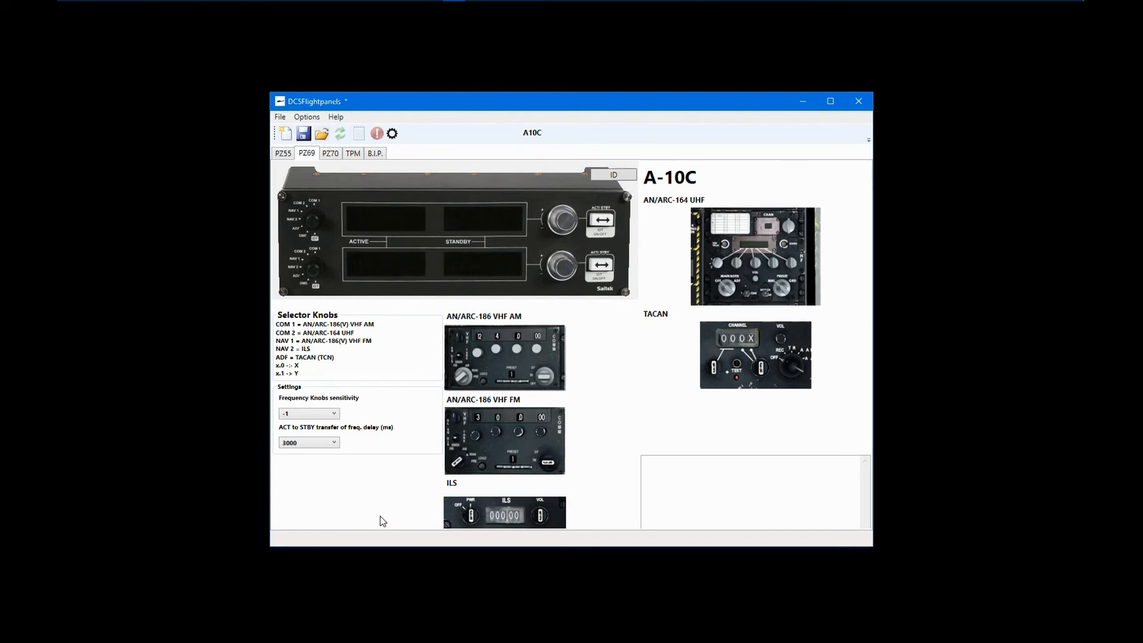
mouse_move(351, 486)
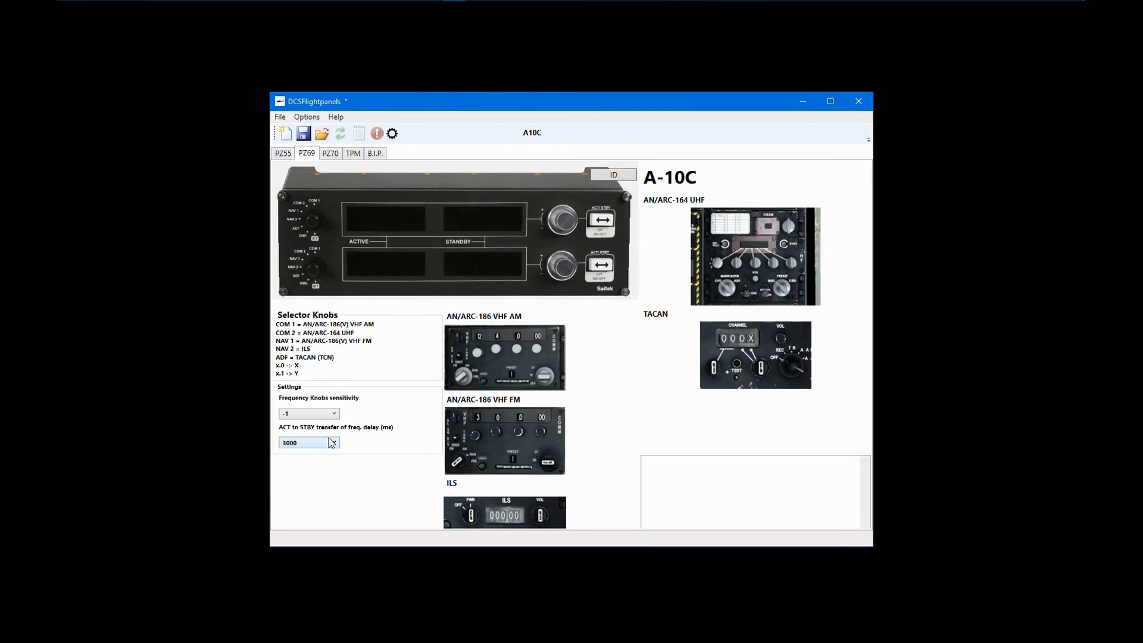
left_click(332, 442)
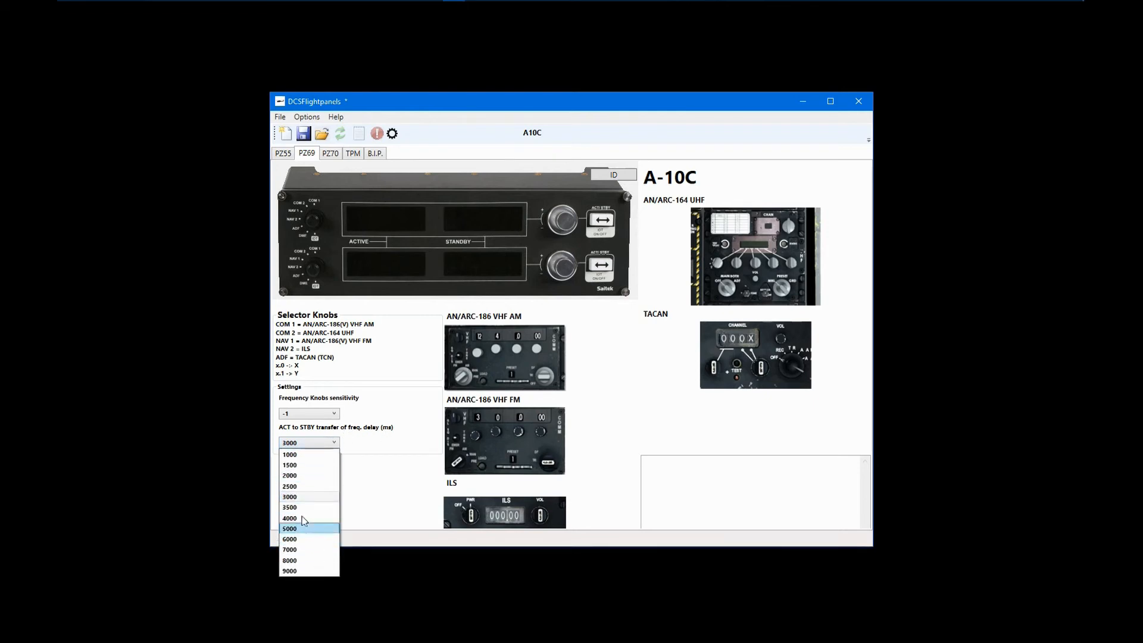
left_click(289, 497)
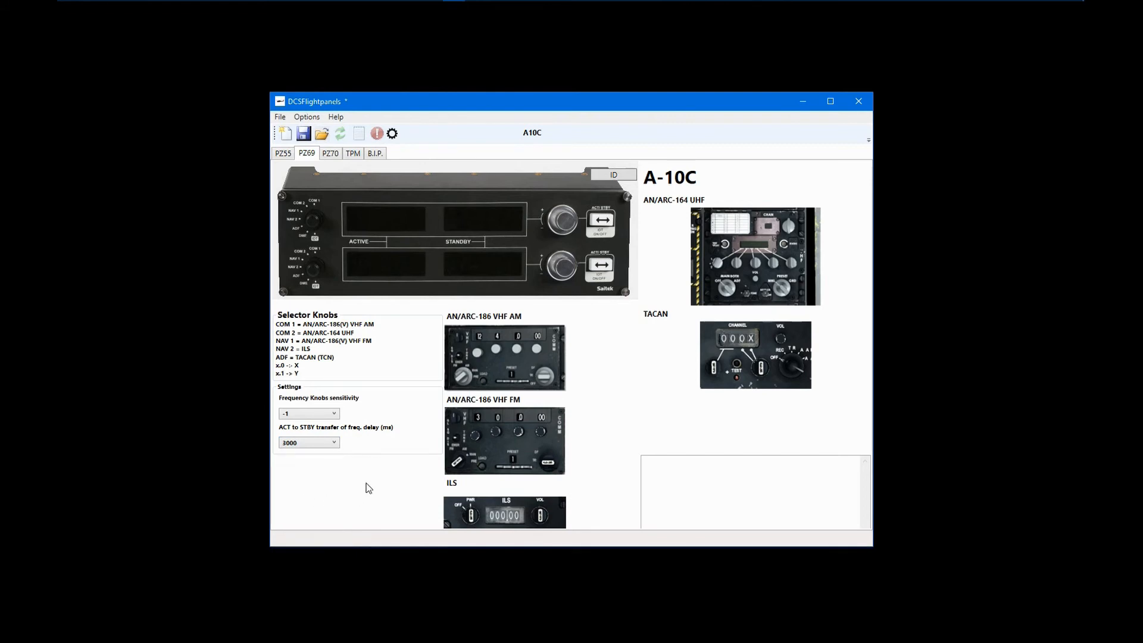
mouse_move(360, 483)
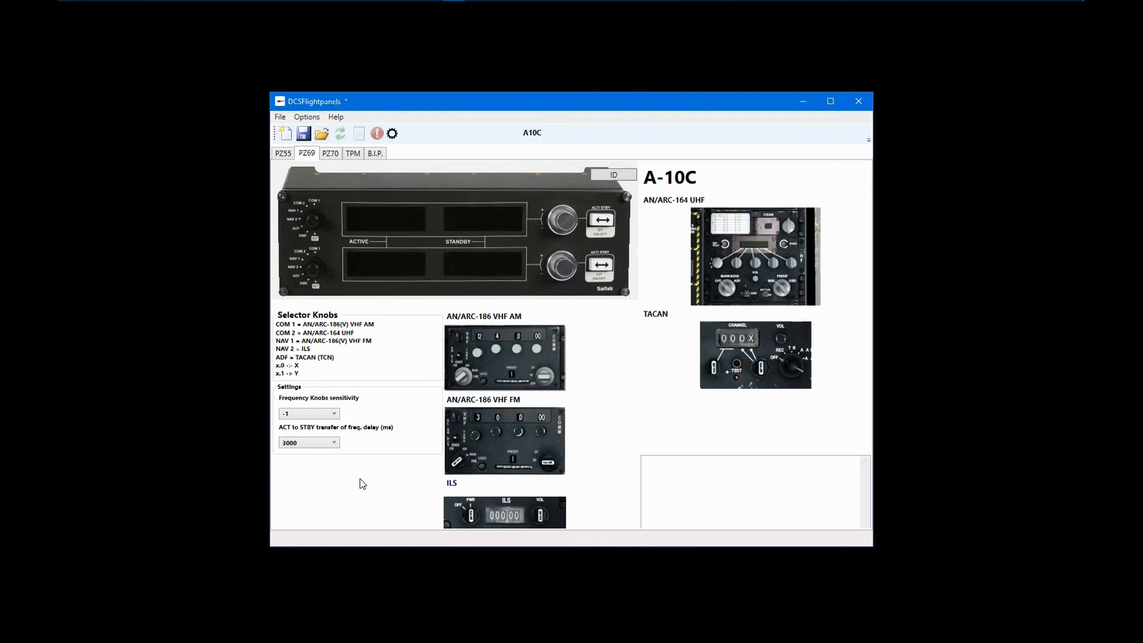
mouse_move(358, 481)
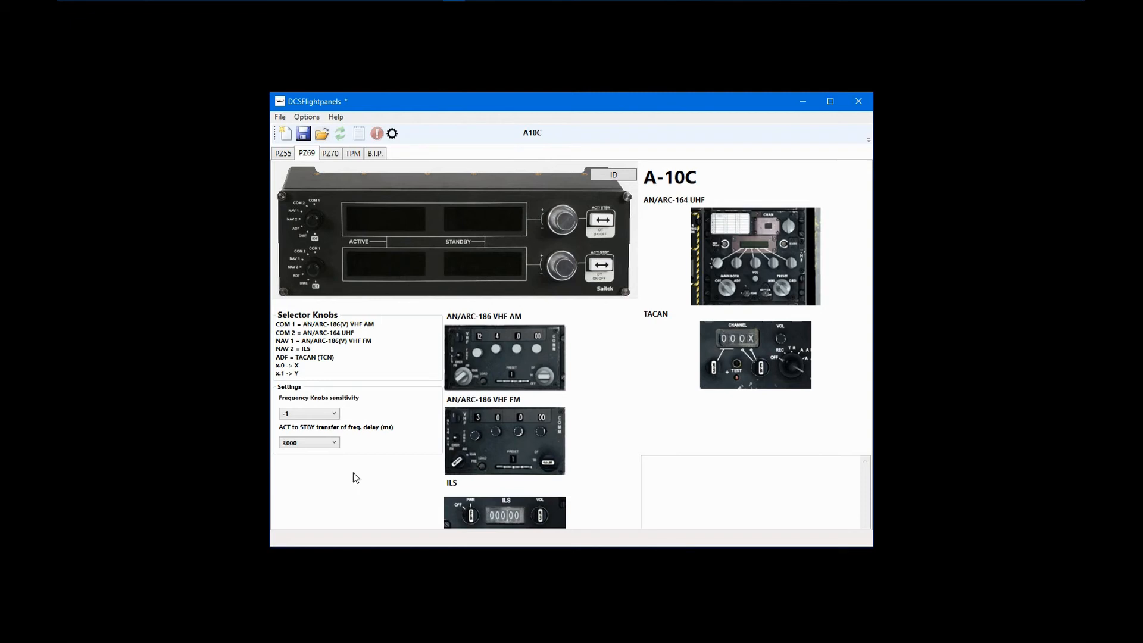
mouse_move(358, 478)
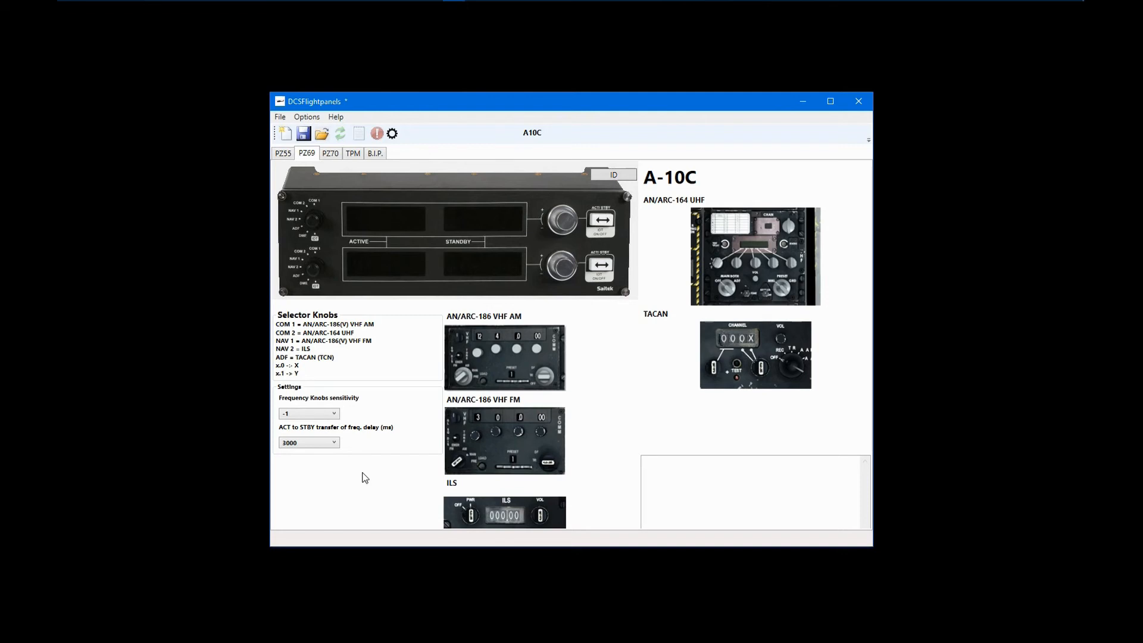
mouse_move(625, 432)
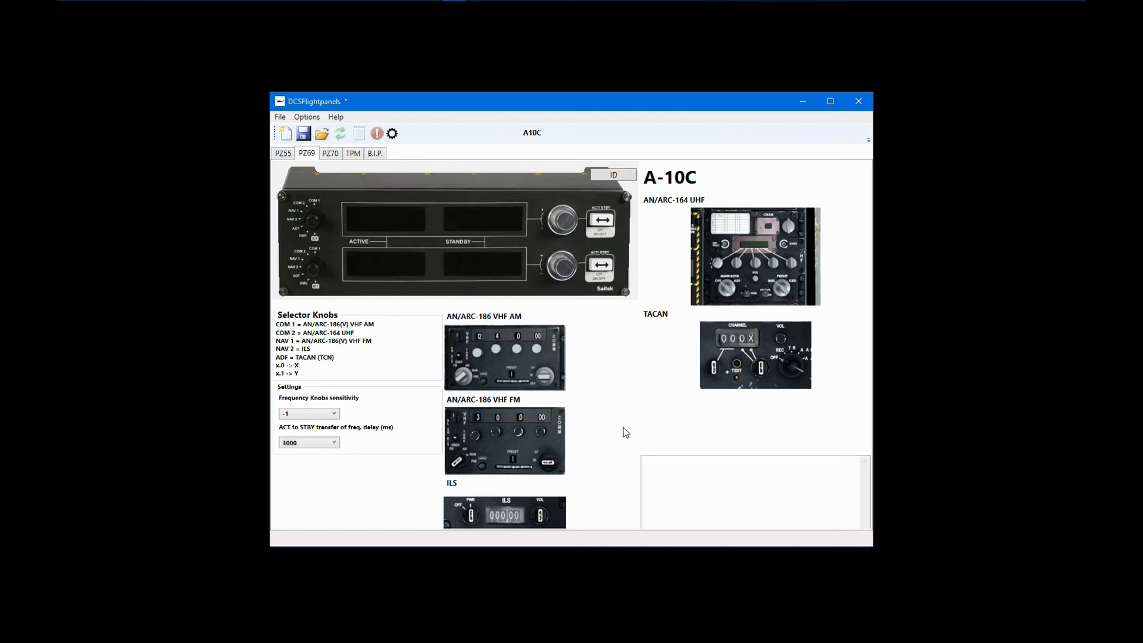
mouse_move(615, 365)
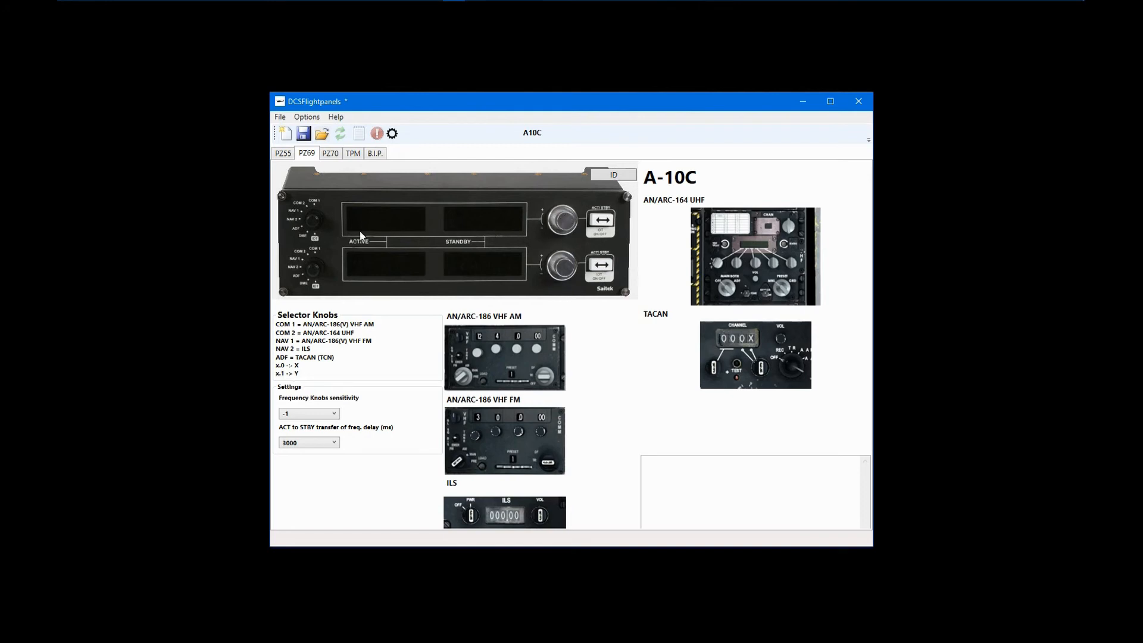
mouse_move(624, 397)
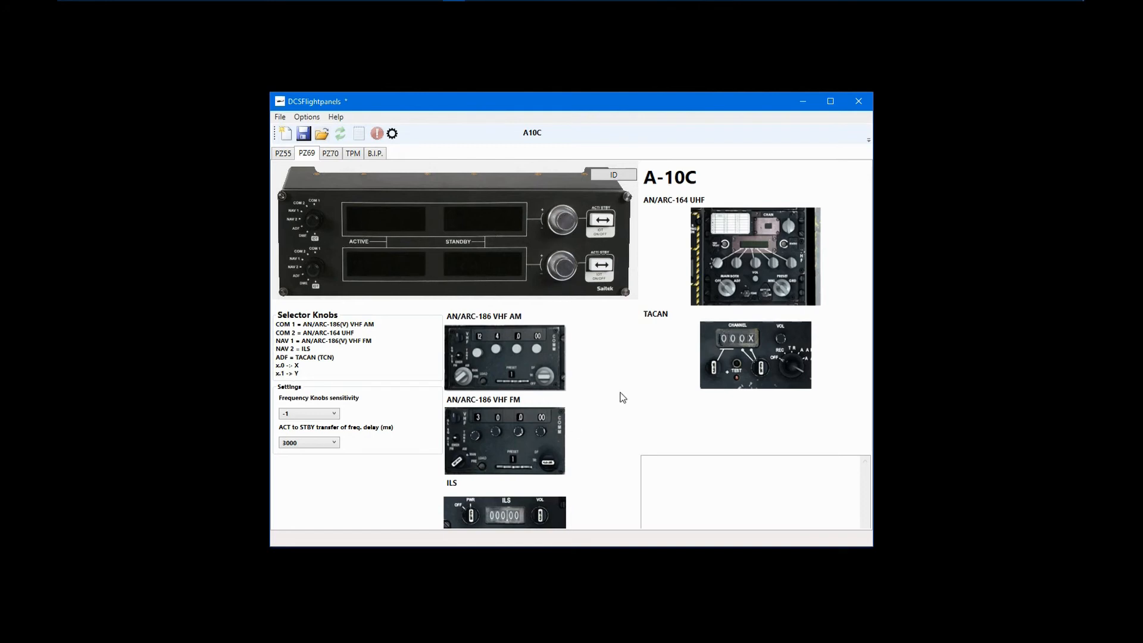
Switch to the TPM throttle panel page to view switches G1–G9.
left_click(353, 153)
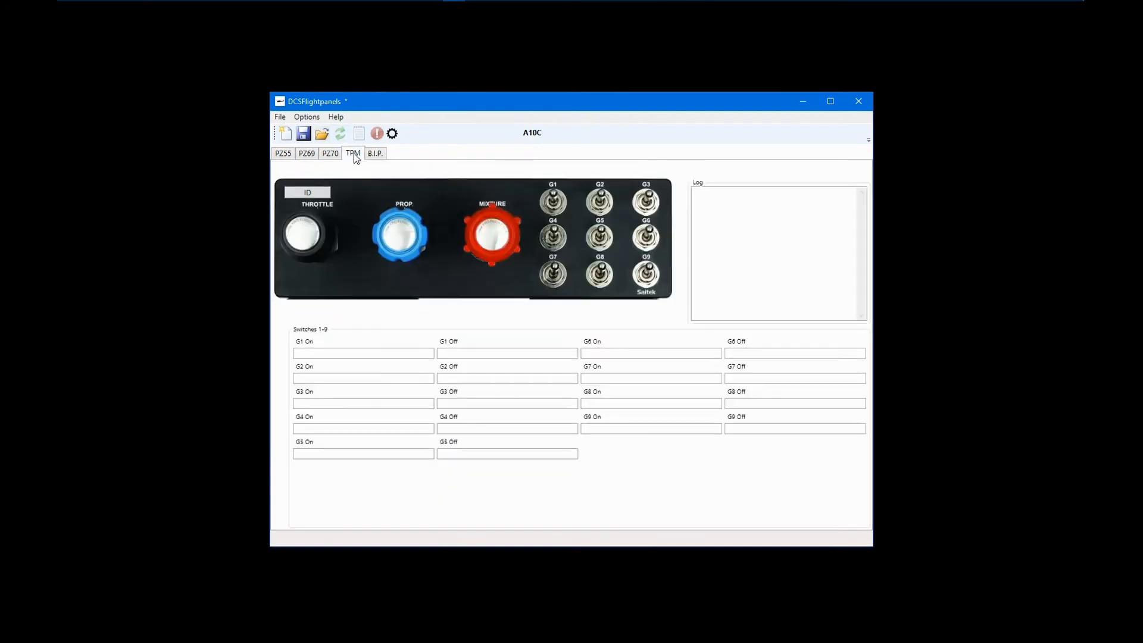
mouse_move(413, 305)
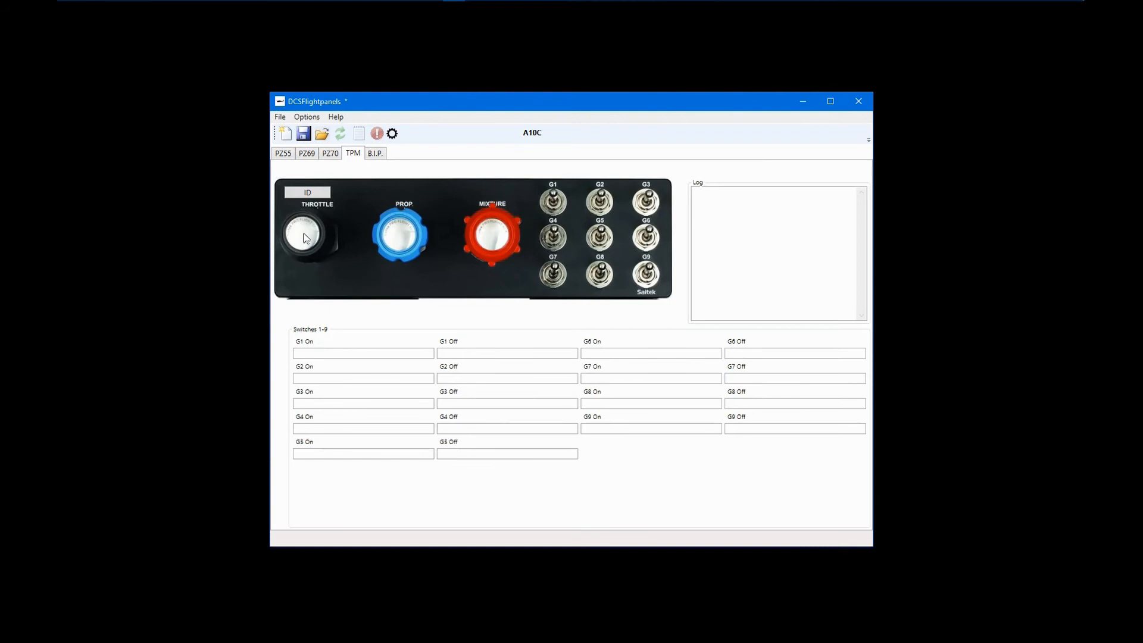
mouse_move(332, 249)
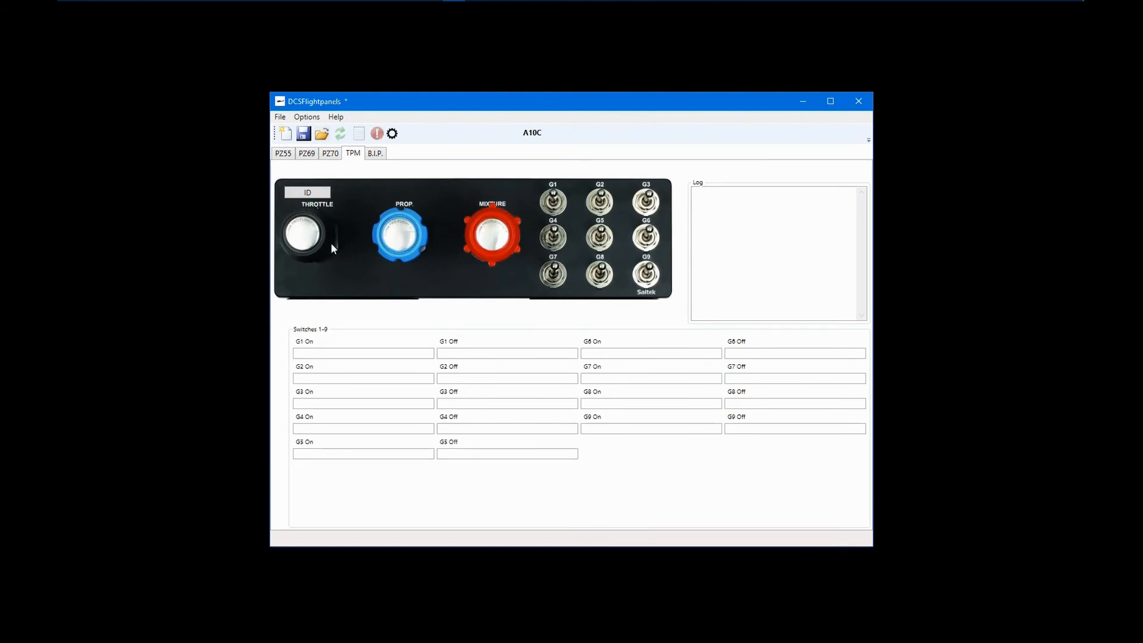
mouse_move(480, 328)
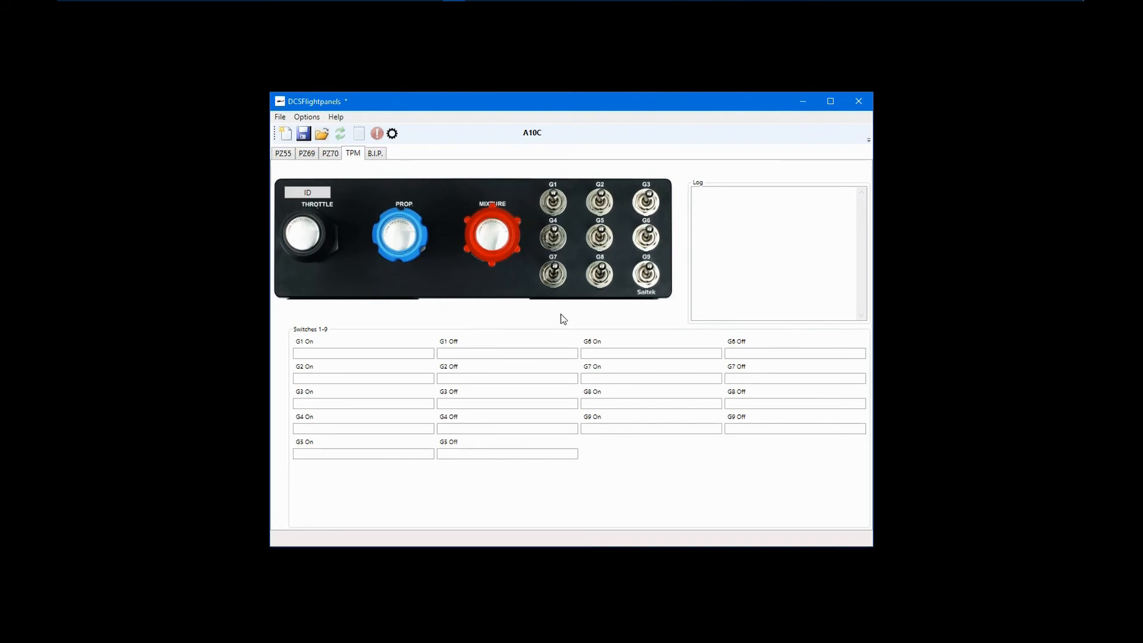
mouse_move(558, 322)
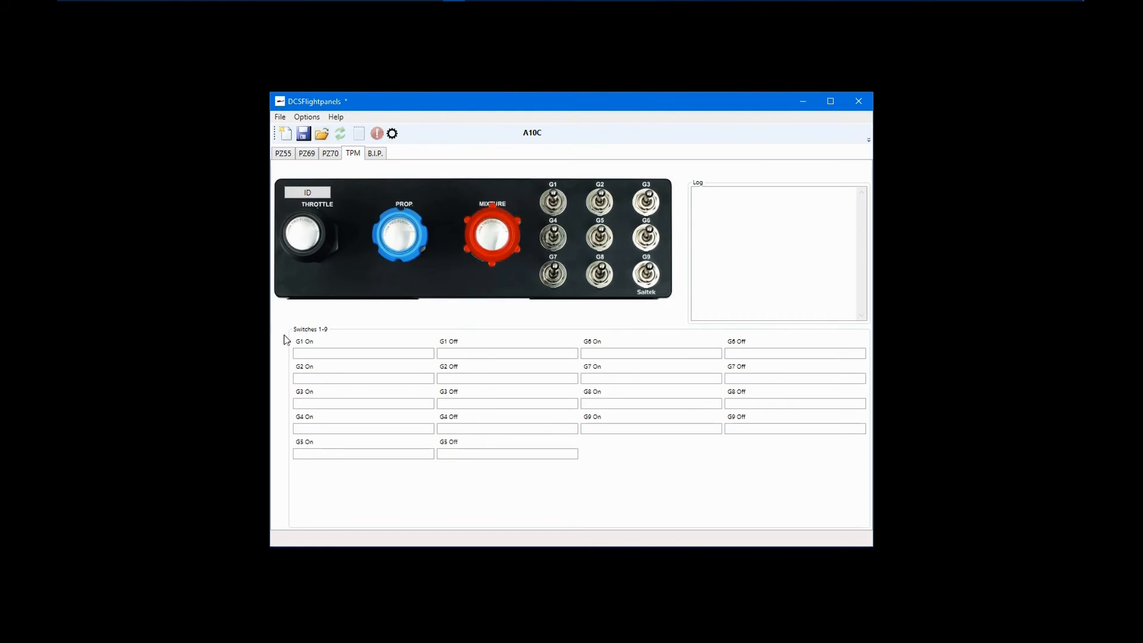
mouse_move(491, 366)
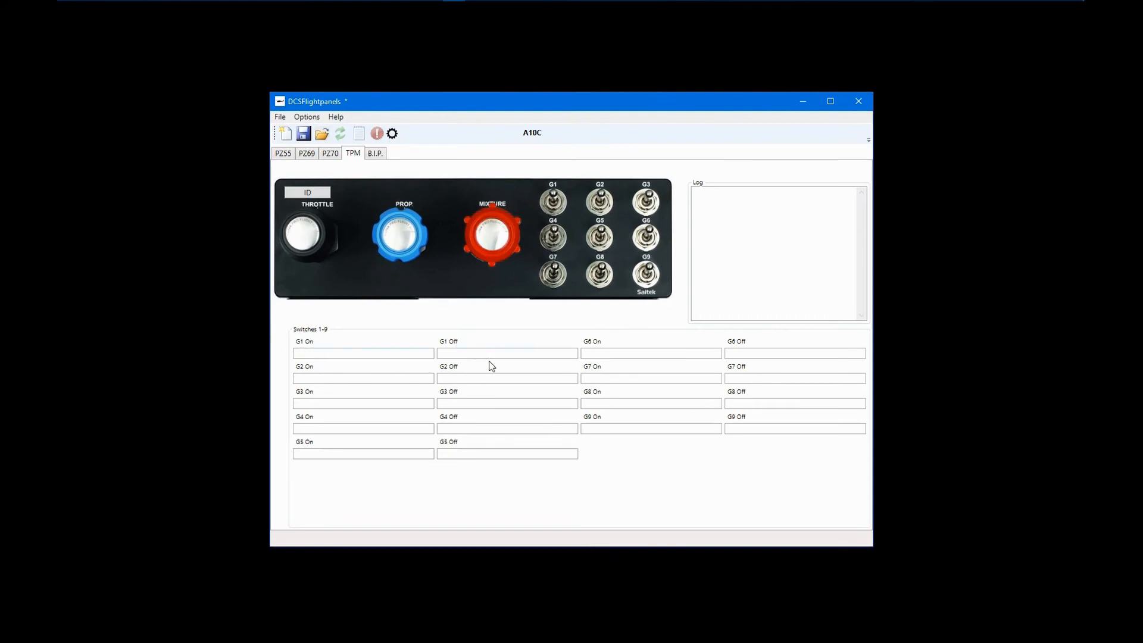
mouse_move(534, 340)
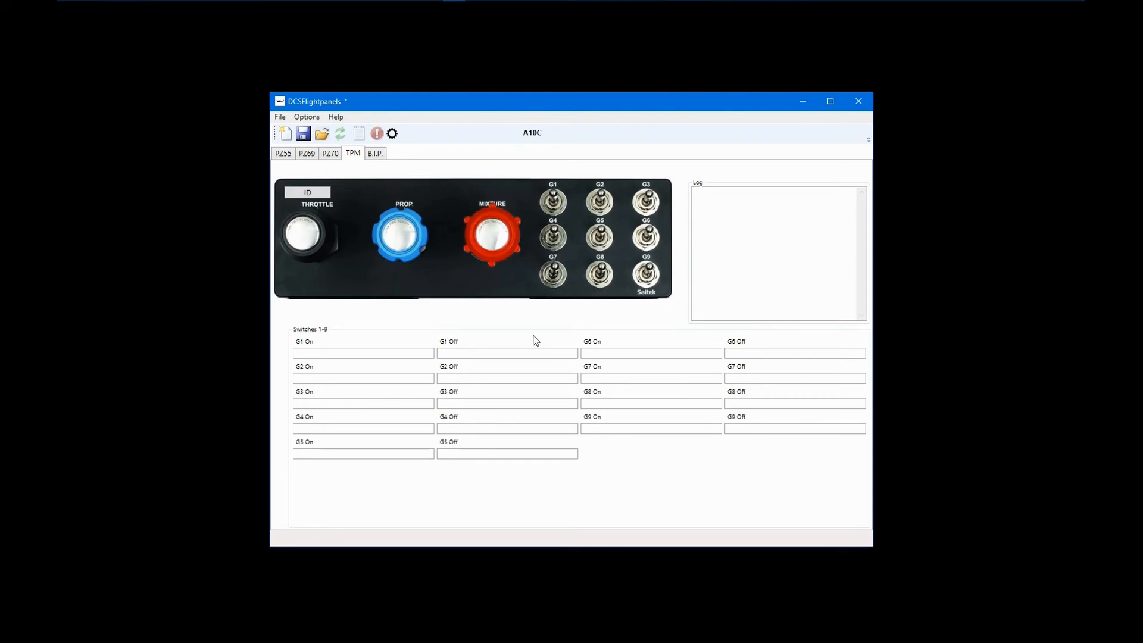
mouse_move(474, 340)
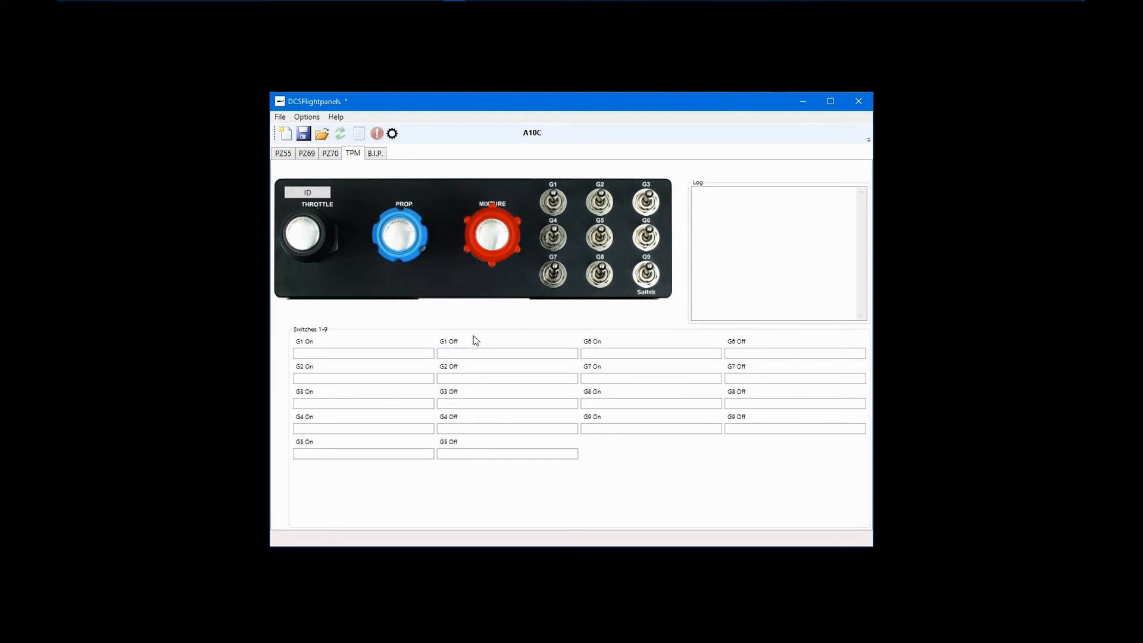
mouse_move(478, 340)
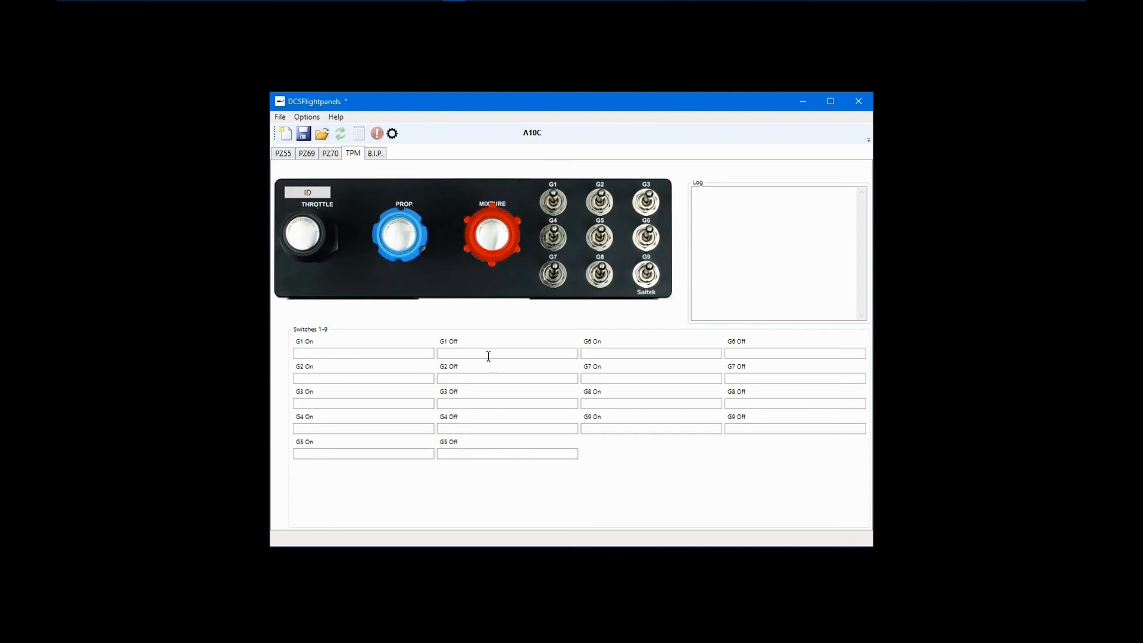
Open B.I.P., test-light an upper-row LED, then toggle all LEDs on and off.
left_click(374, 153)
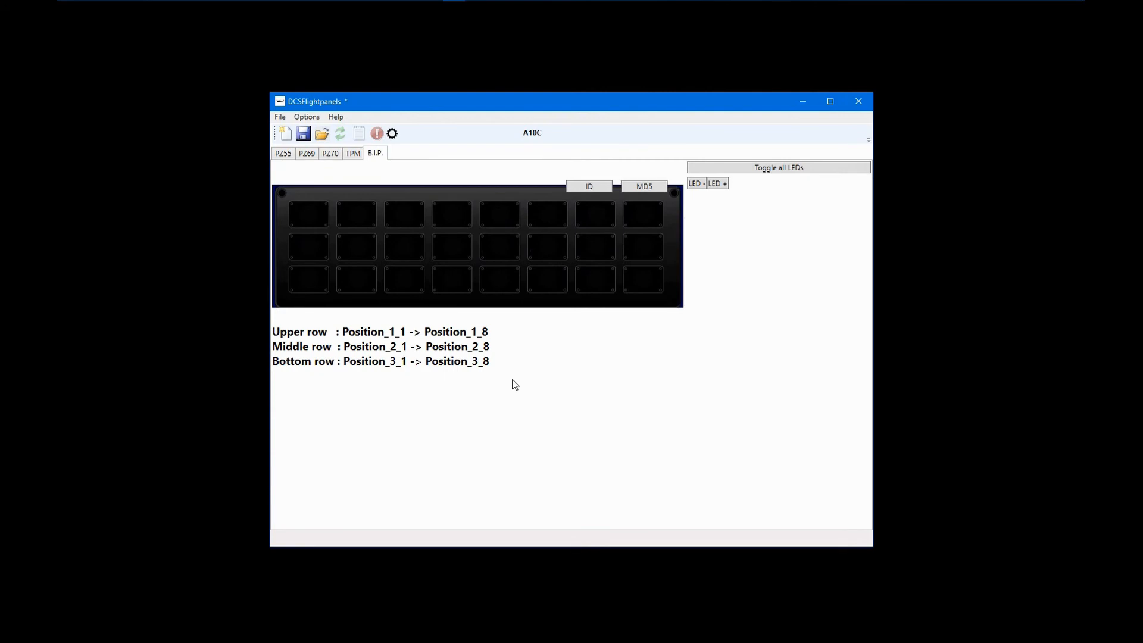
mouse_move(516, 384)
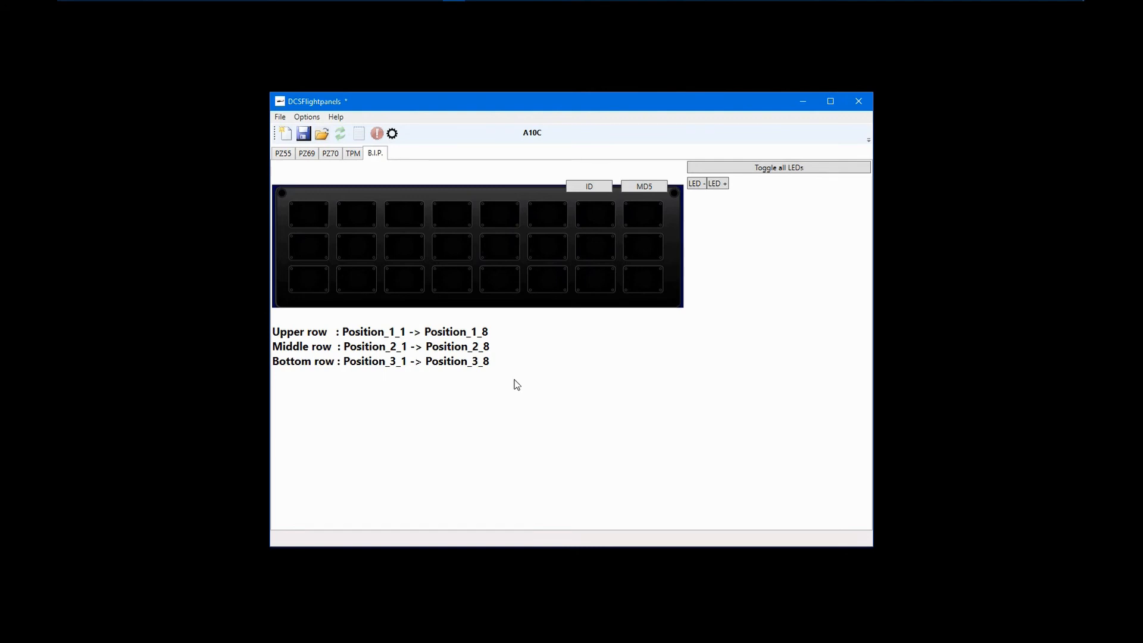
mouse_move(467, 386)
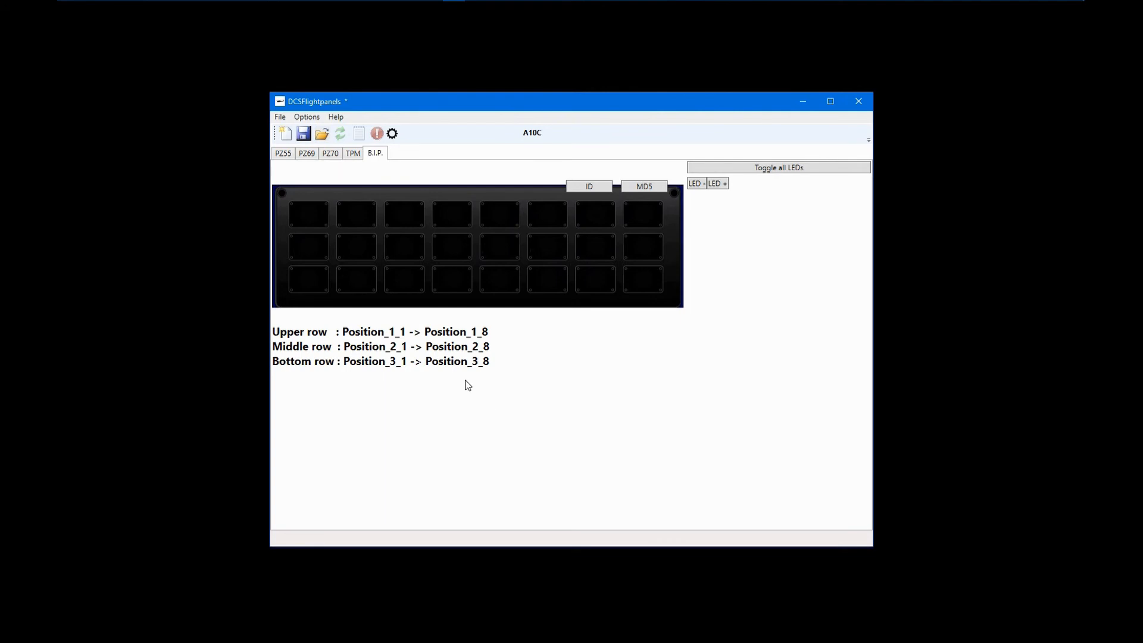
left_click(307, 215)
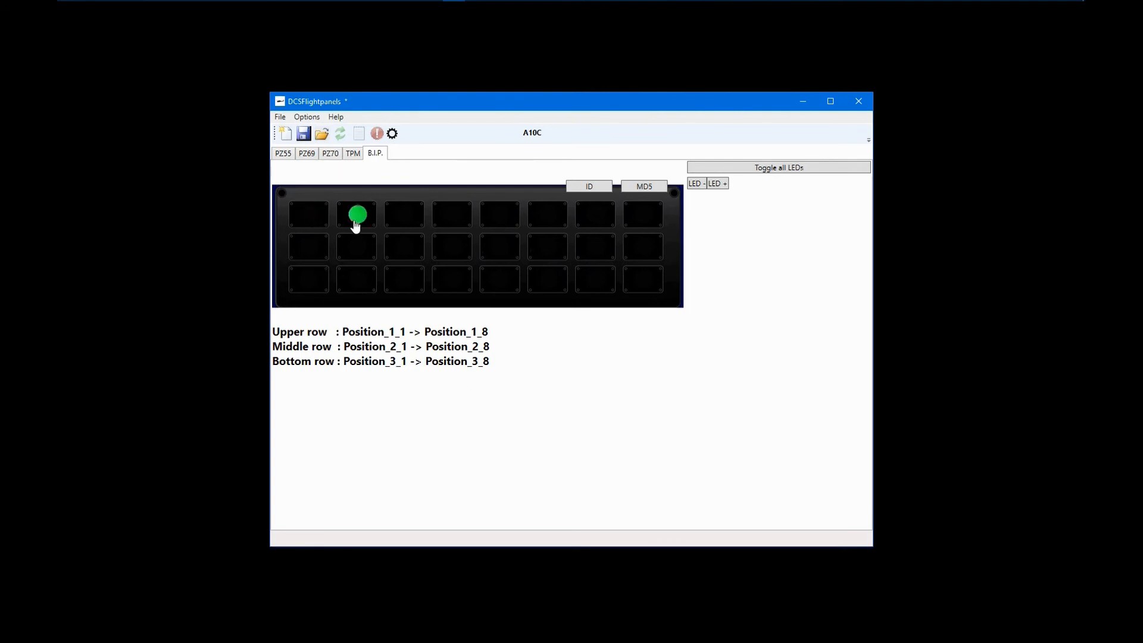
left_click(357, 215)
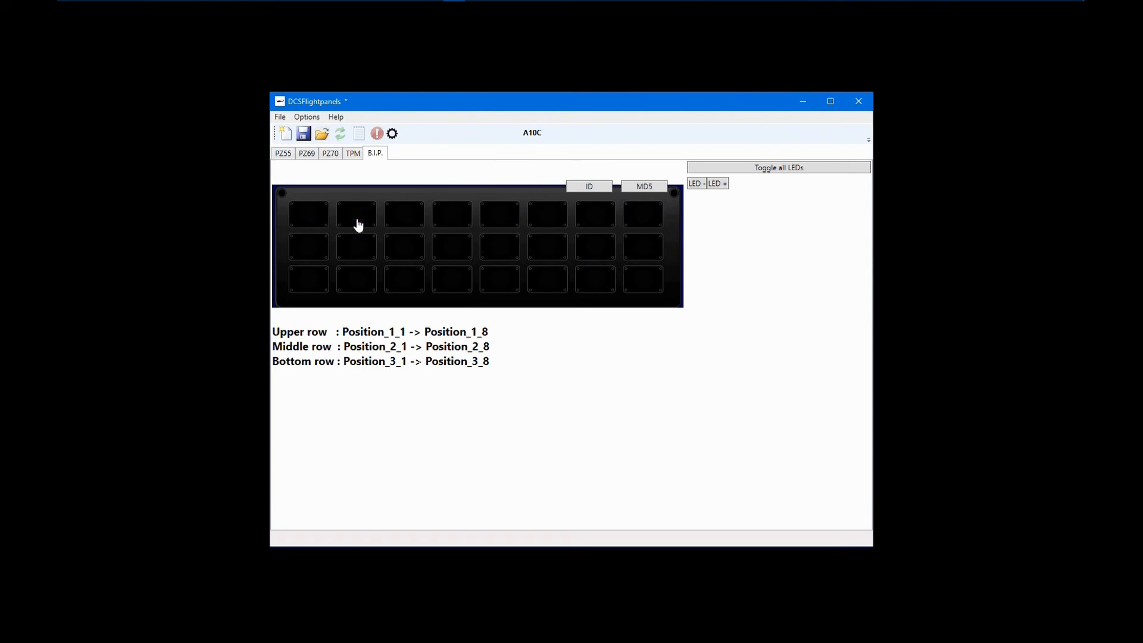
mouse_move(345, 299)
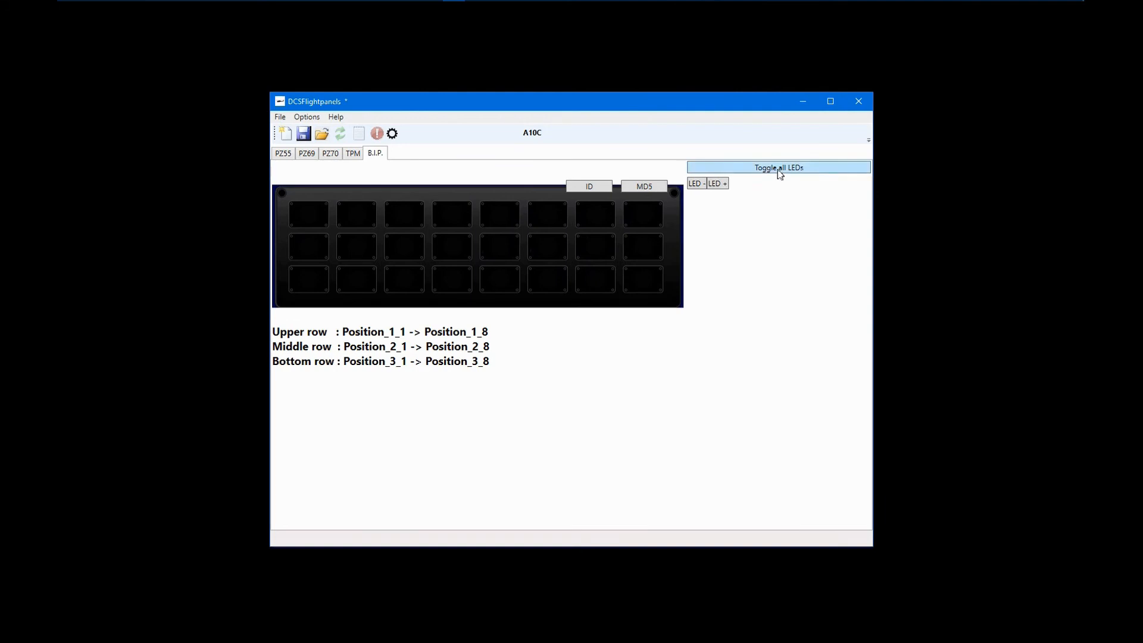
left_click(779, 167)
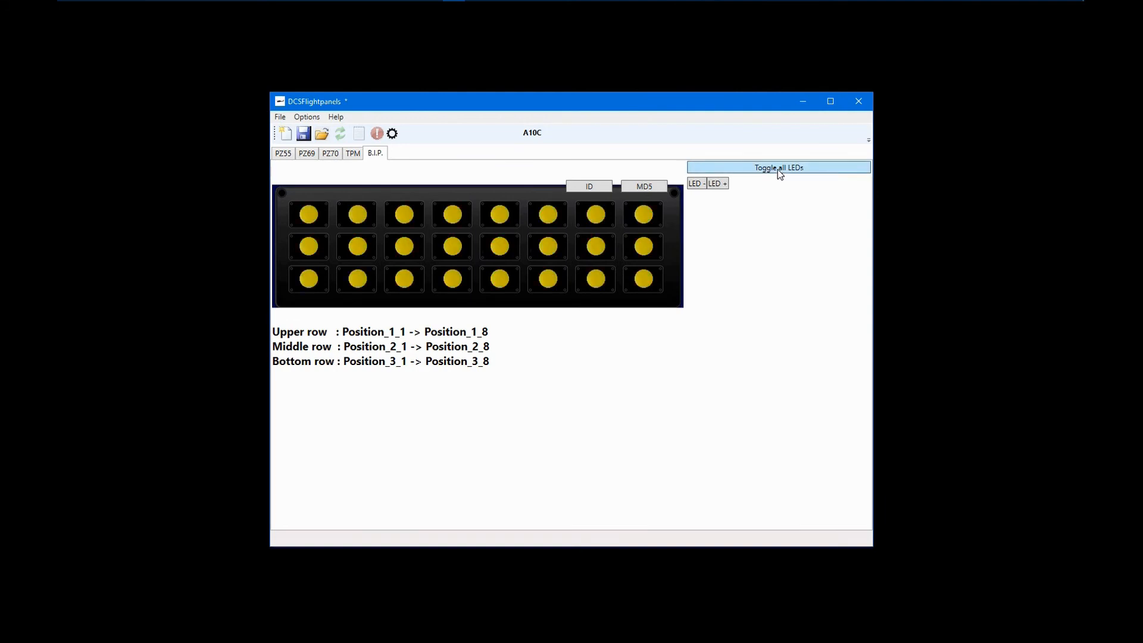
left_click(779, 166)
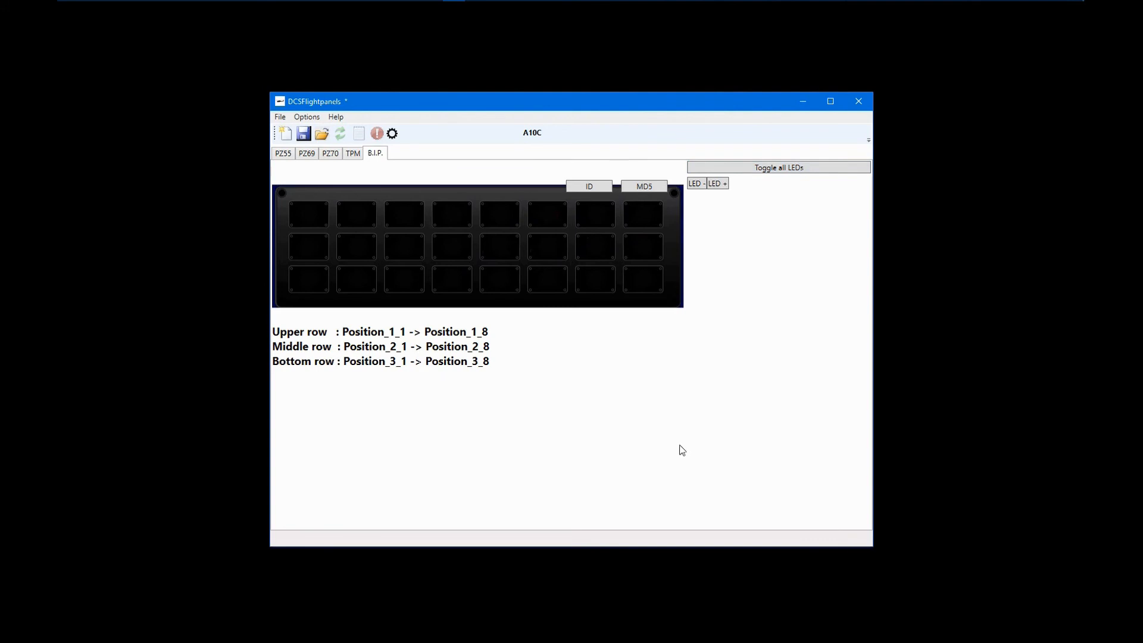
mouse_move(651, 457)
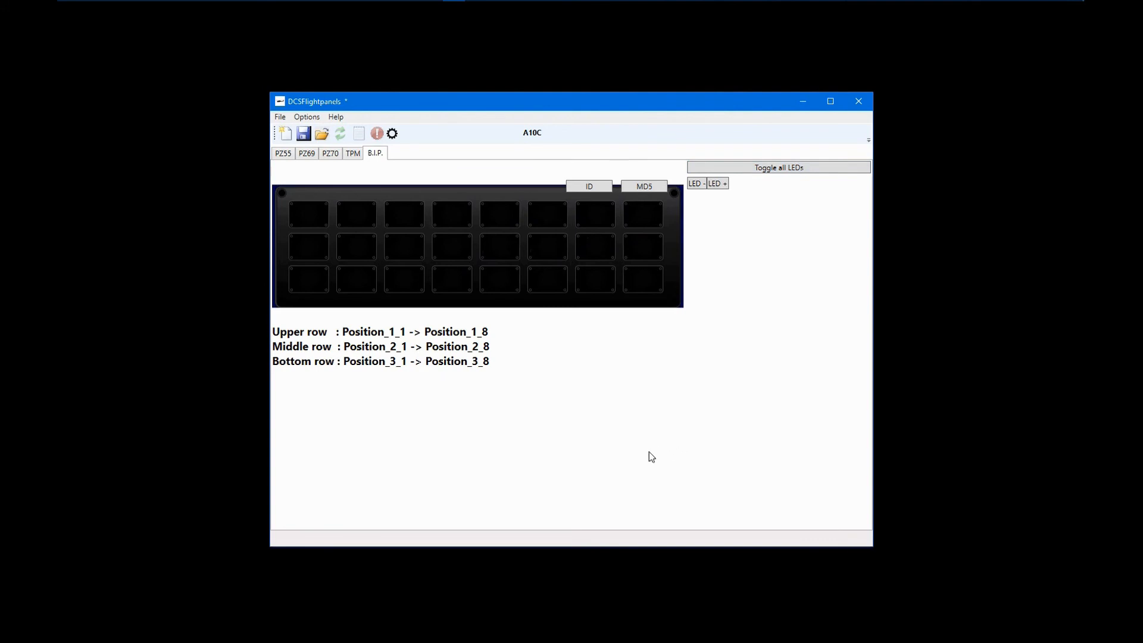
mouse_move(556, 409)
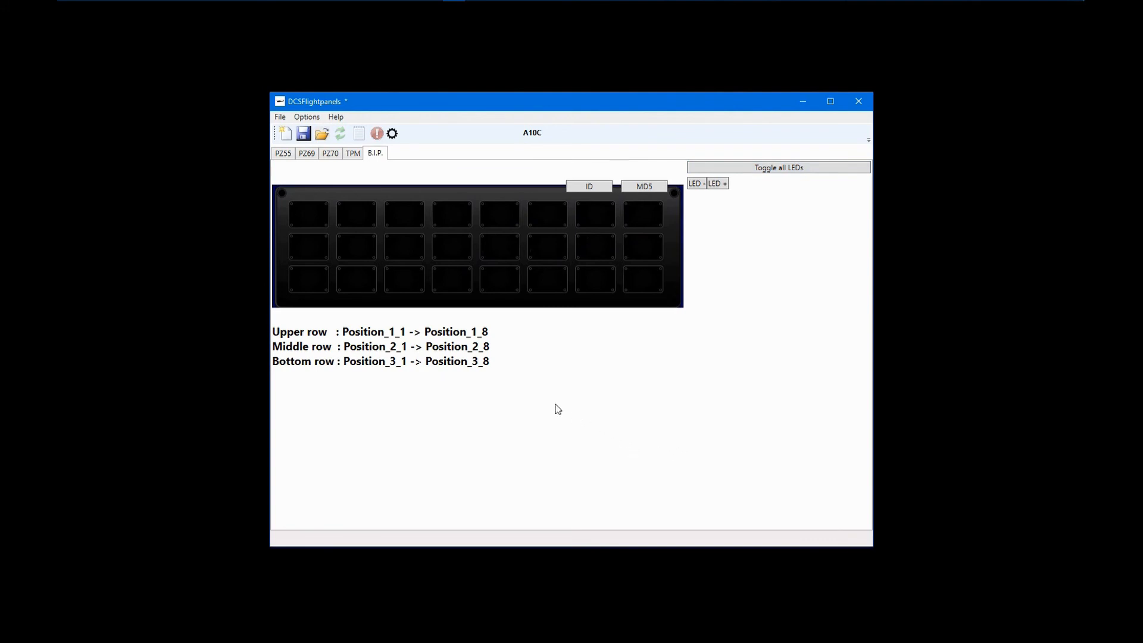
mouse_move(307, 213)
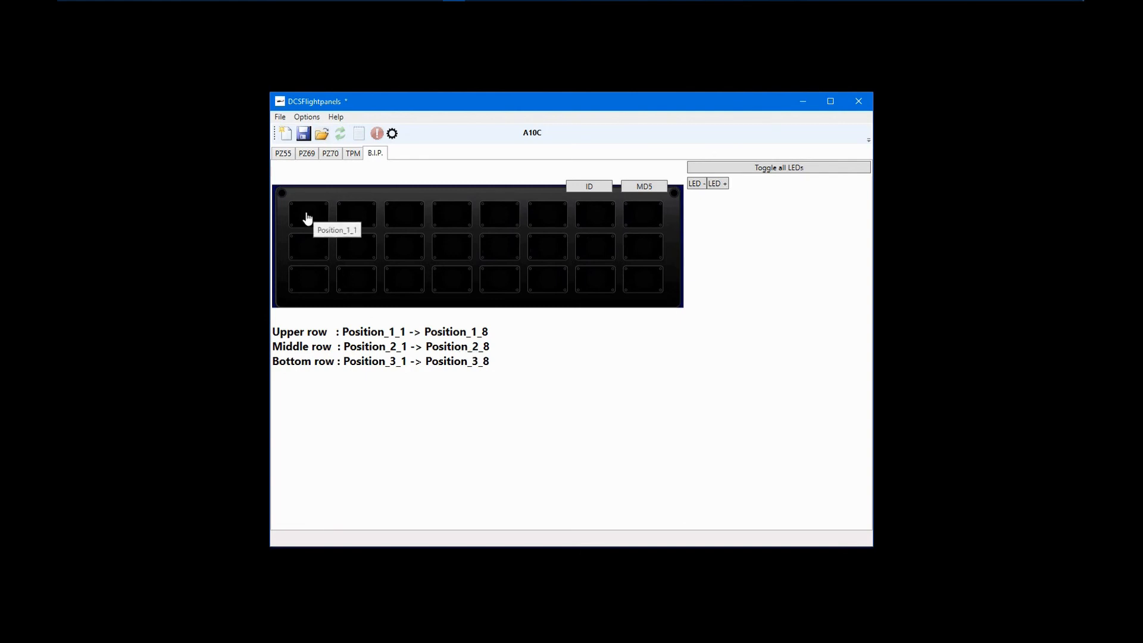
Give LED Position_1_1 a new green hook on EPP_BATTERY_PWR with trigger value 1.
right_click(308, 214)
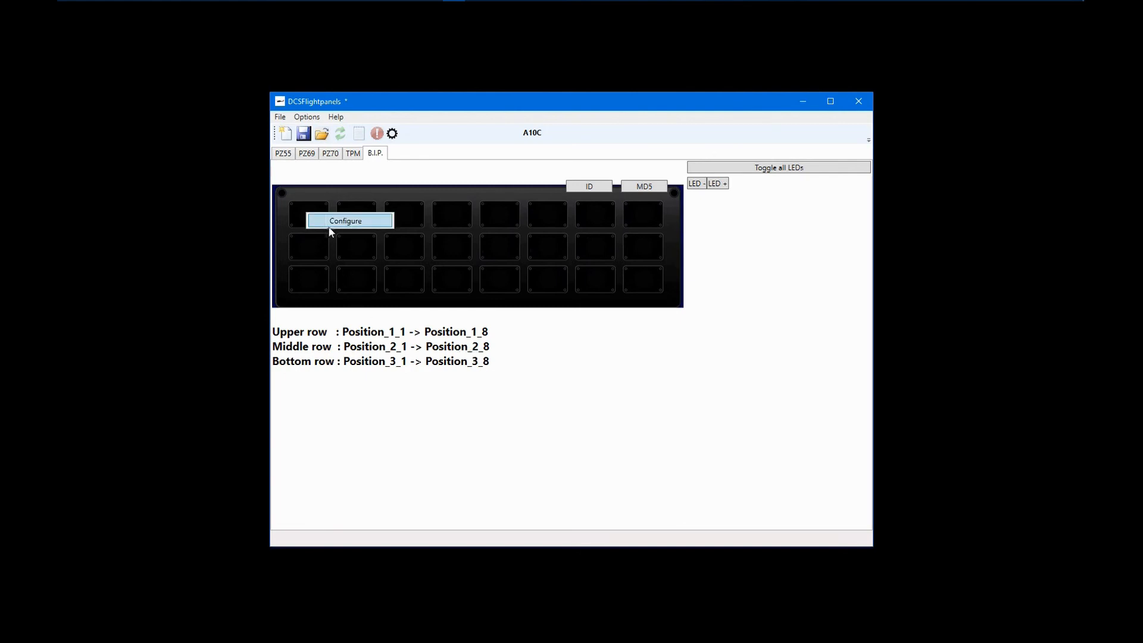
left_click(348, 220)
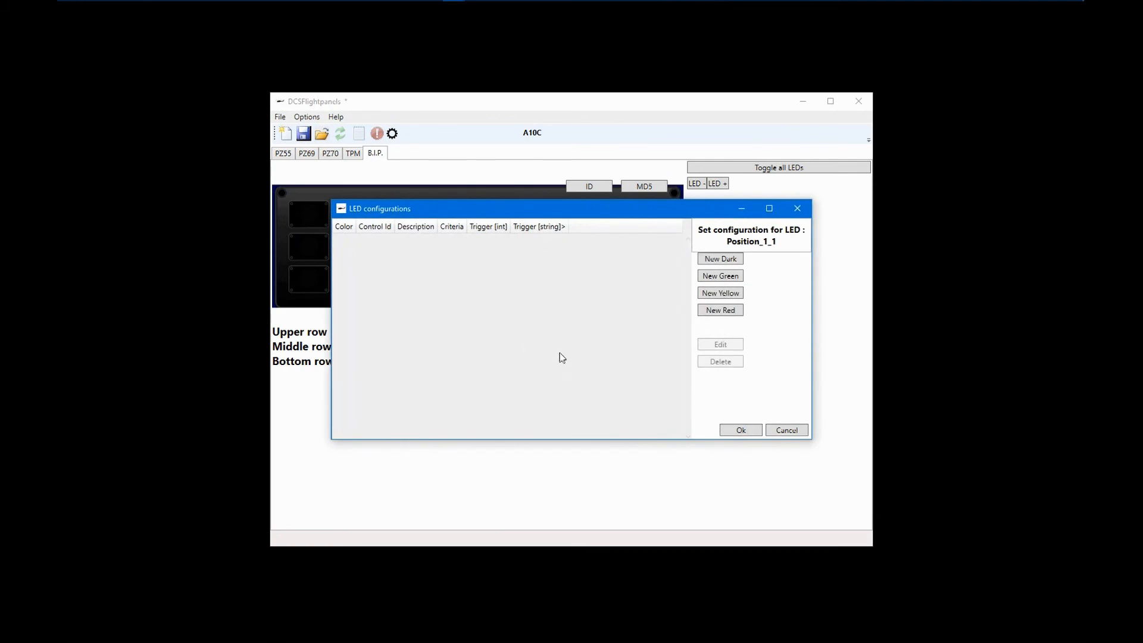
mouse_move(727, 332)
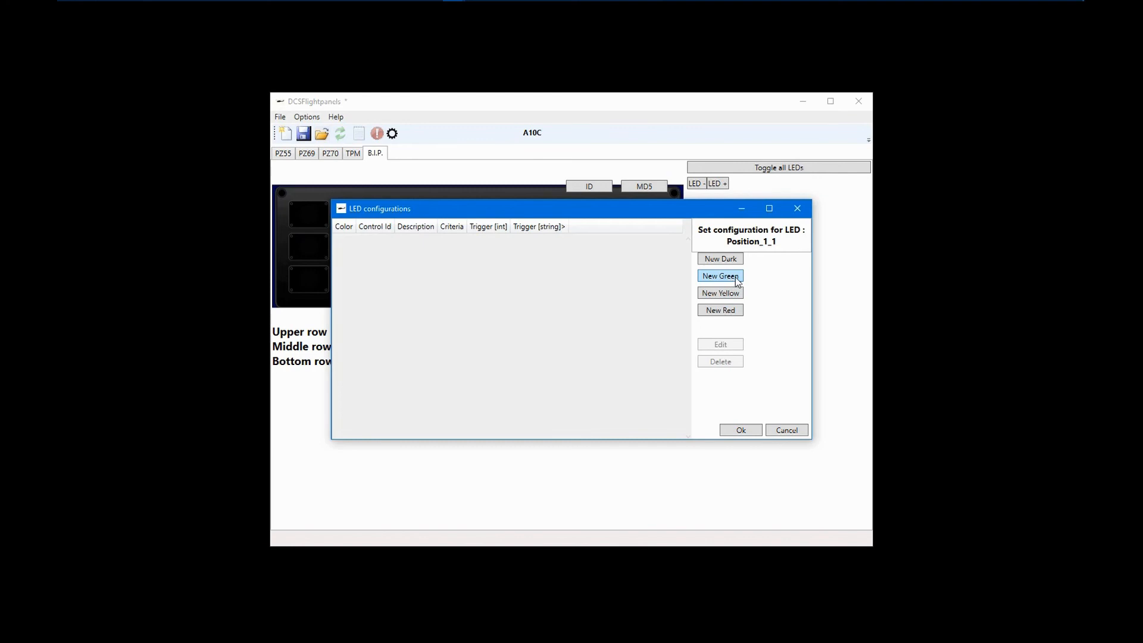
left_click(719, 276)
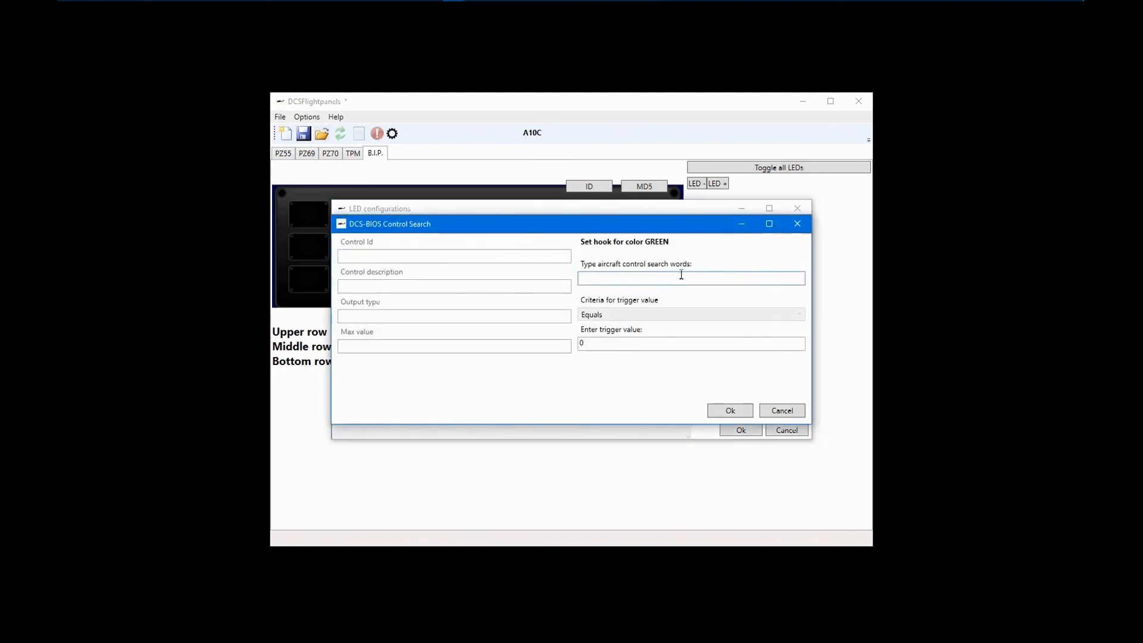
type("batt")
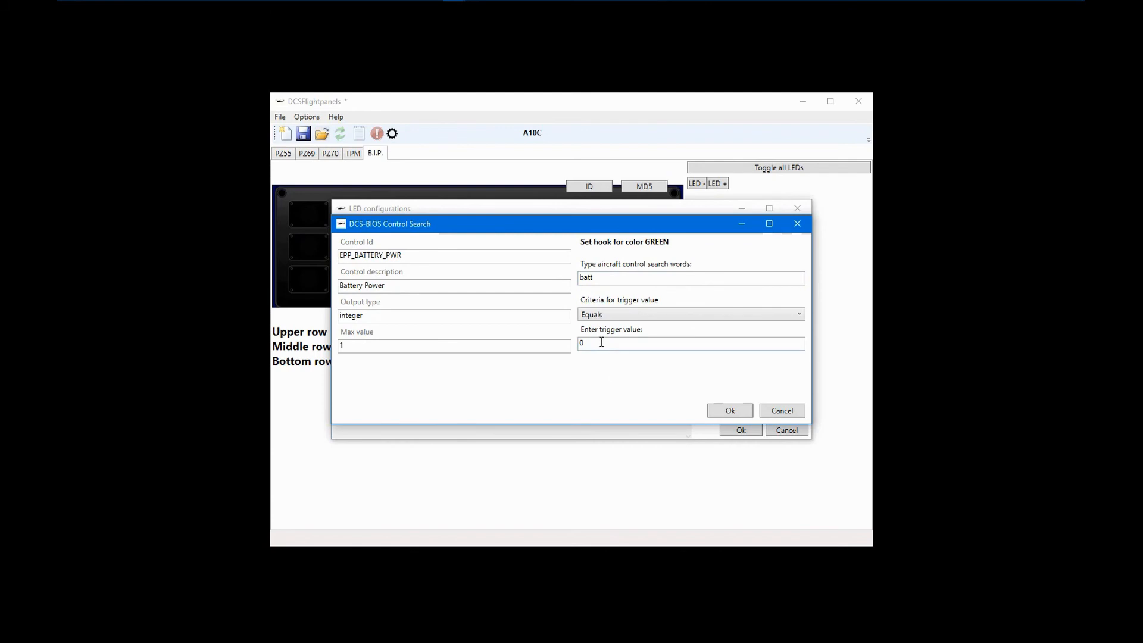
type("1")
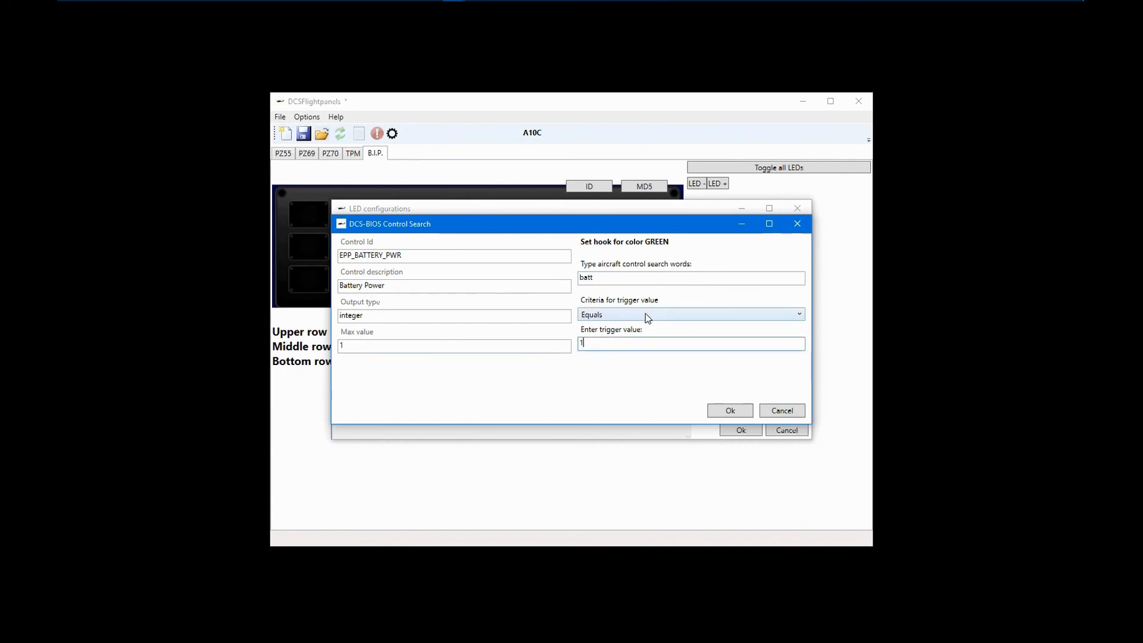
left_click(689, 315)
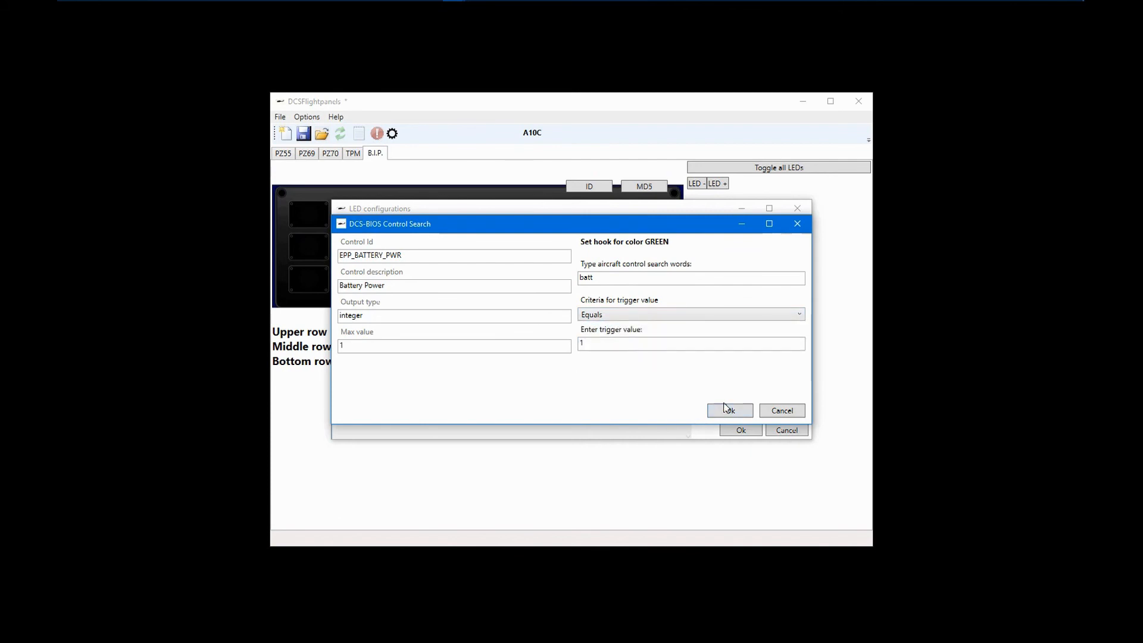
left_click(729, 409)
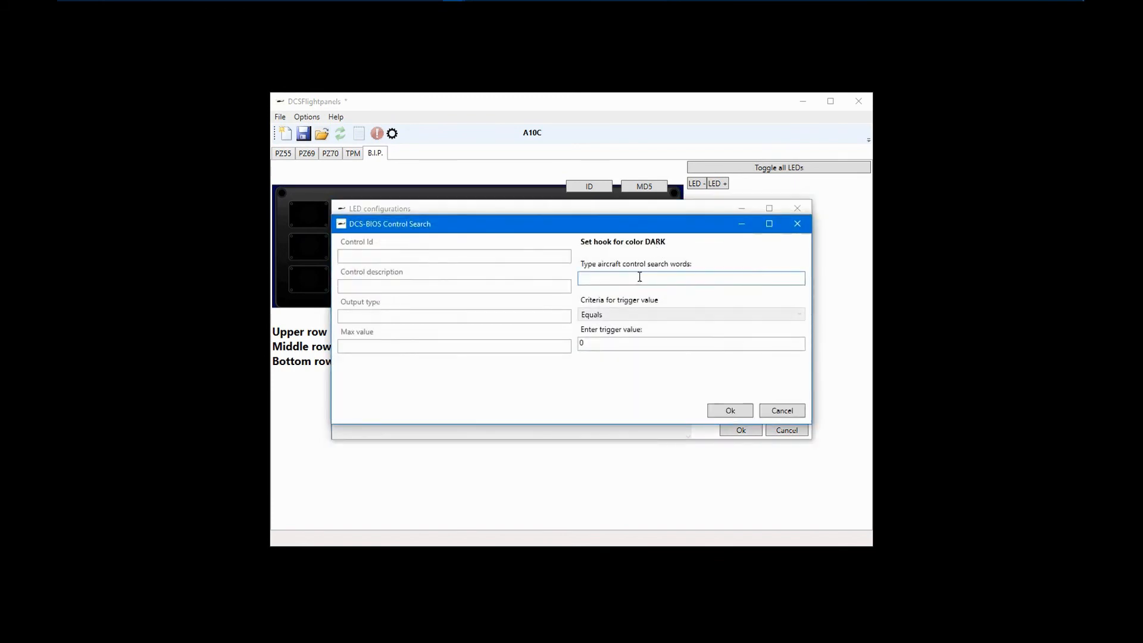
Add a dark hook on EPP_BATTERY_PWR equals 0, save, and return to PZ55.
type("batt")
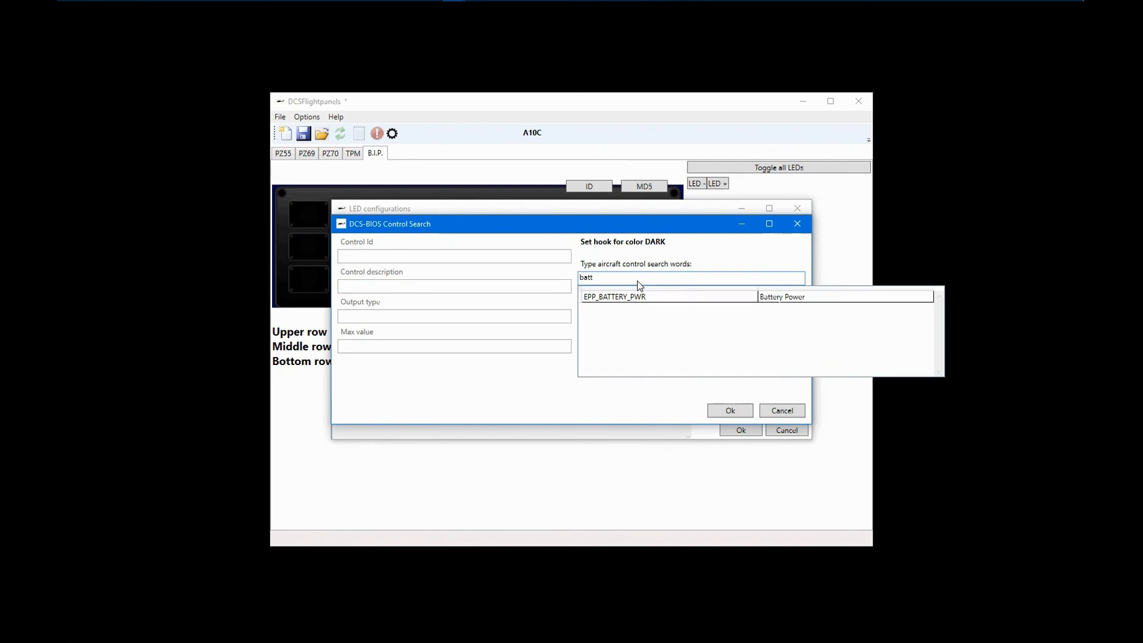
left_click(614, 296)
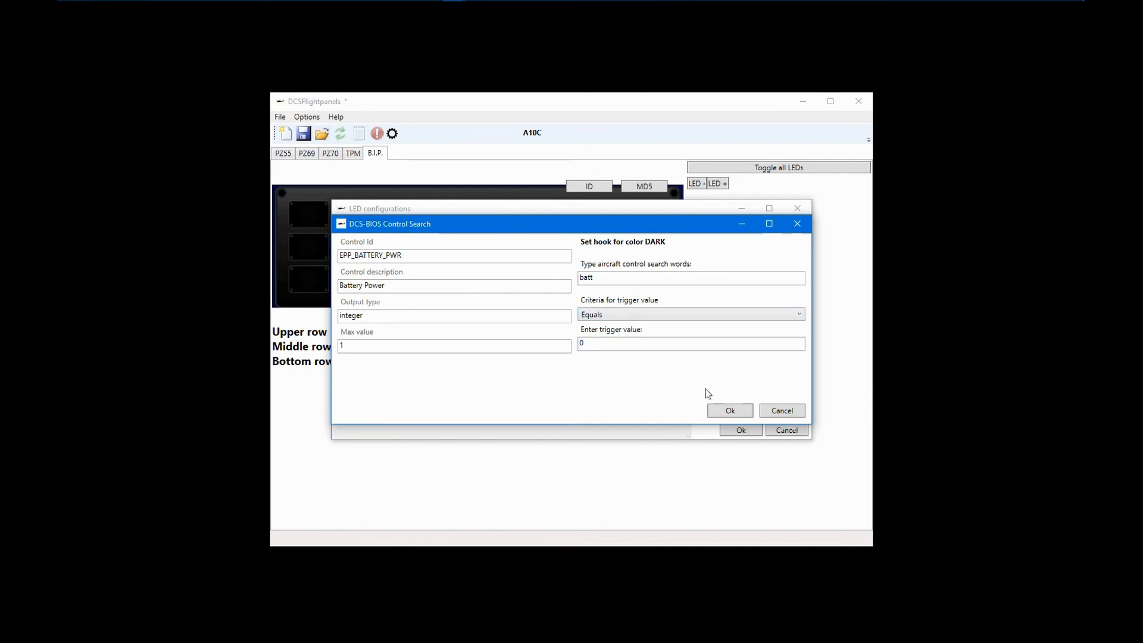
left_click(730, 409)
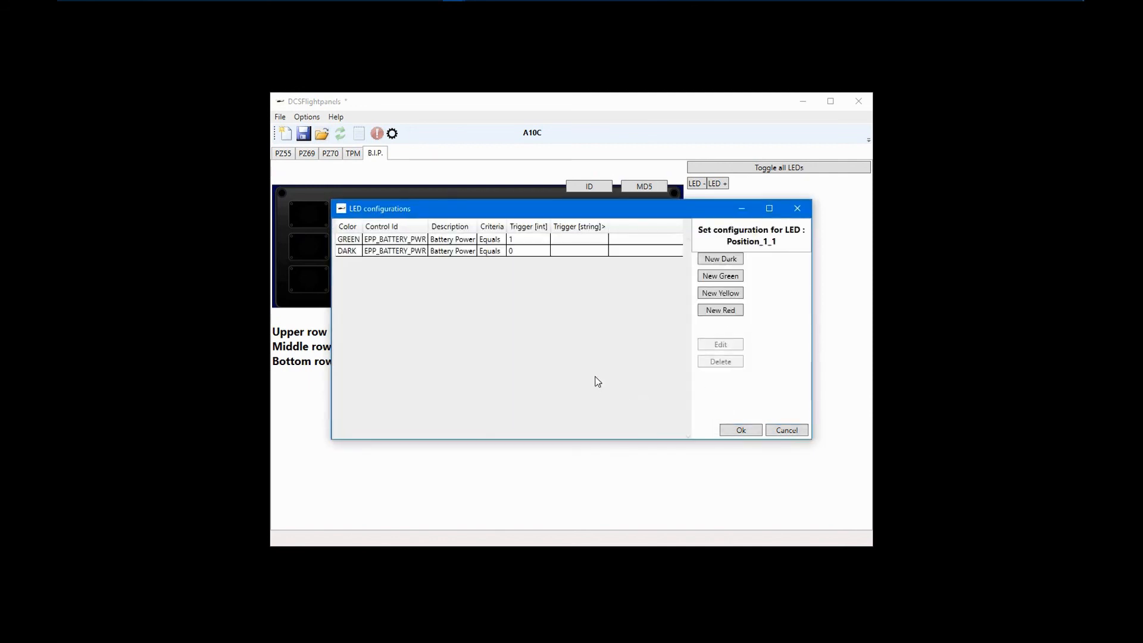
mouse_move(612, 399)
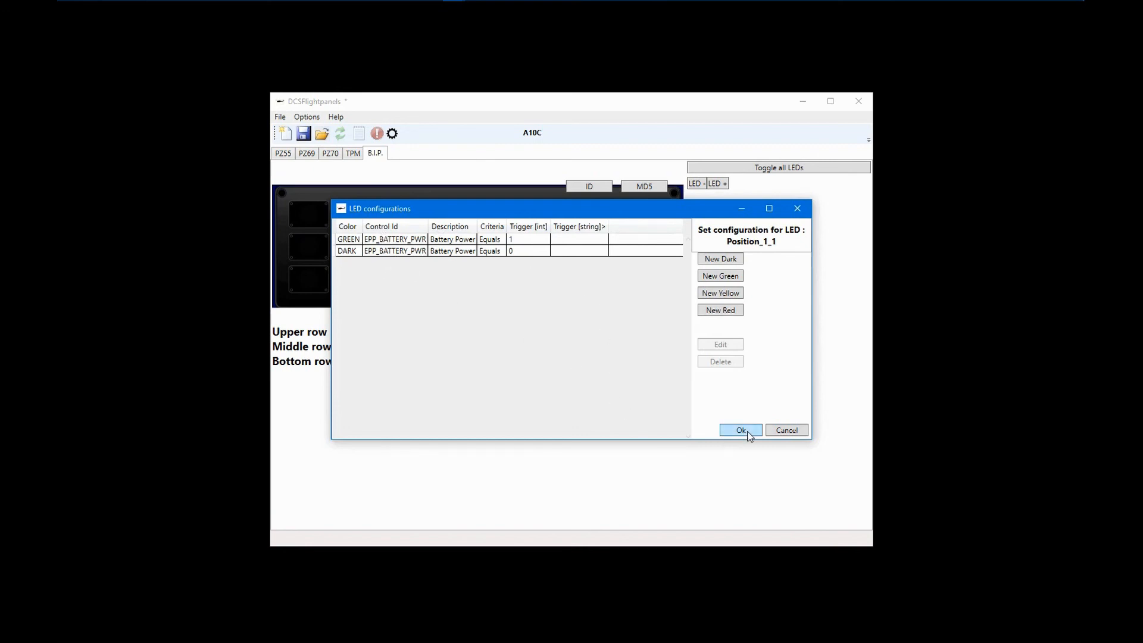
left_click(740, 430)
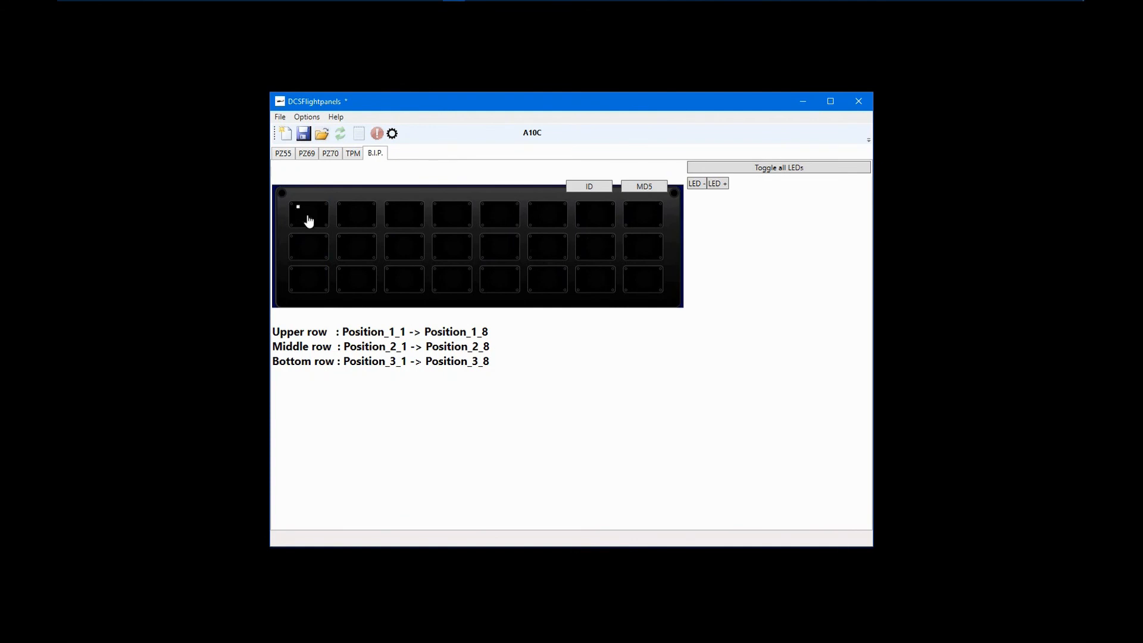
mouse_move(472, 382)
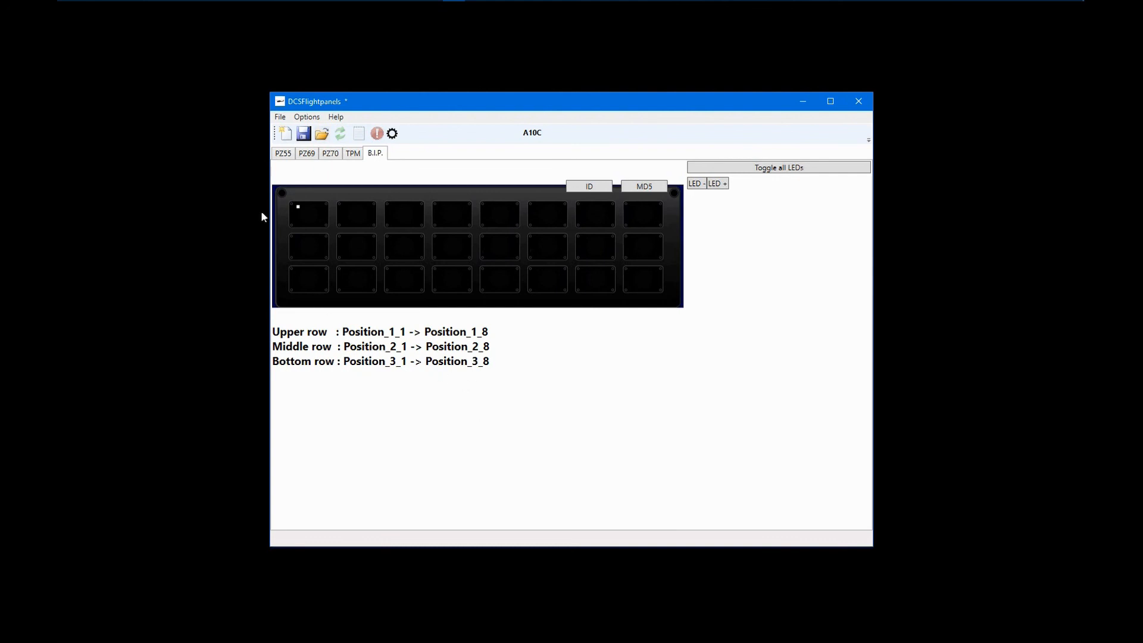
left_click(283, 153)
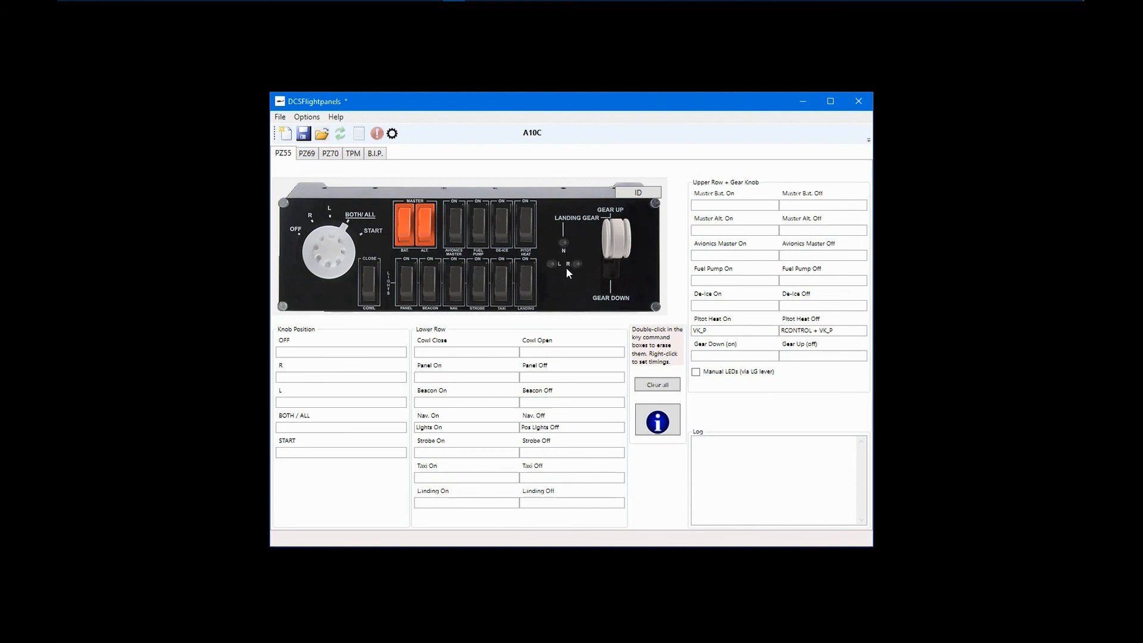
mouse_move(568, 260)
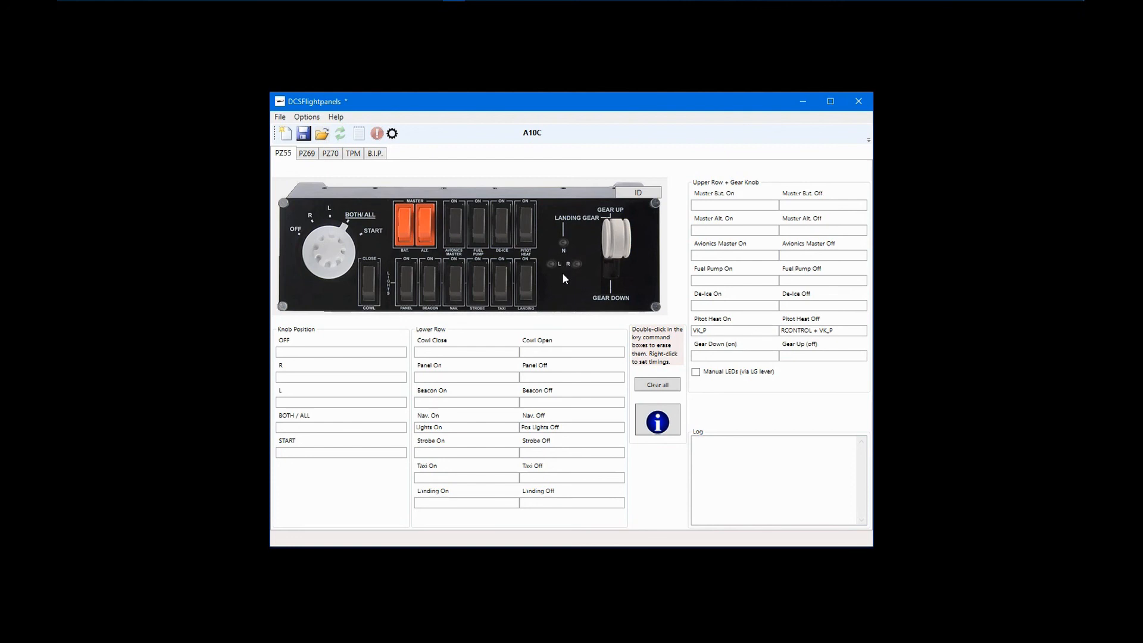
mouse_move(562, 247)
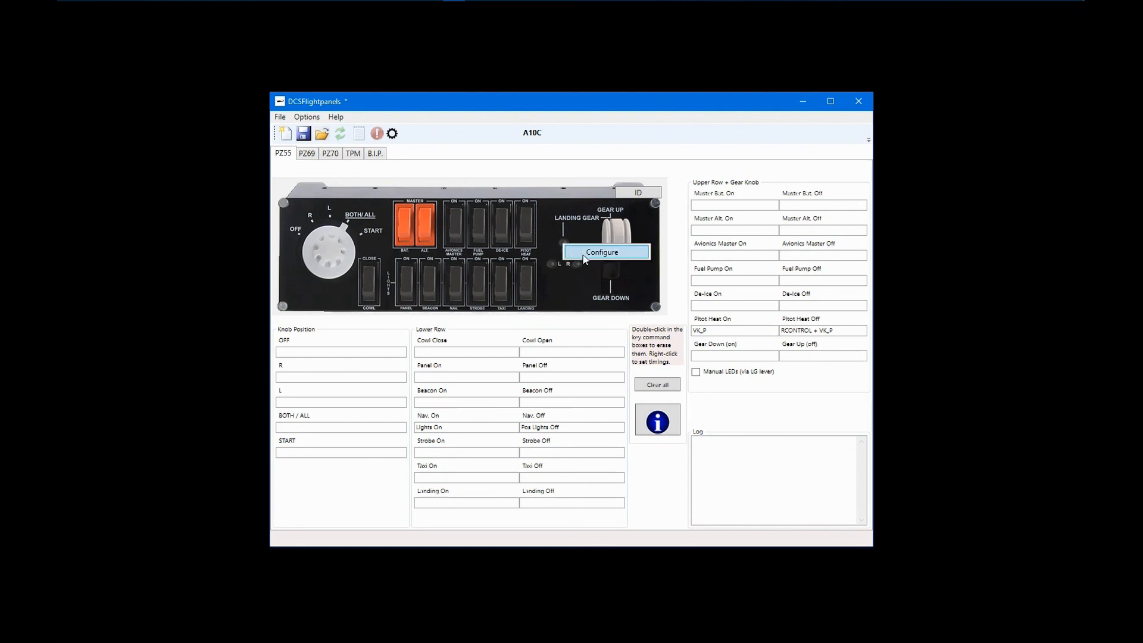
Add a green UP LED setting on GEAR_N_SAFE (Nose Gear Safe) with trigger value 1.
left_click(602, 251)
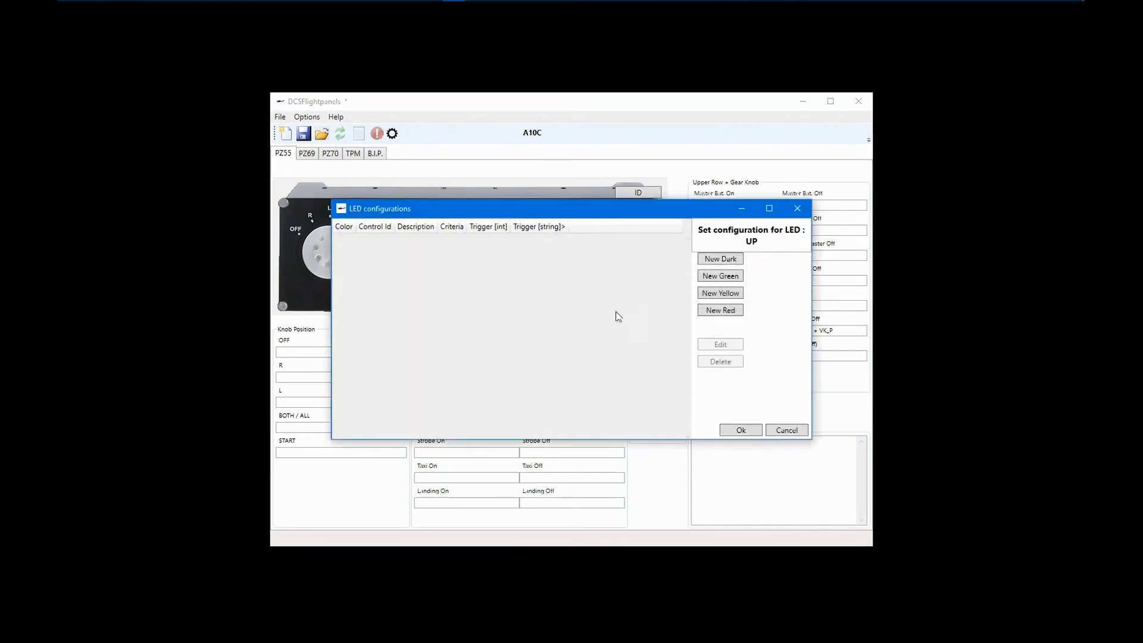
mouse_move(651, 343)
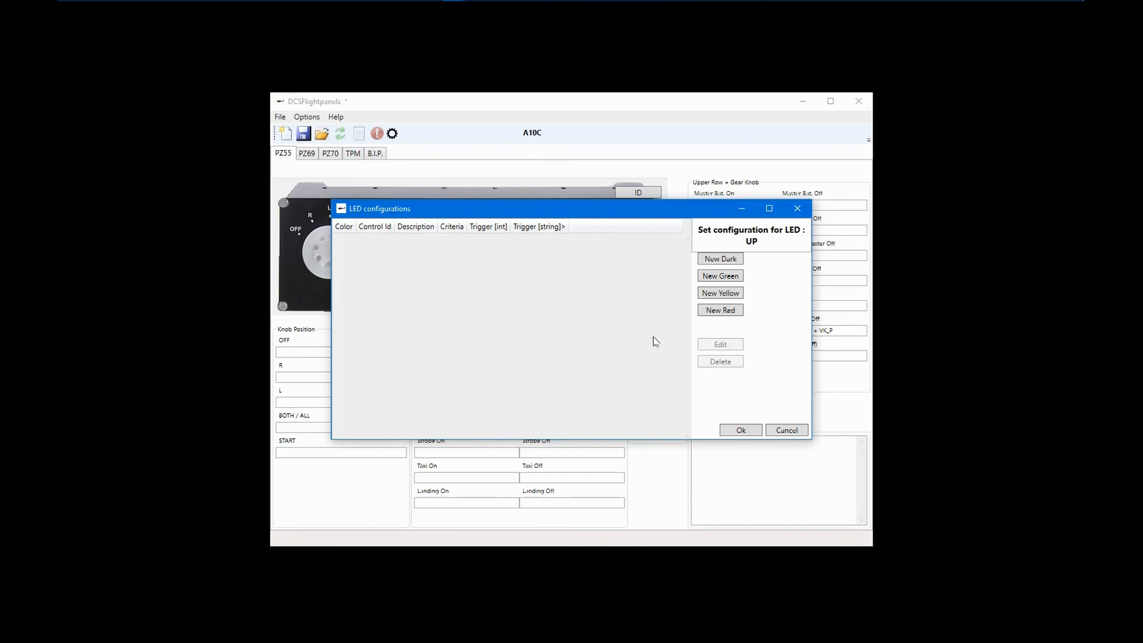
left_click(720, 276)
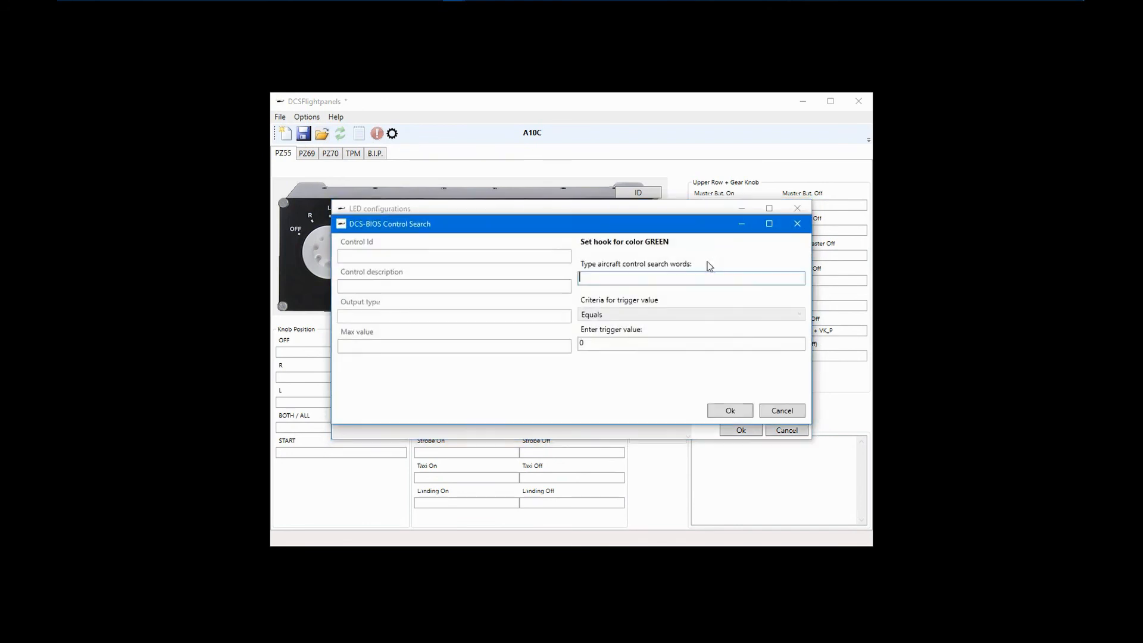
type("gear")
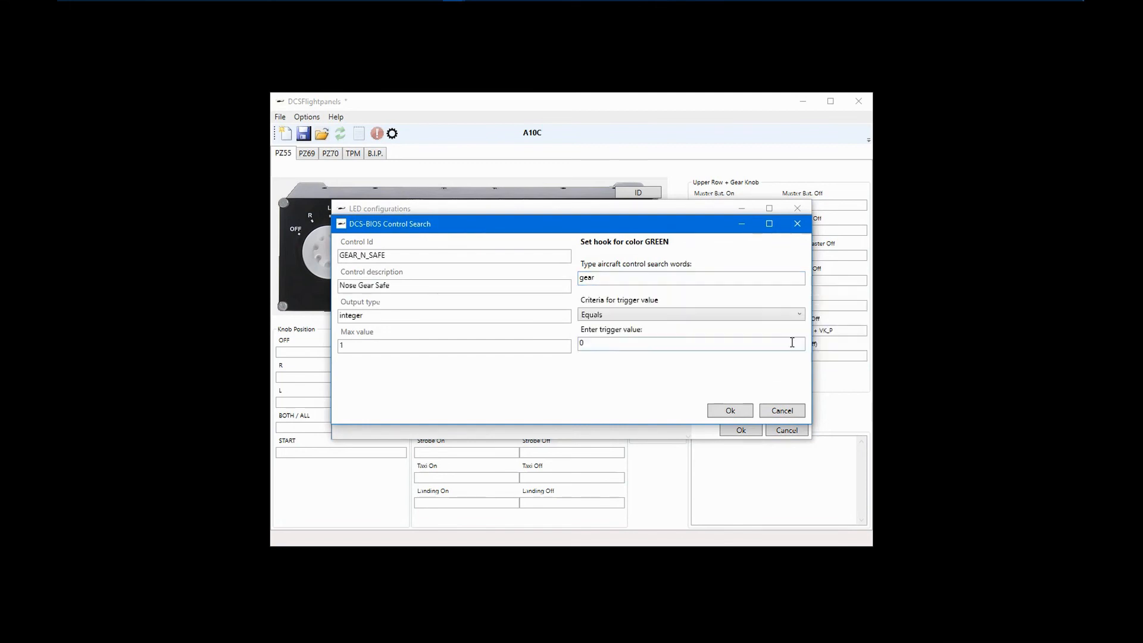
triple_click(691, 343)
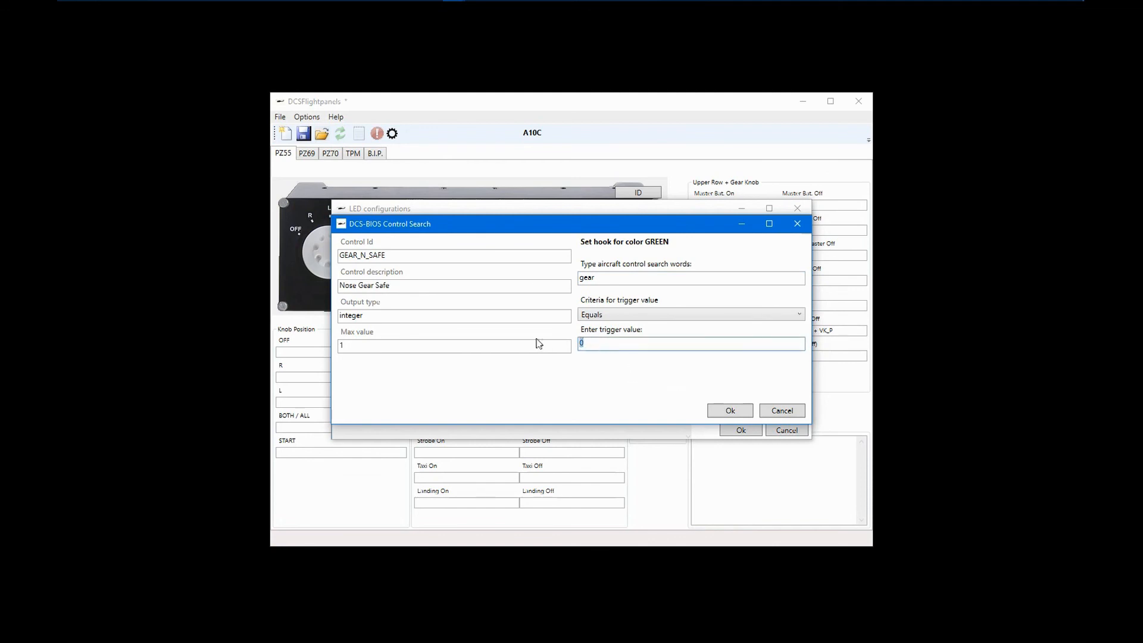
type("1")
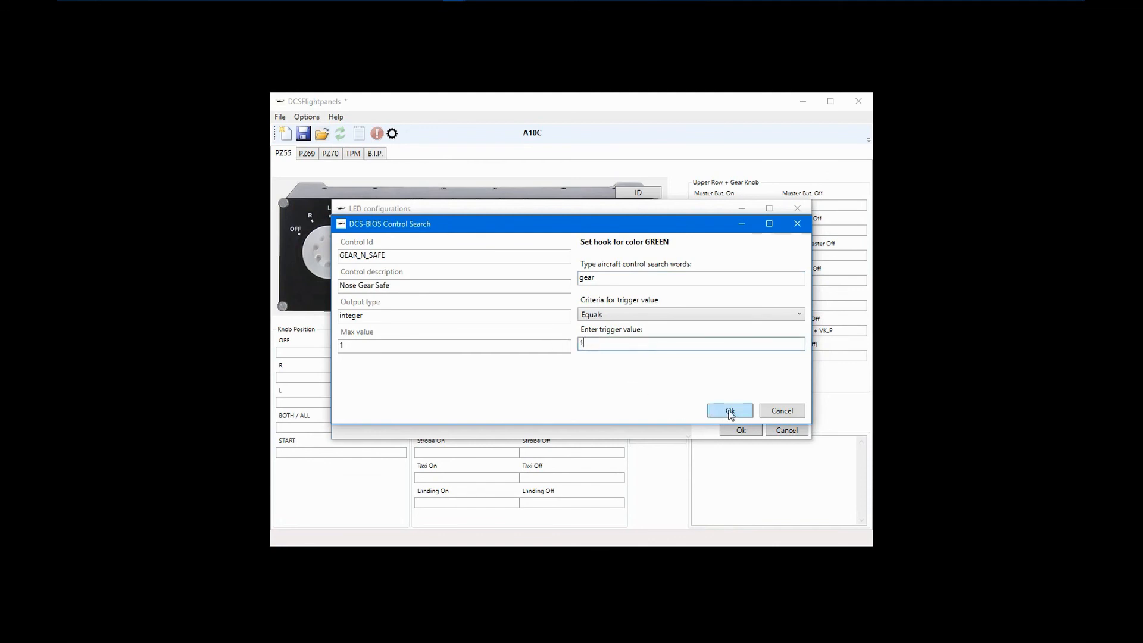
left_click(728, 410)
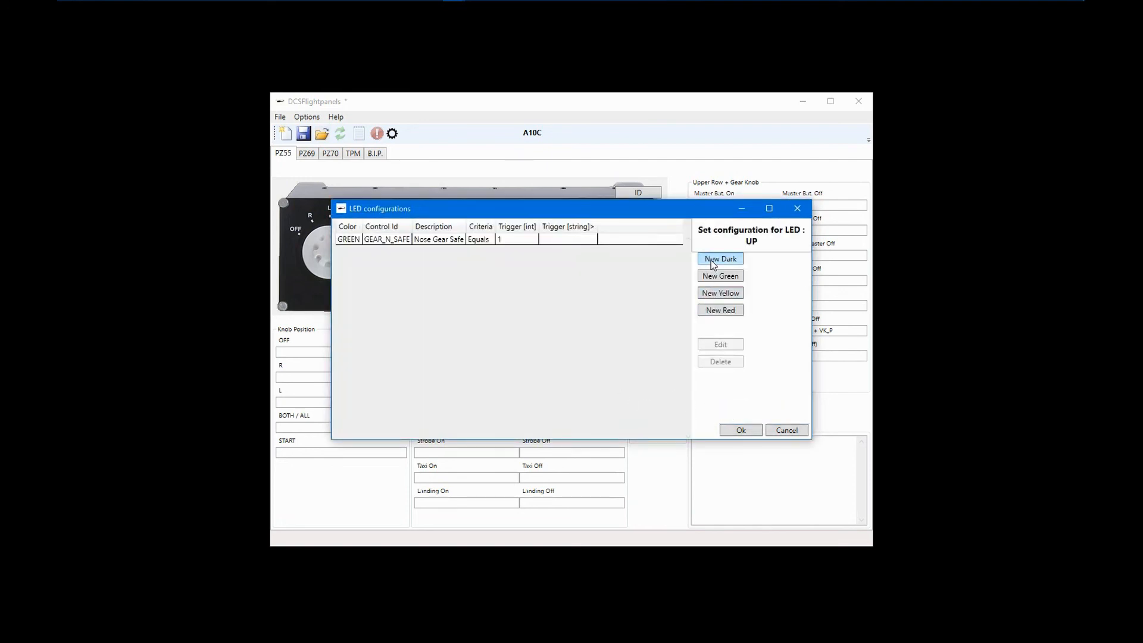
Add a dark UP LED setting on GEAR_N_SAFE, keeping trigger value 0.
left_click(720, 259)
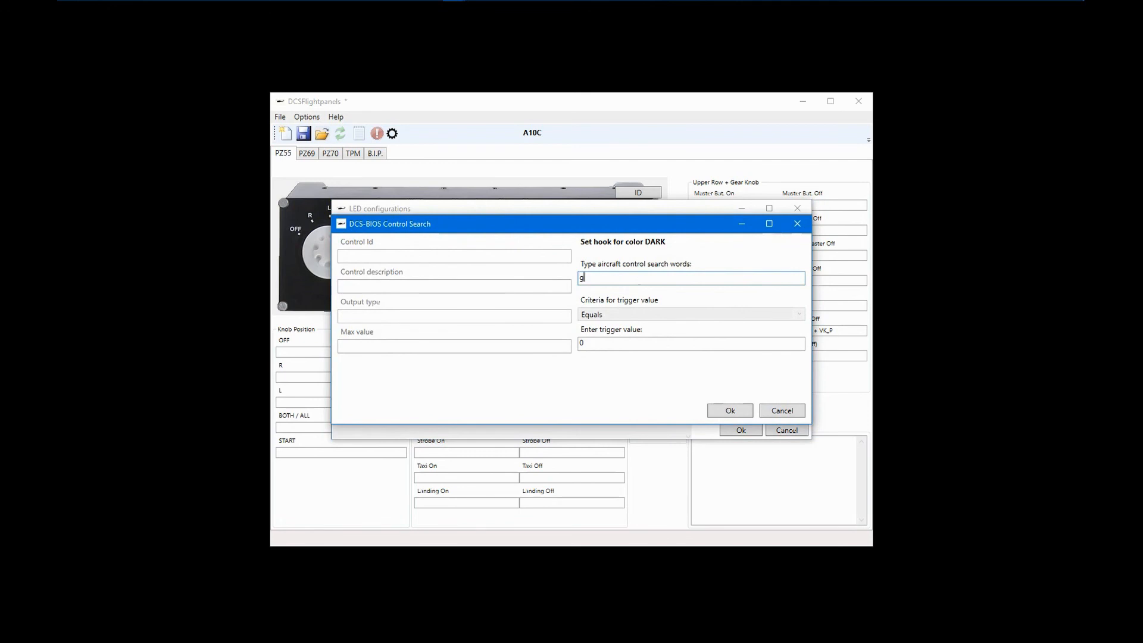
type("ear")
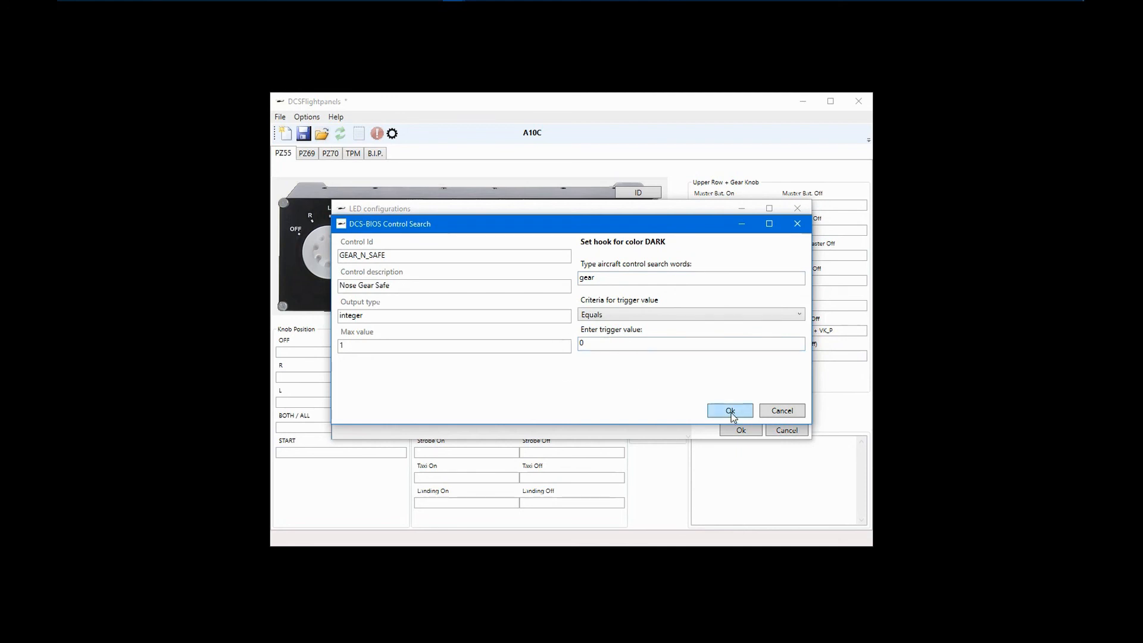
left_click(730, 410)
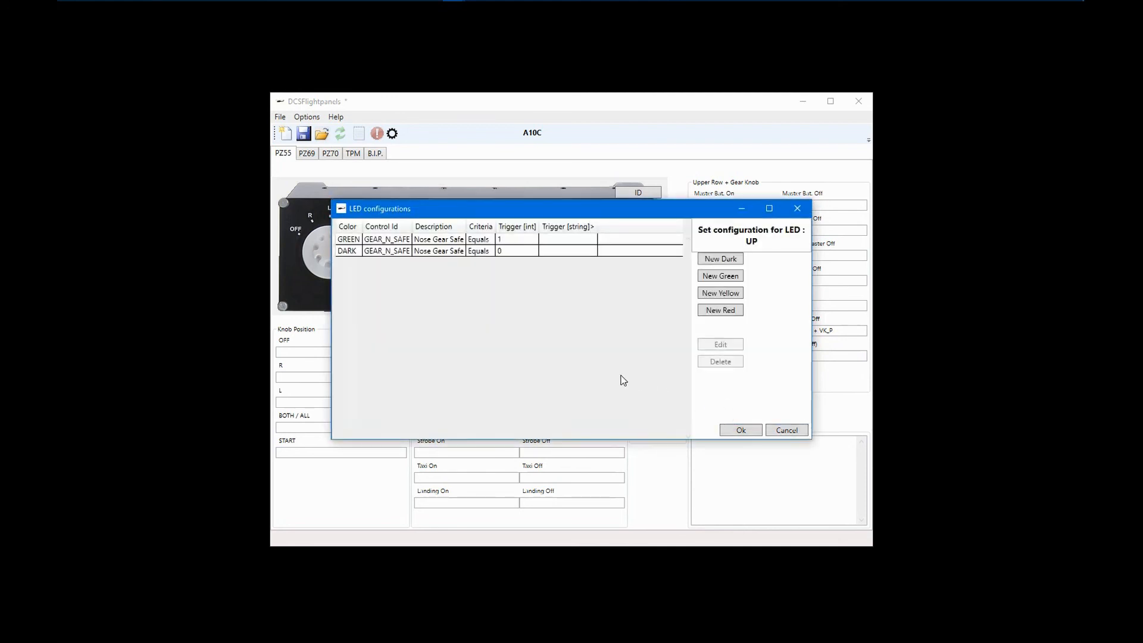
mouse_move(762, 368)
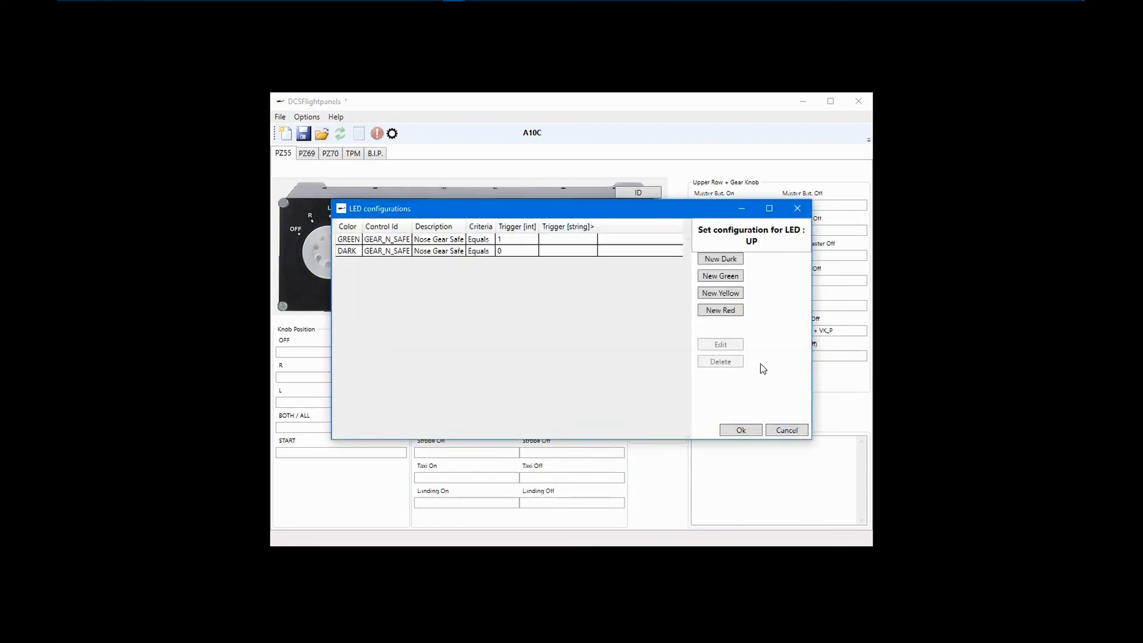
mouse_move(726, 332)
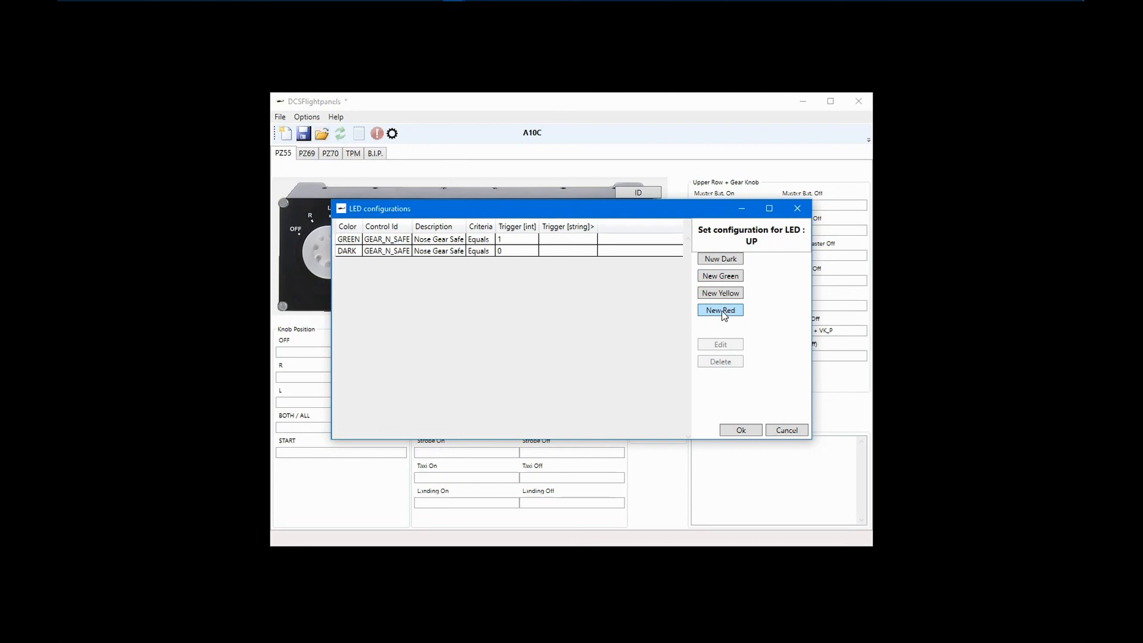
Add a red UP LED setting on HANDLE_GEAR_WARNING equal to 1 and accept the LED configurations.
left_click(720, 309)
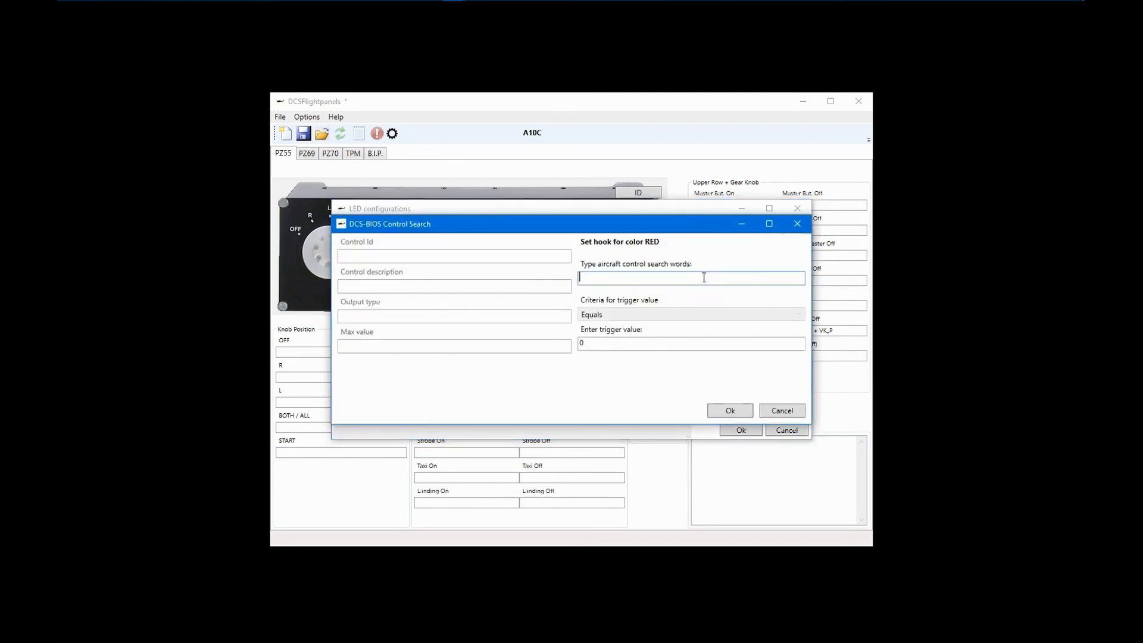
type("gear")
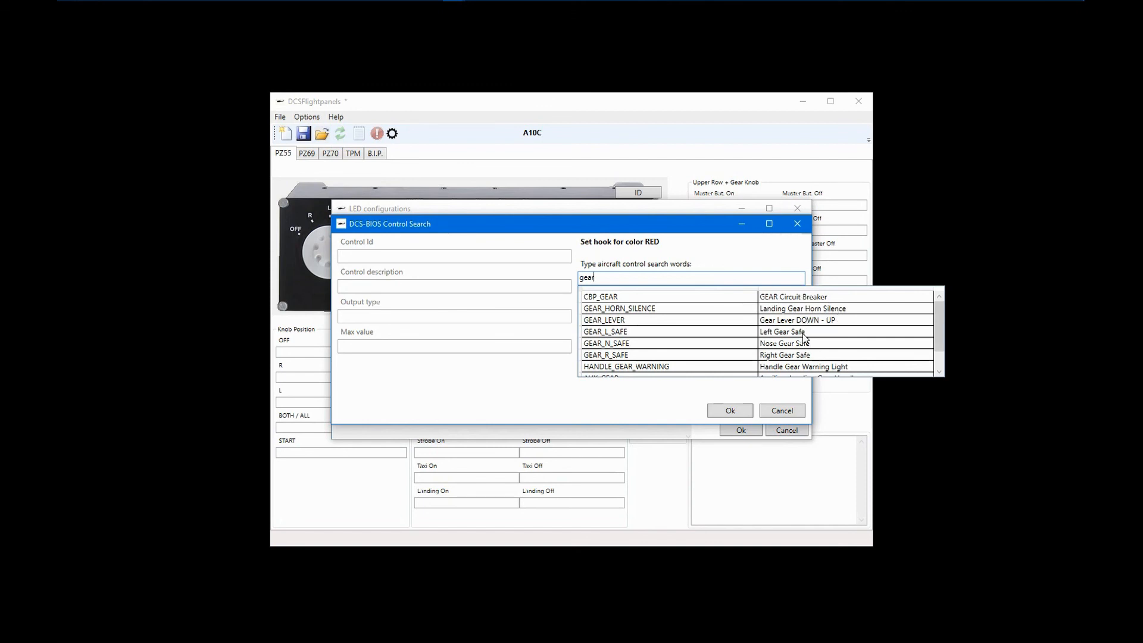
mouse_move(805, 374)
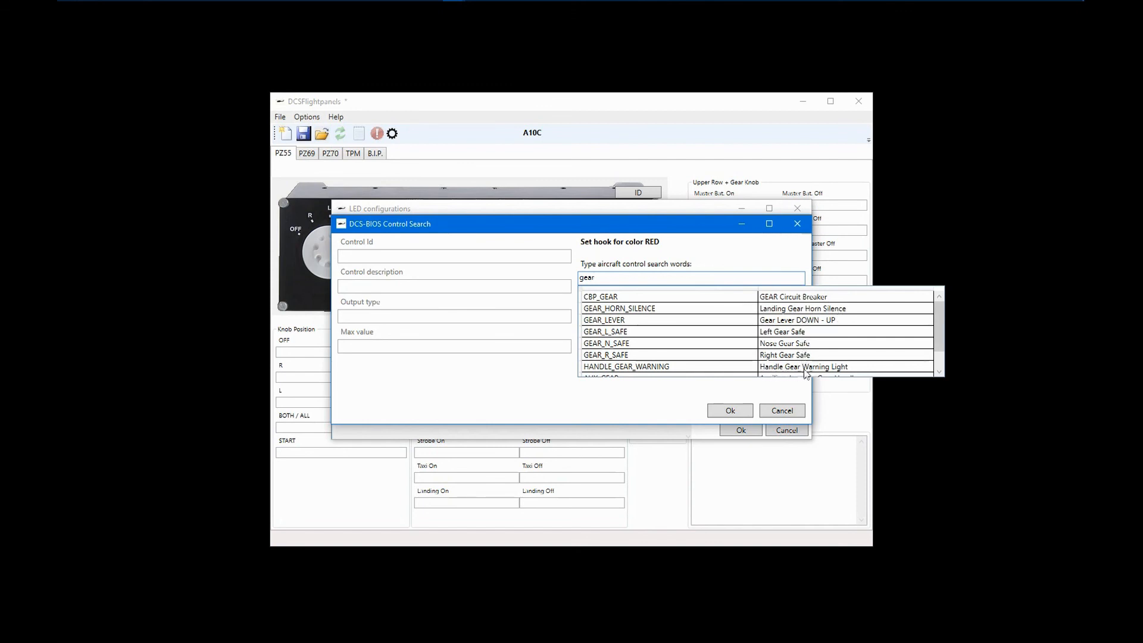
left_click(626, 367)
type("1")
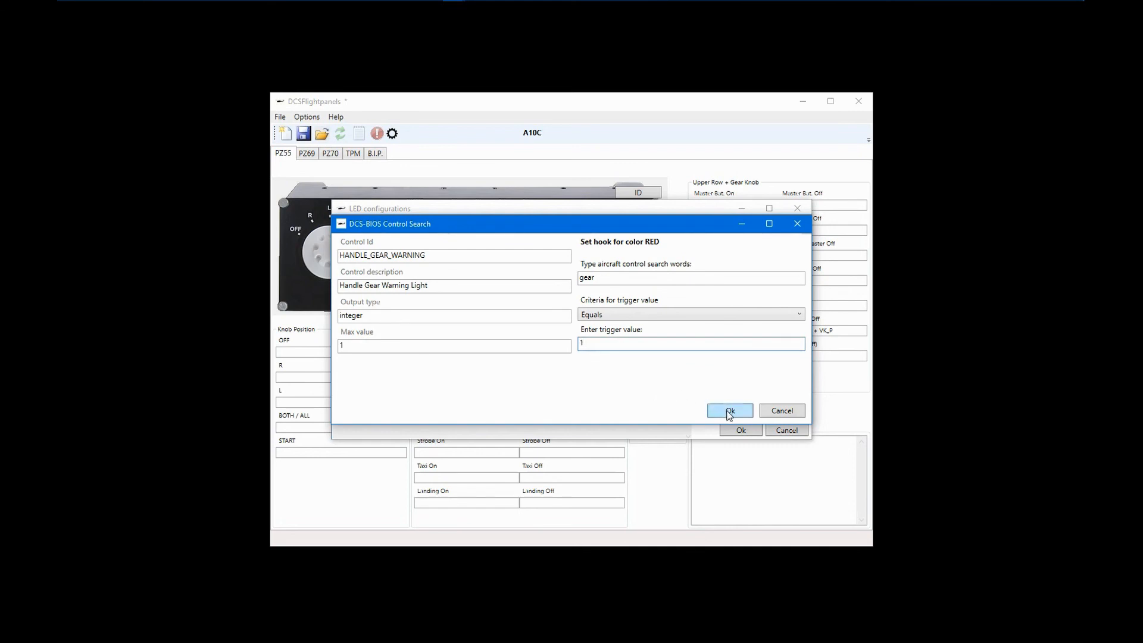
left_click(728, 410)
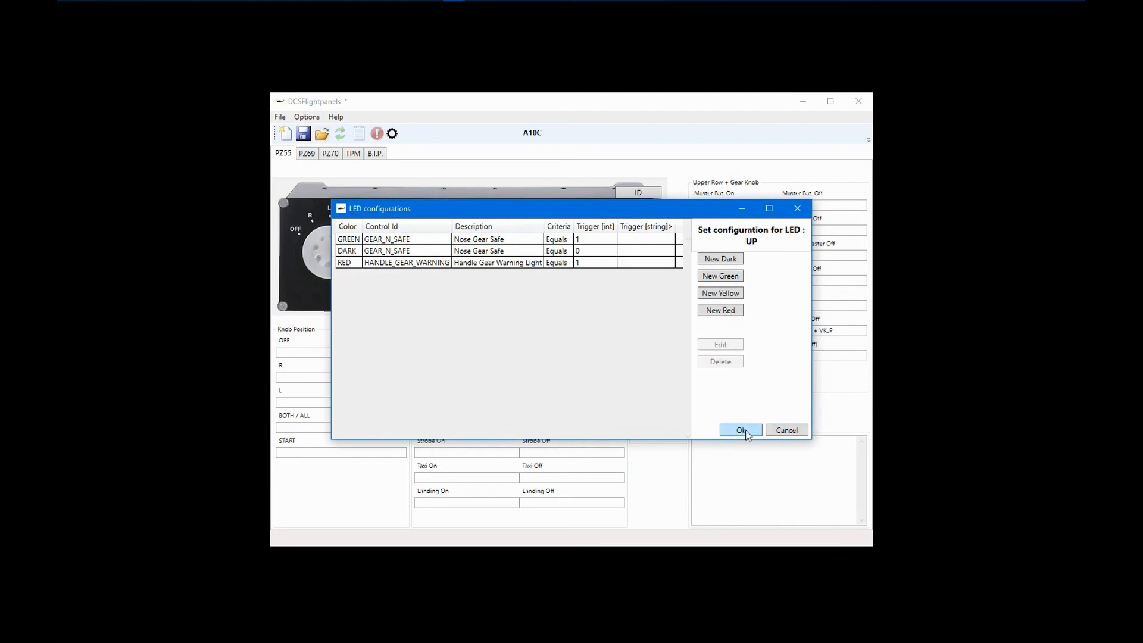
left_click(740, 430)
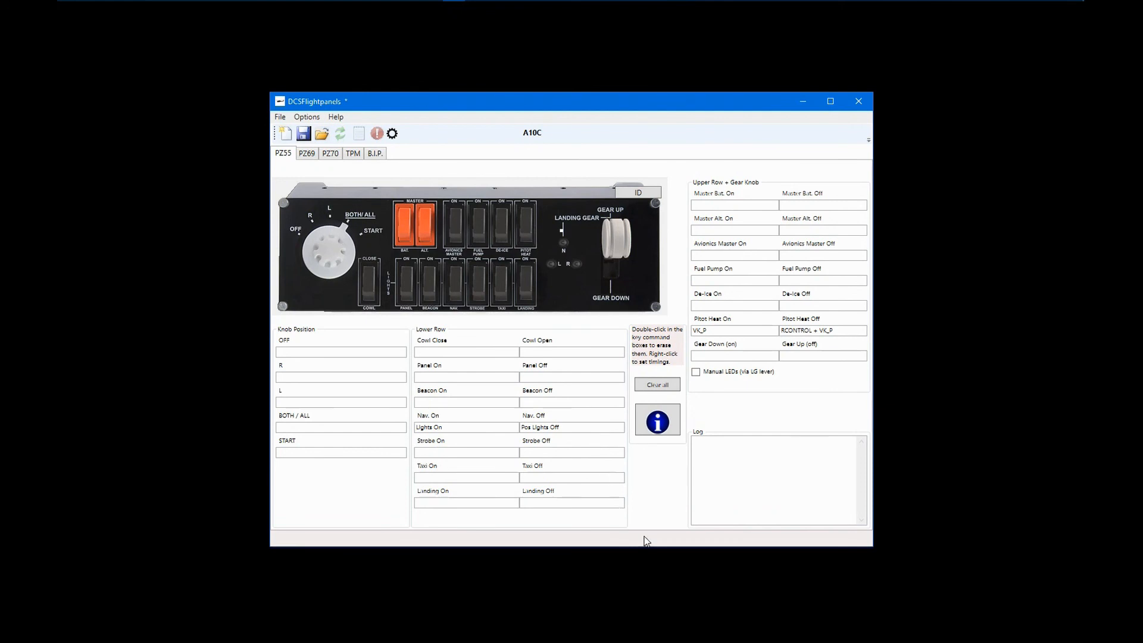
mouse_move(650, 534)
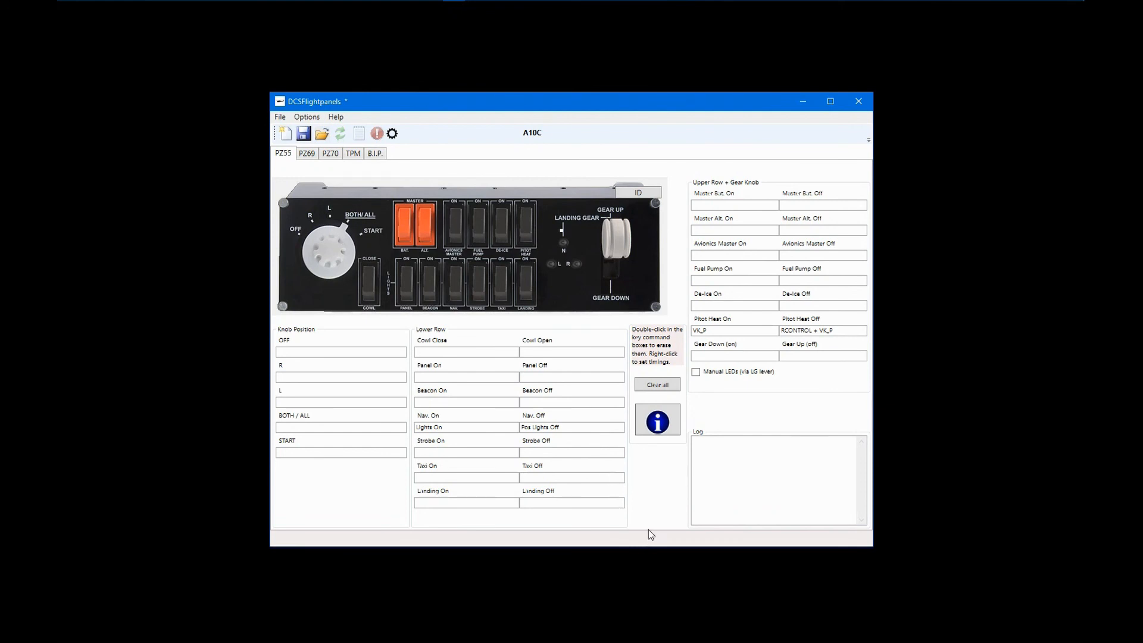